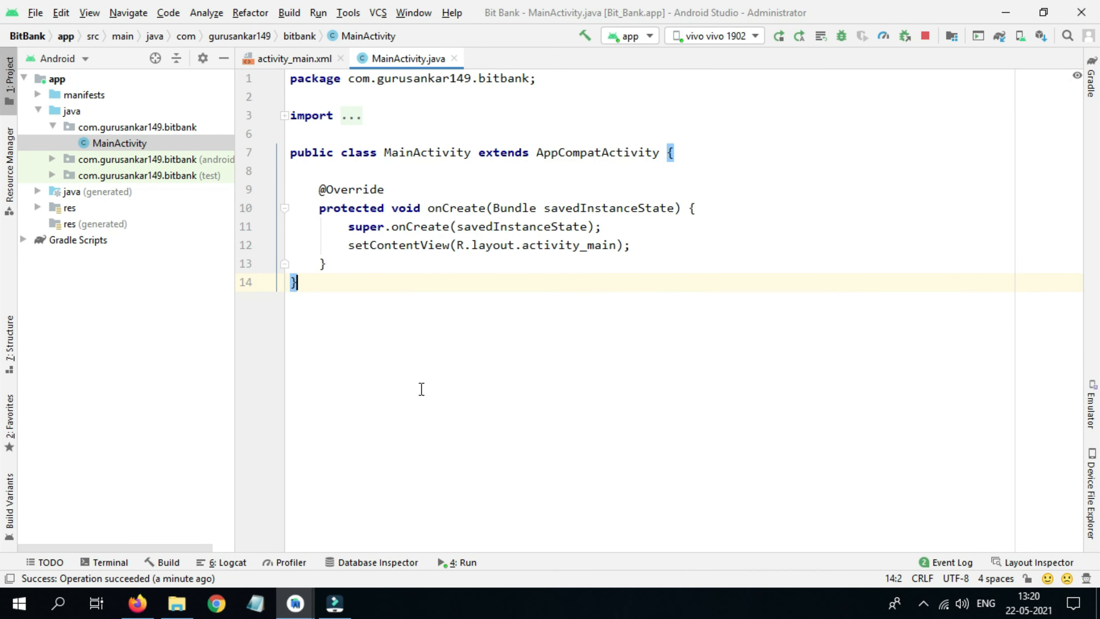
pyautogui.moveTo(420, 387)
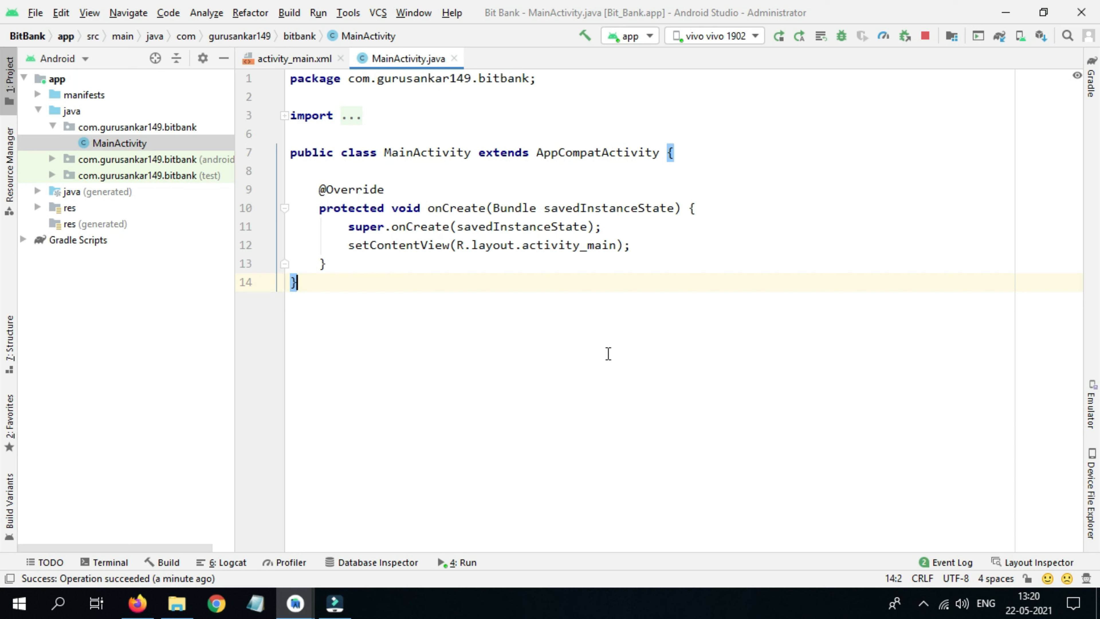
pyautogui.moveTo(430, 300)
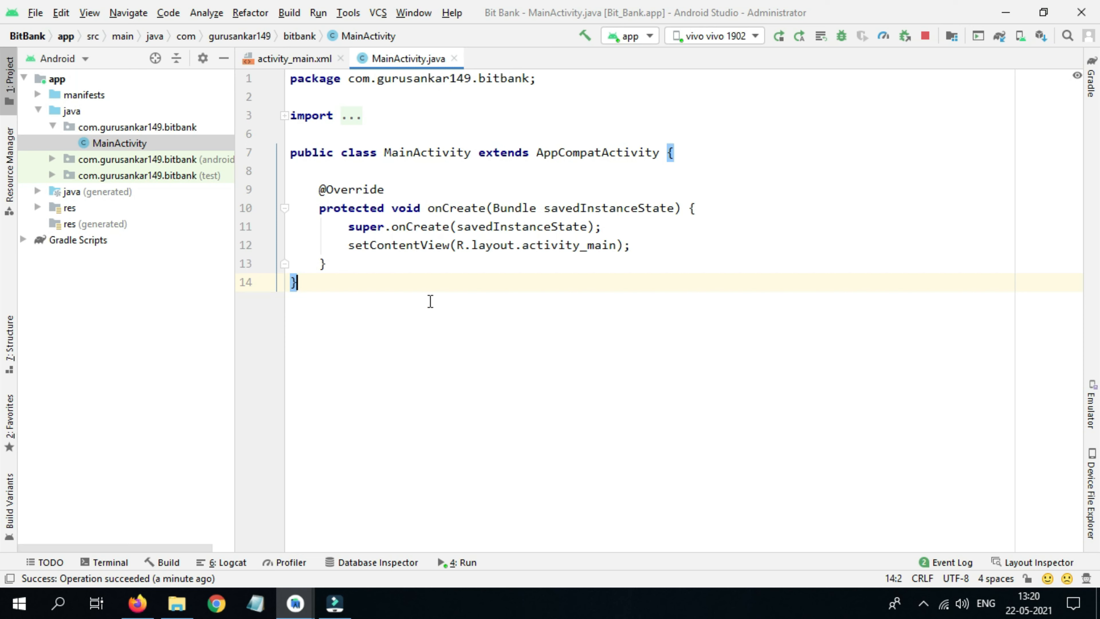
pyautogui.moveTo(349, 265)
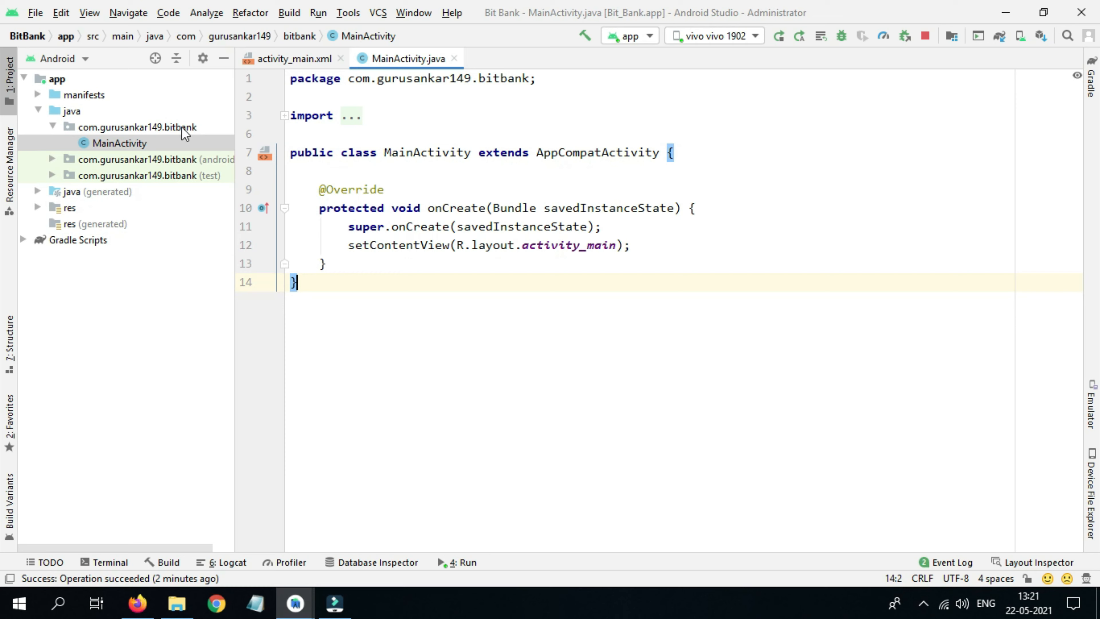
# Start a new Empty Activity in the bitbank package
pyautogui.click(137, 127)
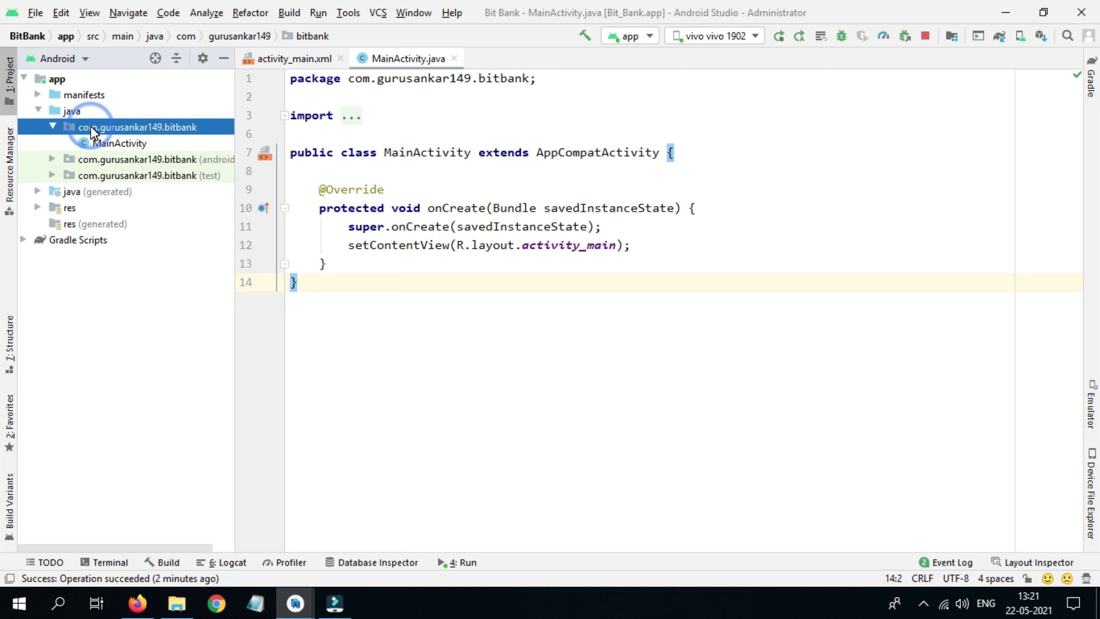
pyautogui.rightClick(138, 127)
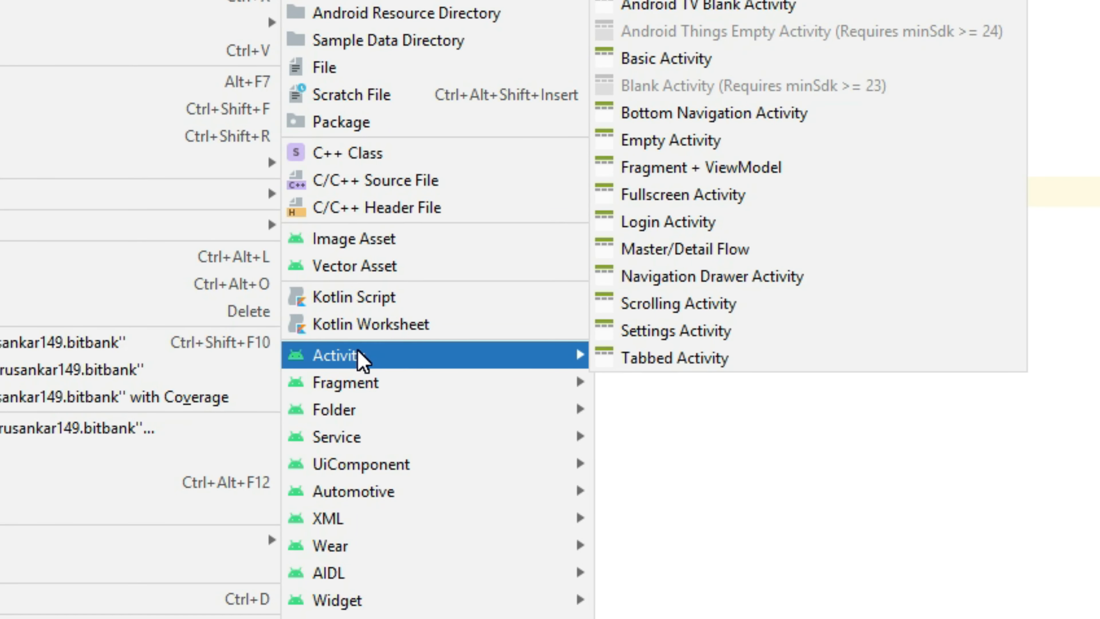
pyautogui.moveTo(691, 140)
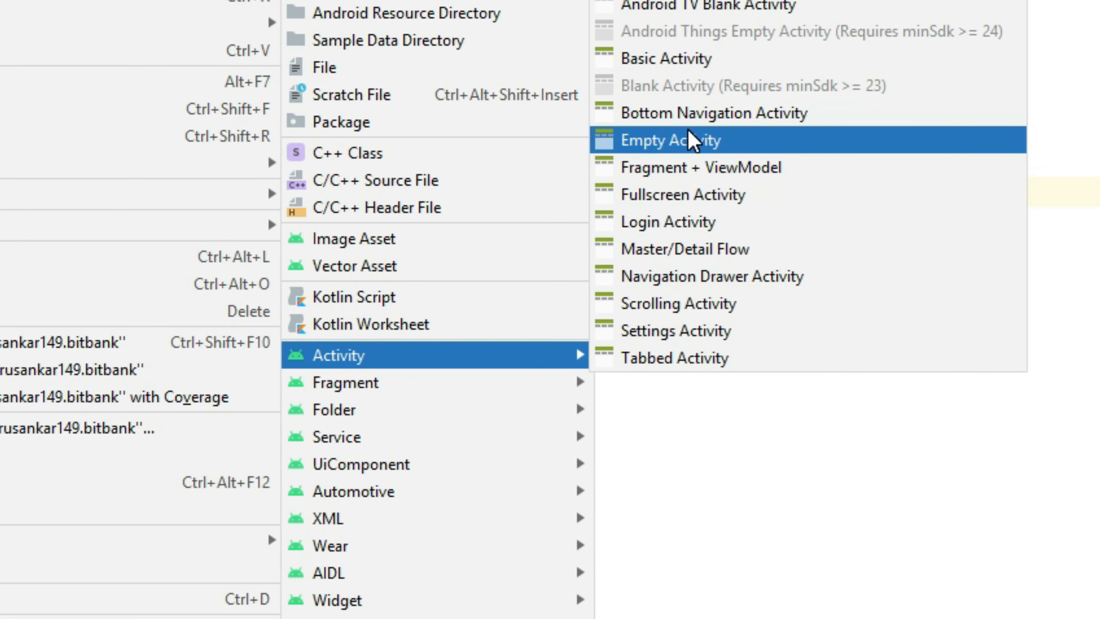
pyautogui.click(670, 140)
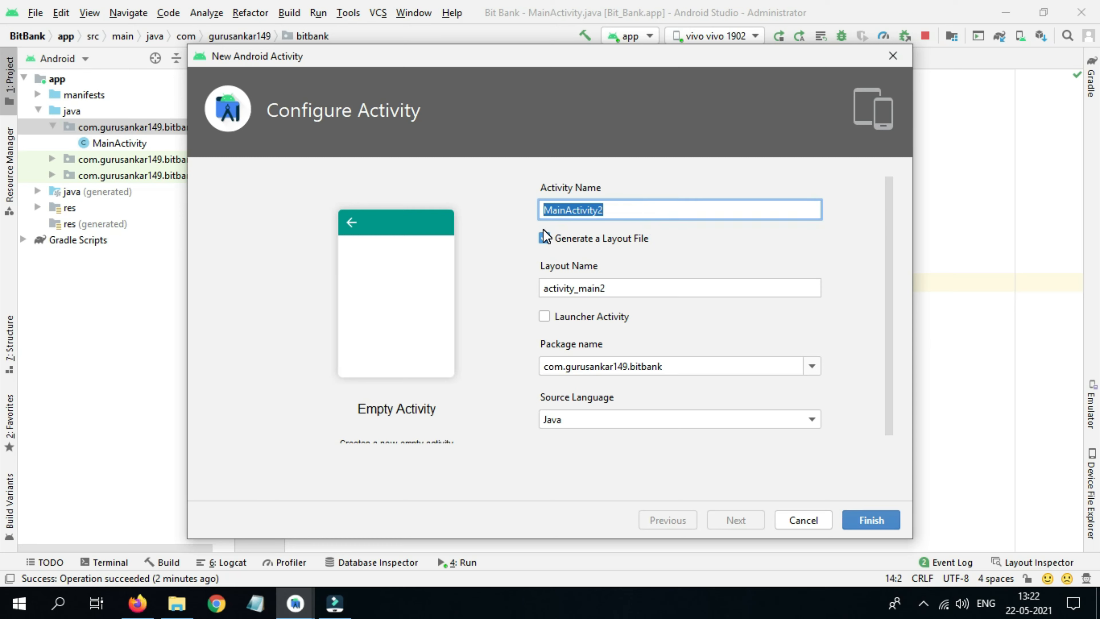
# Name it SplashActivity with a generated layout file and launcher activity status
pyautogui.write('SplashA')
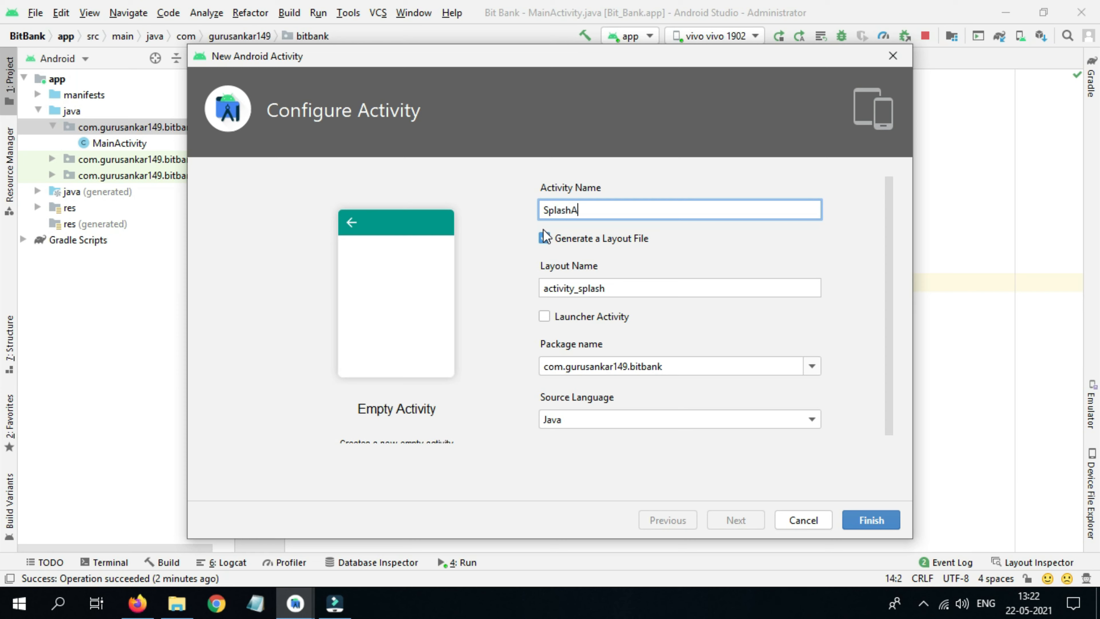
pyautogui.write('ctivity')
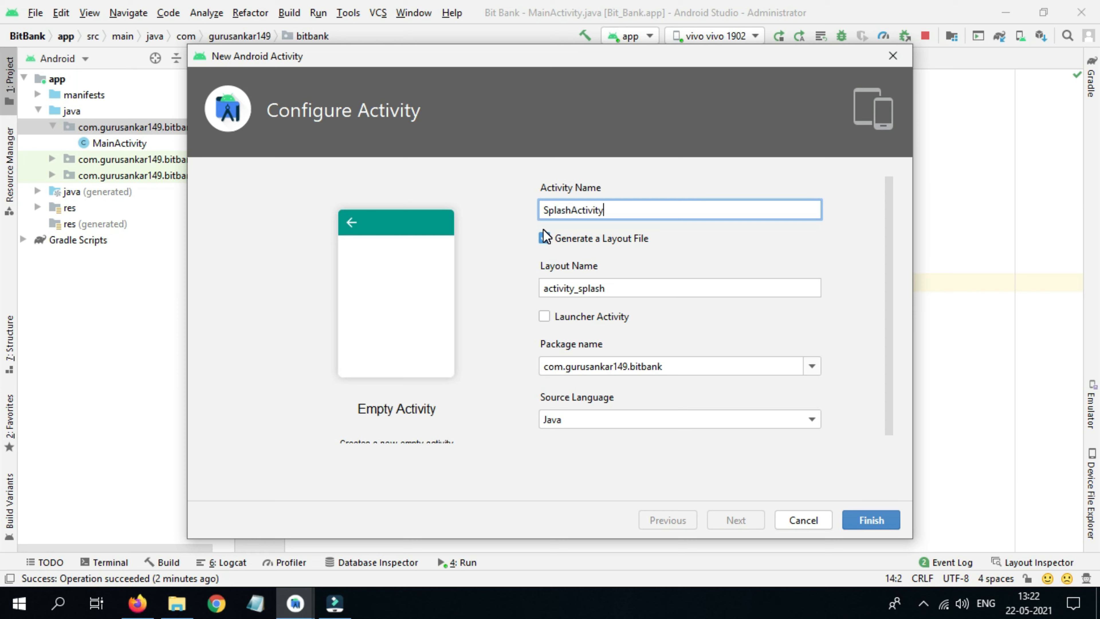
pyautogui.click(544, 237)
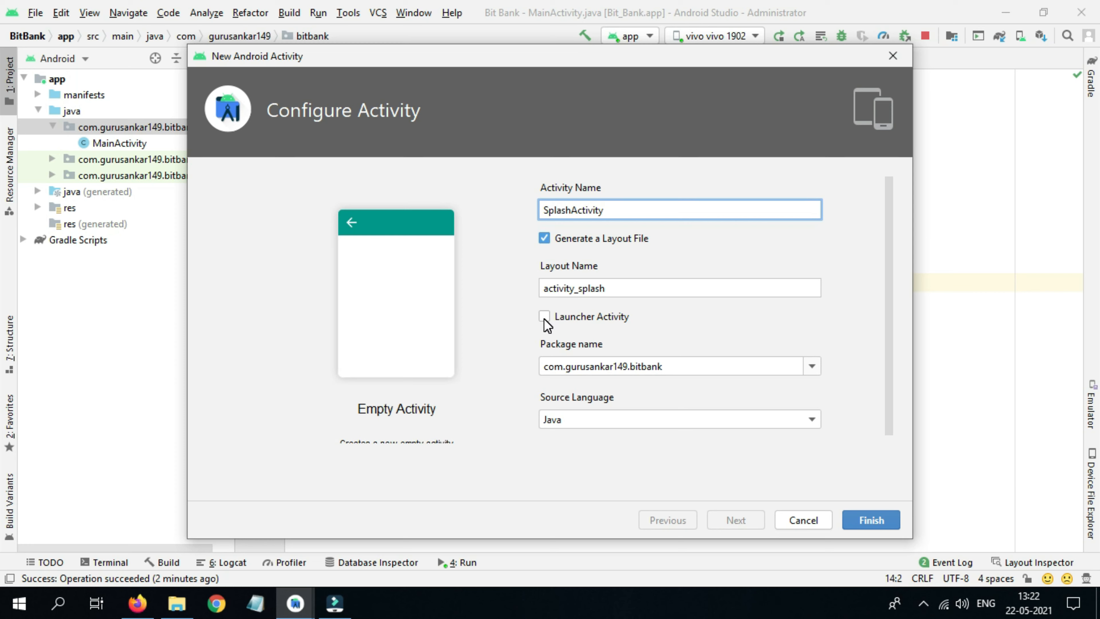
pyautogui.click(544, 316)
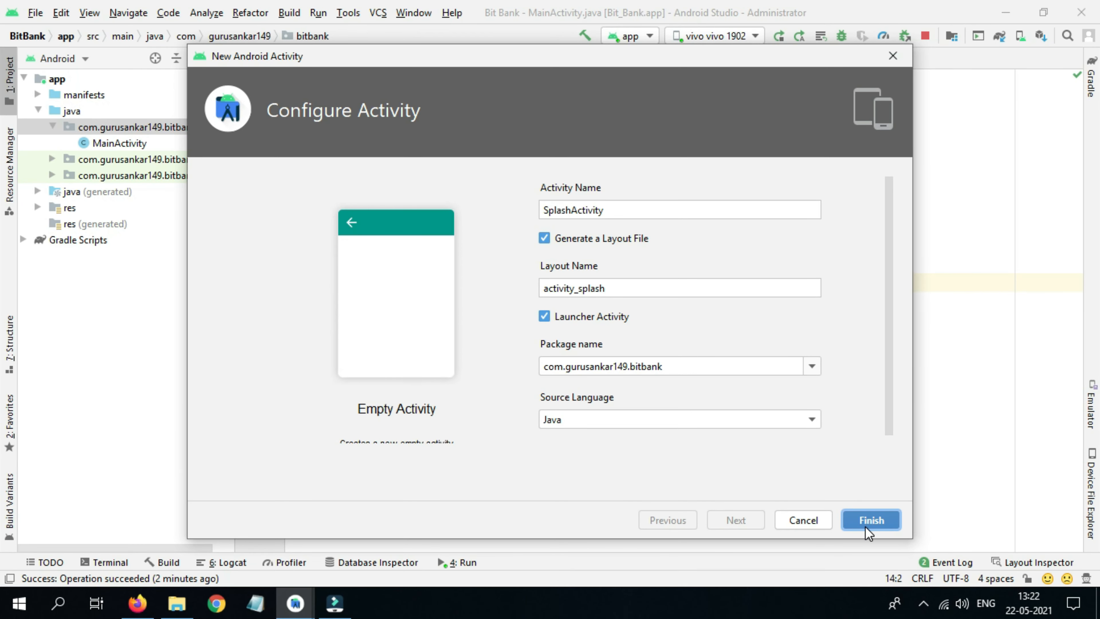
# Create SplashActivity and remove MainActivity's launcher intent filter from the manifest
pyautogui.click(869, 519)
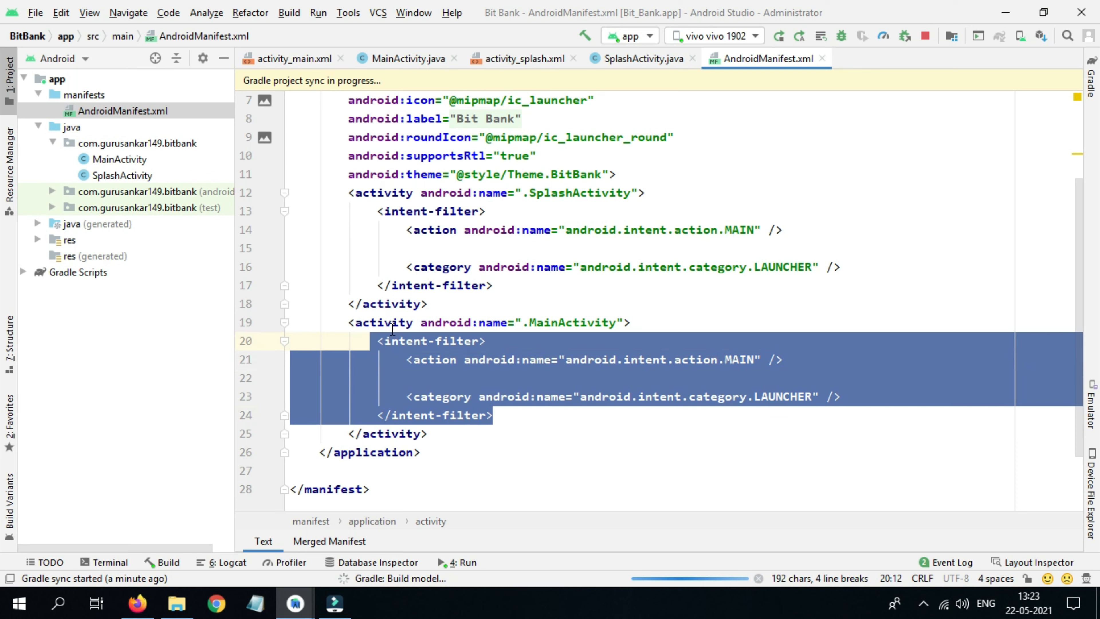
pyautogui.press('Delete')
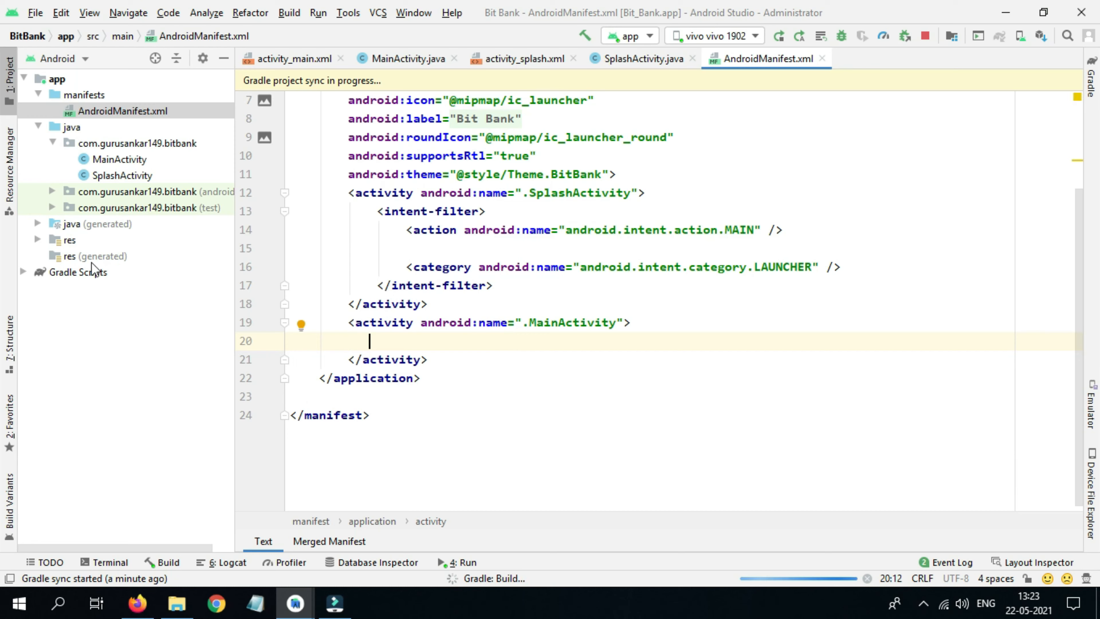
pyautogui.click(56, 239)
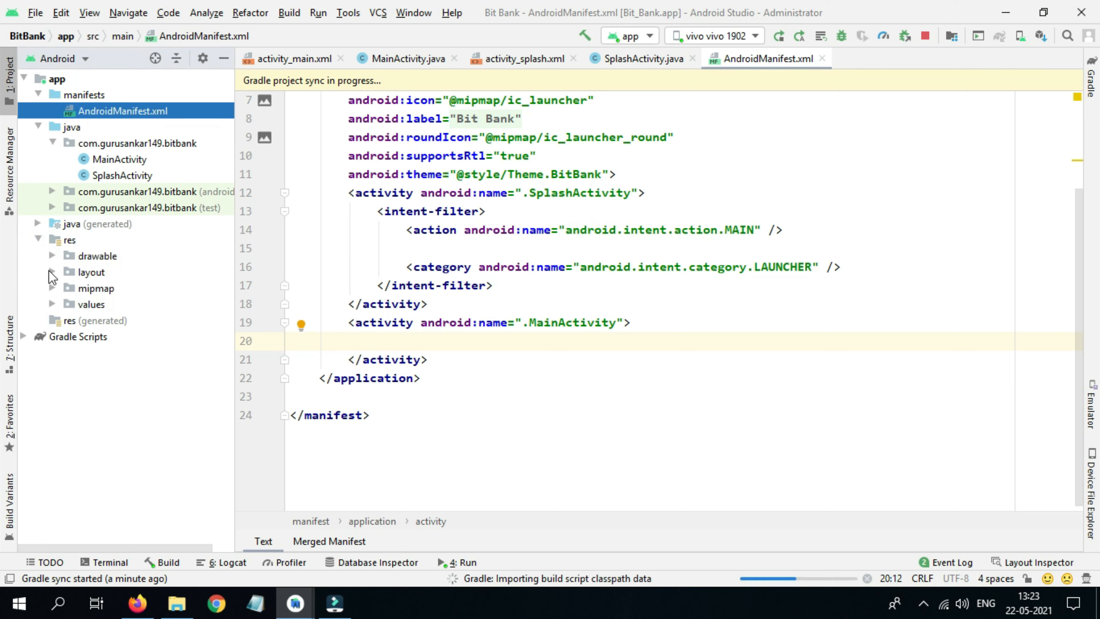
# Set the BitBank theme parent to Theme.AppCompat.Light.NoActionBar, then view the night variant
pyautogui.click(50, 303)
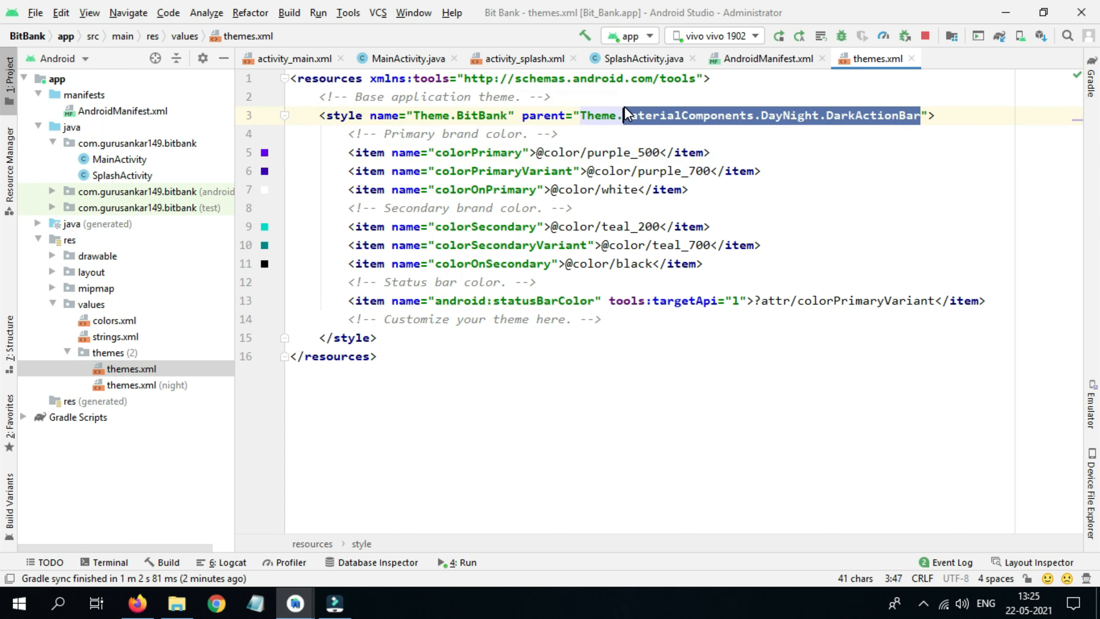
pyautogui.write('Theme.APLD')
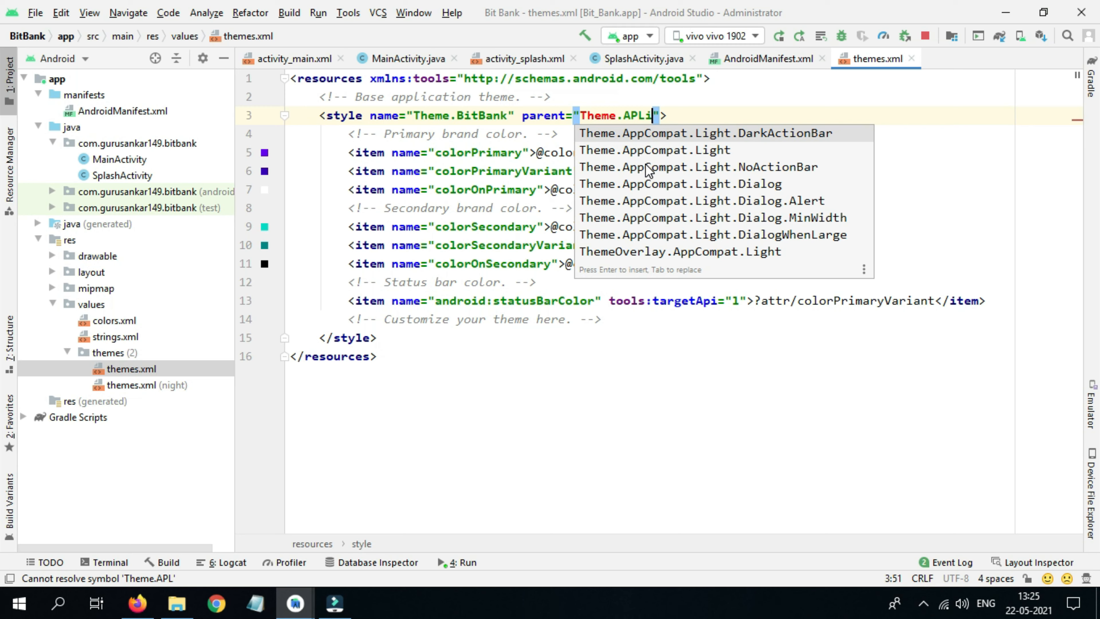
pyautogui.moveTo(677, 179)
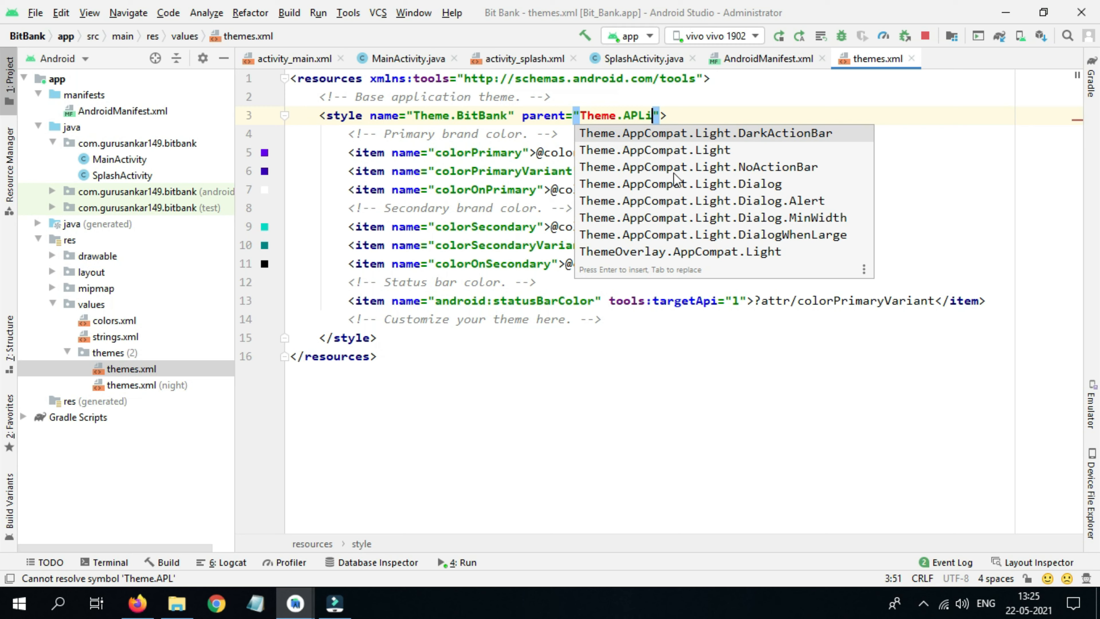
pyautogui.moveTo(772, 167)
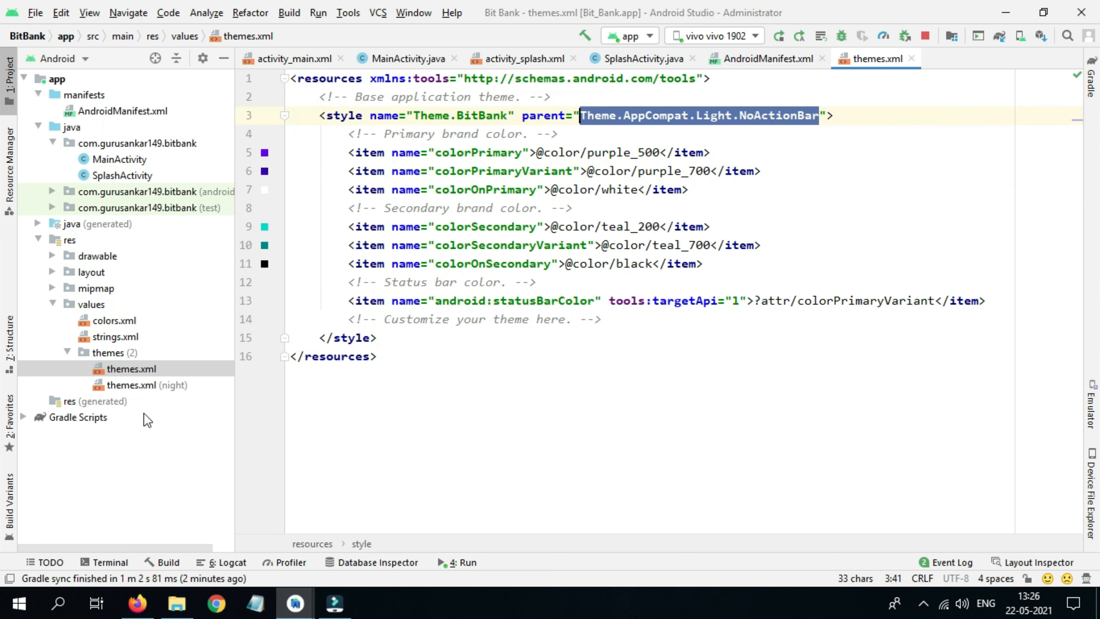
pyautogui.doubleClick(131, 385)
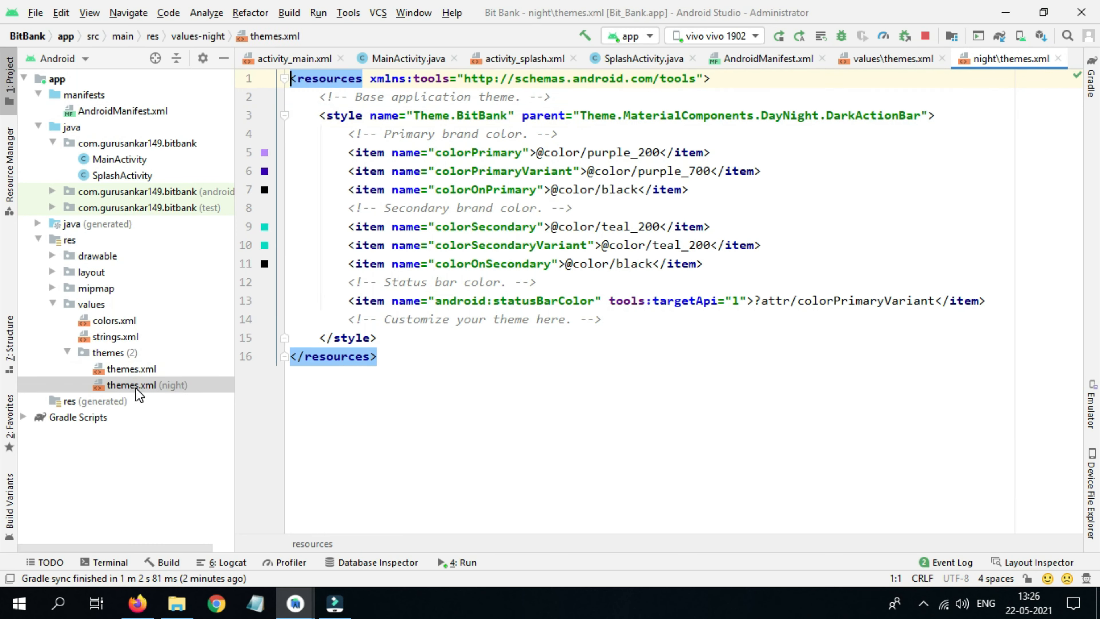
pyautogui.moveTo(336, 285)
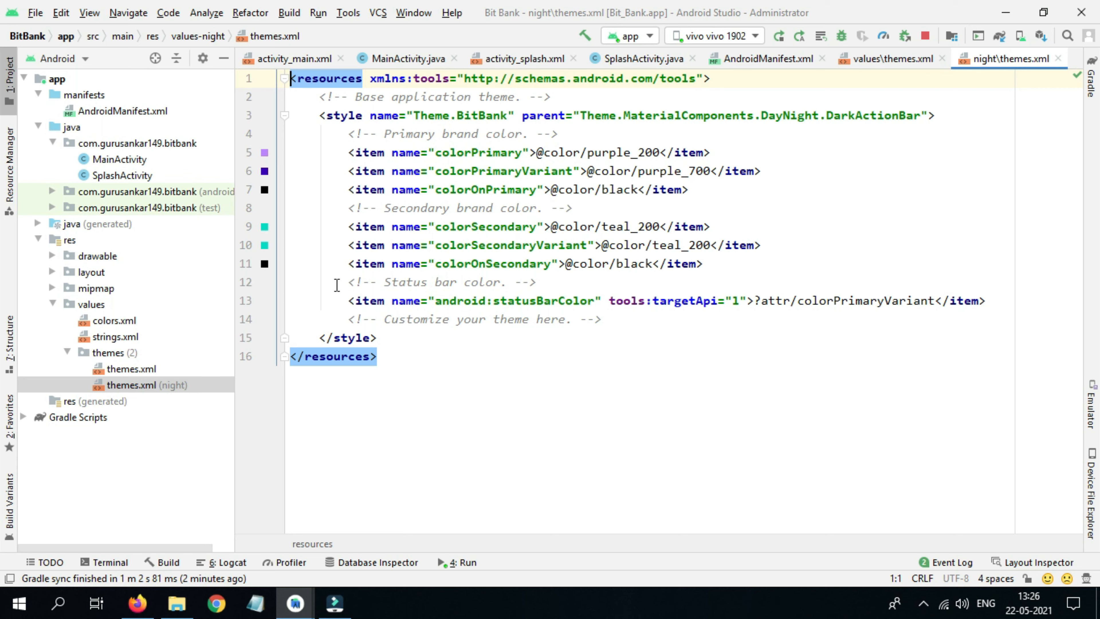
pyautogui.moveTo(163, 390)
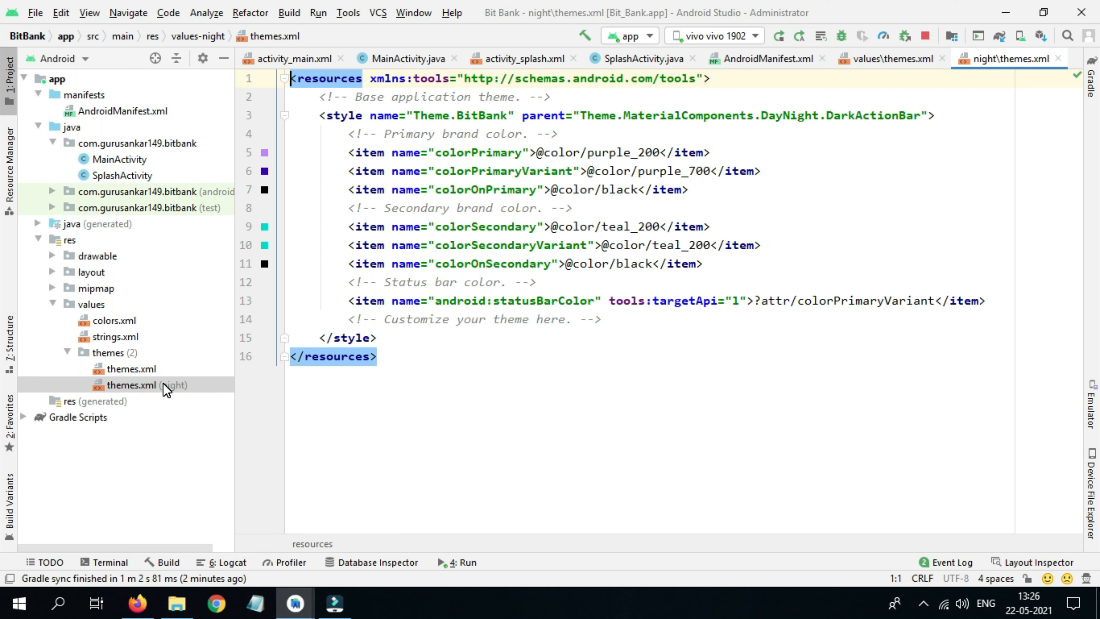
pyautogui.moveTo(143, 380)
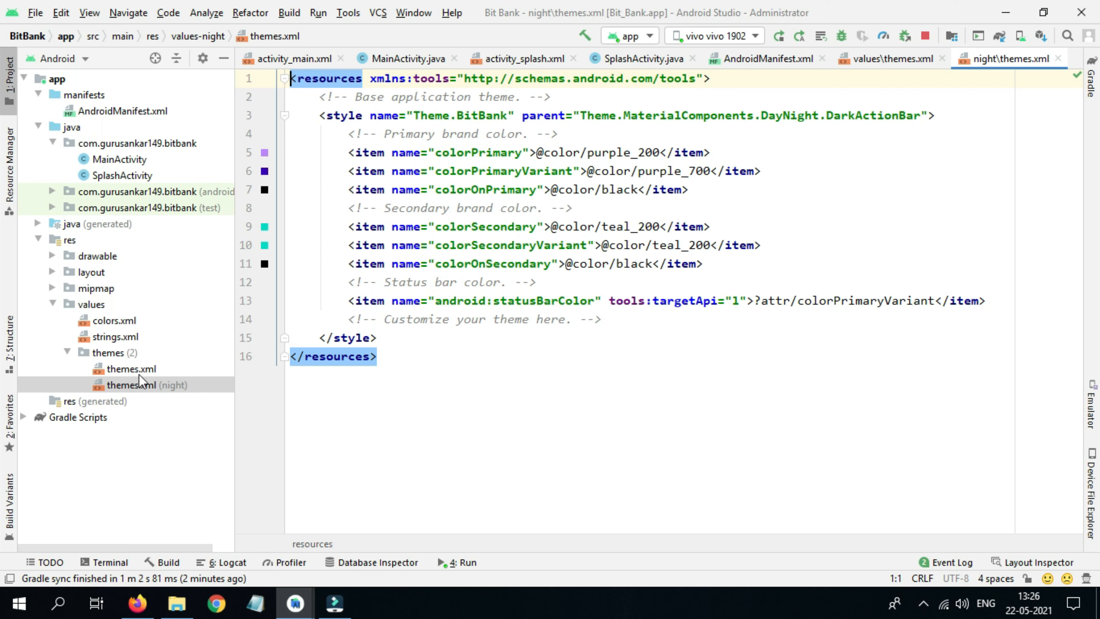
pyautogui.moveTo(963, 149)
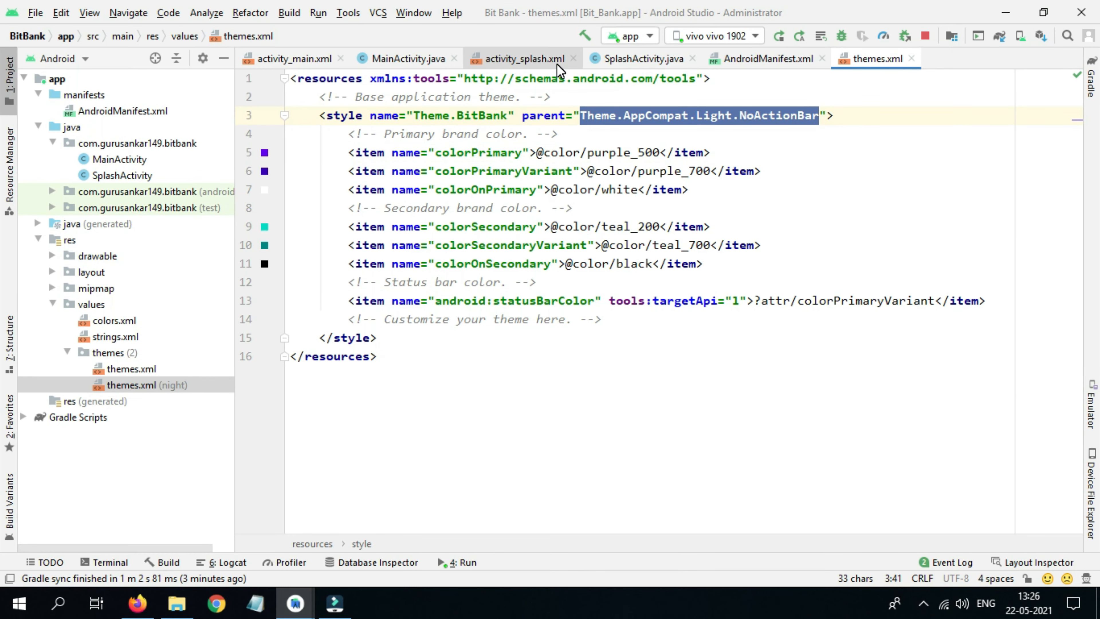
# Change the activity_splash.xml root element to RelativeLayout in split view
pyautogui.click(522, 59)
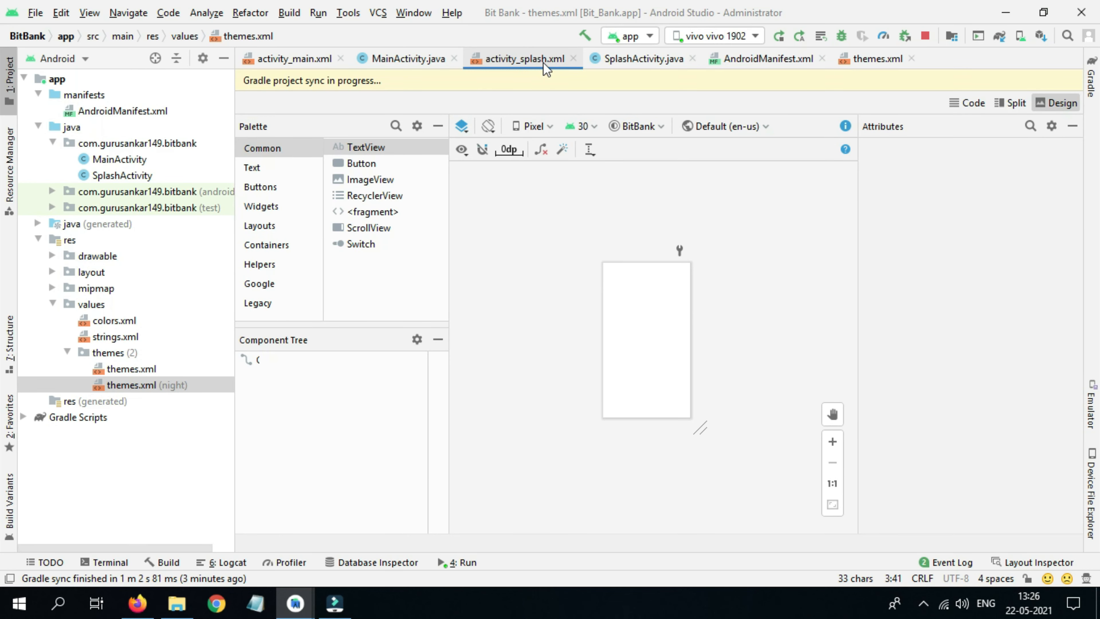
pyautogui.click(521, 59)
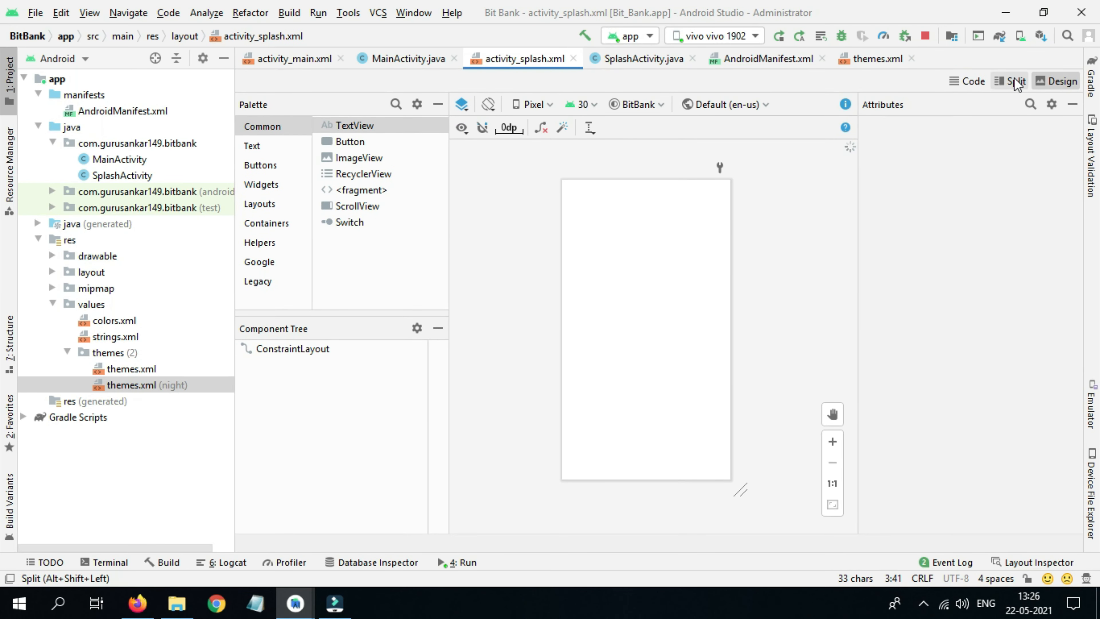
pyautogui.moveTo(1014, 82)
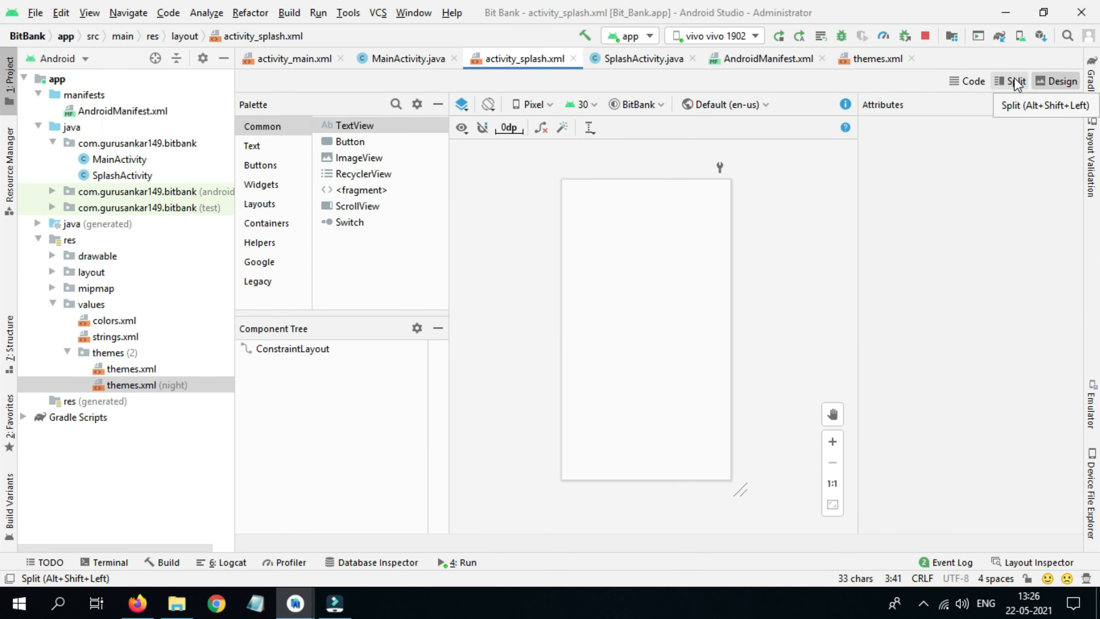
pyautogui.click(1010, 81)
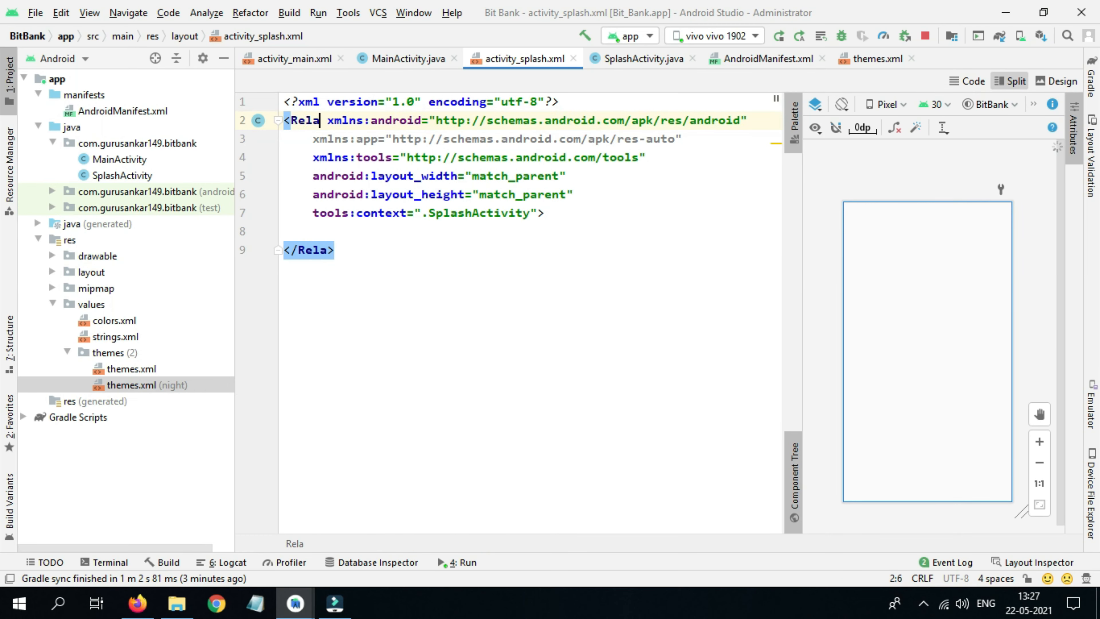
pyautogui.write('tive')
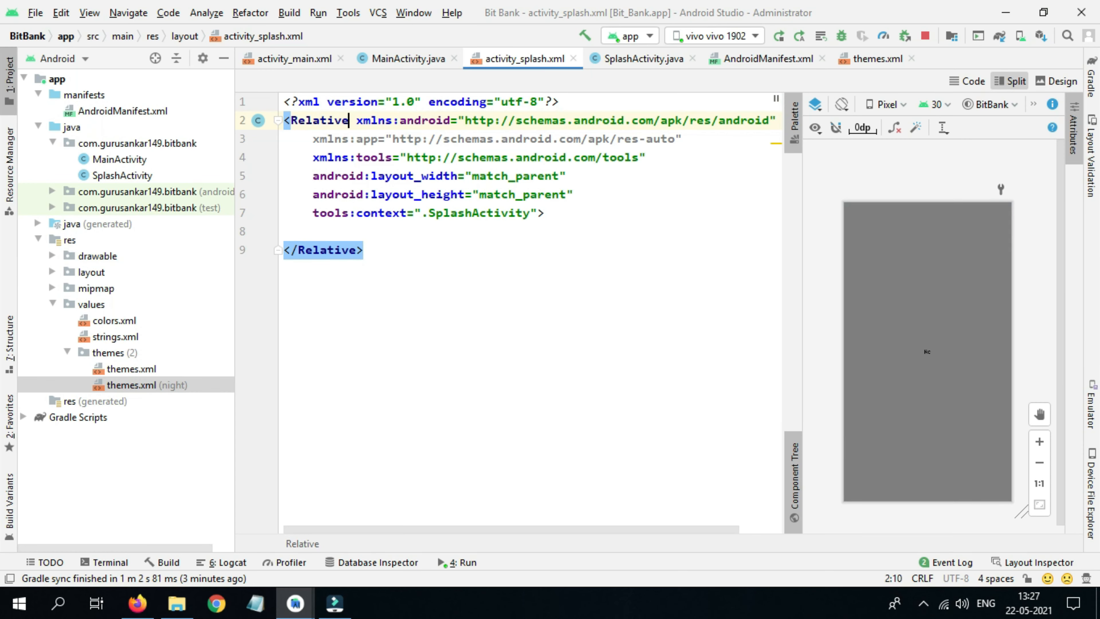
pyautogui.write('Layout')
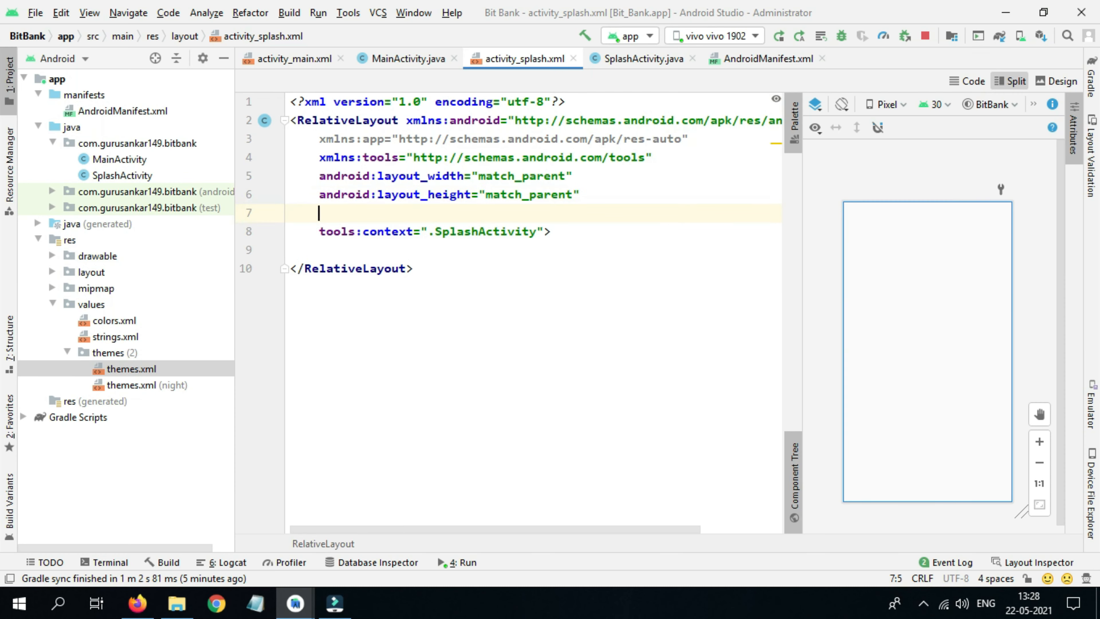
pyautogui.write('bnd')
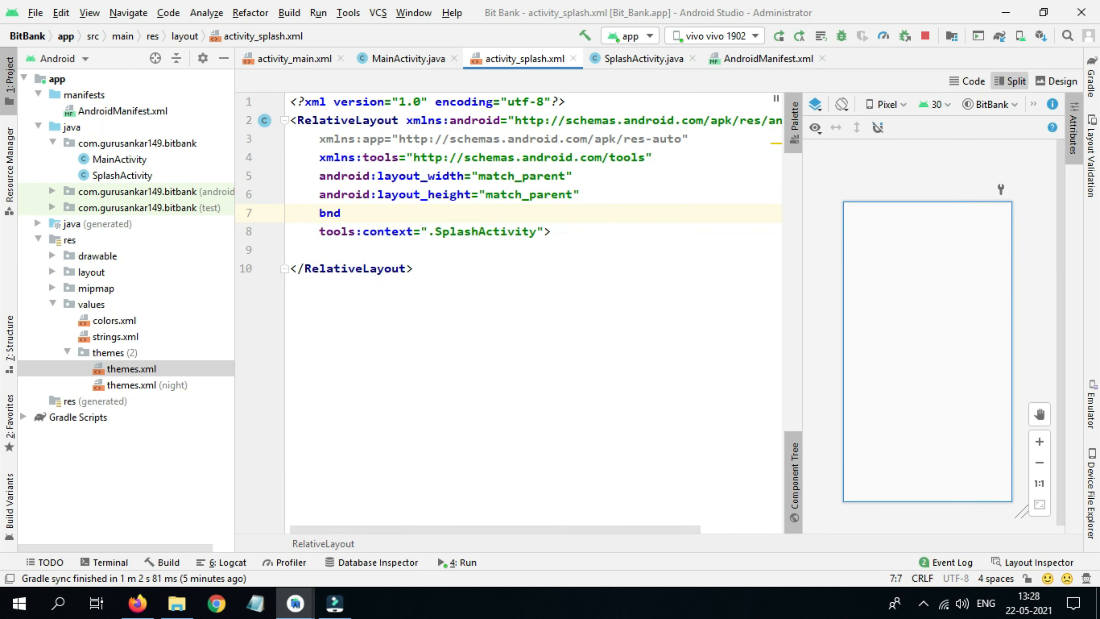
pyautogui.write('android:background="colo')
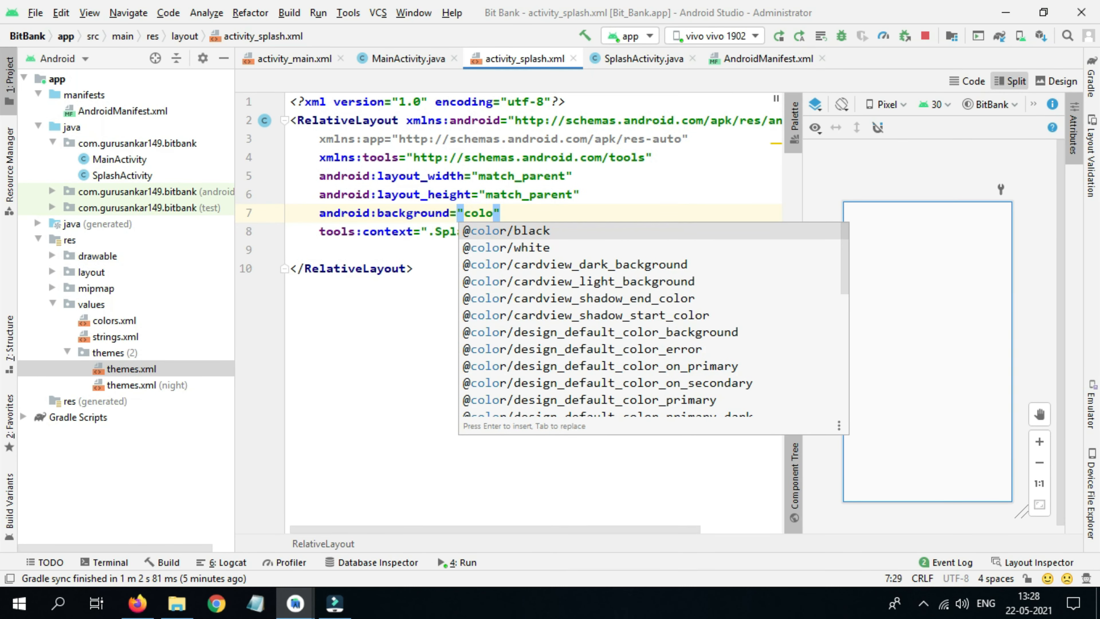
pyautogui.write('pr')
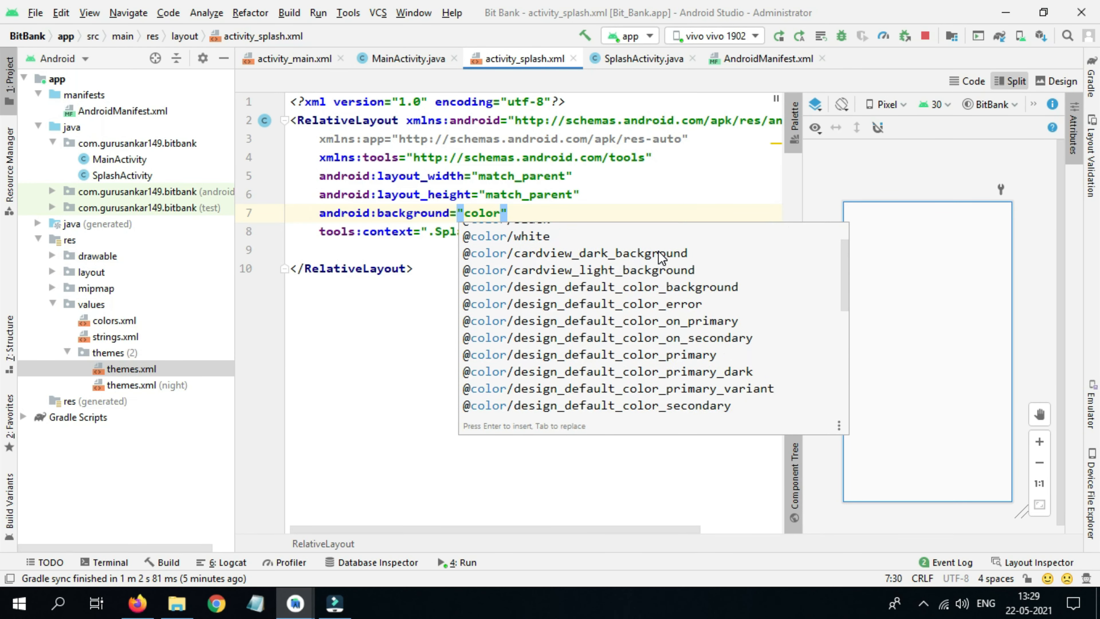
pyautogui.write('primary_dark')
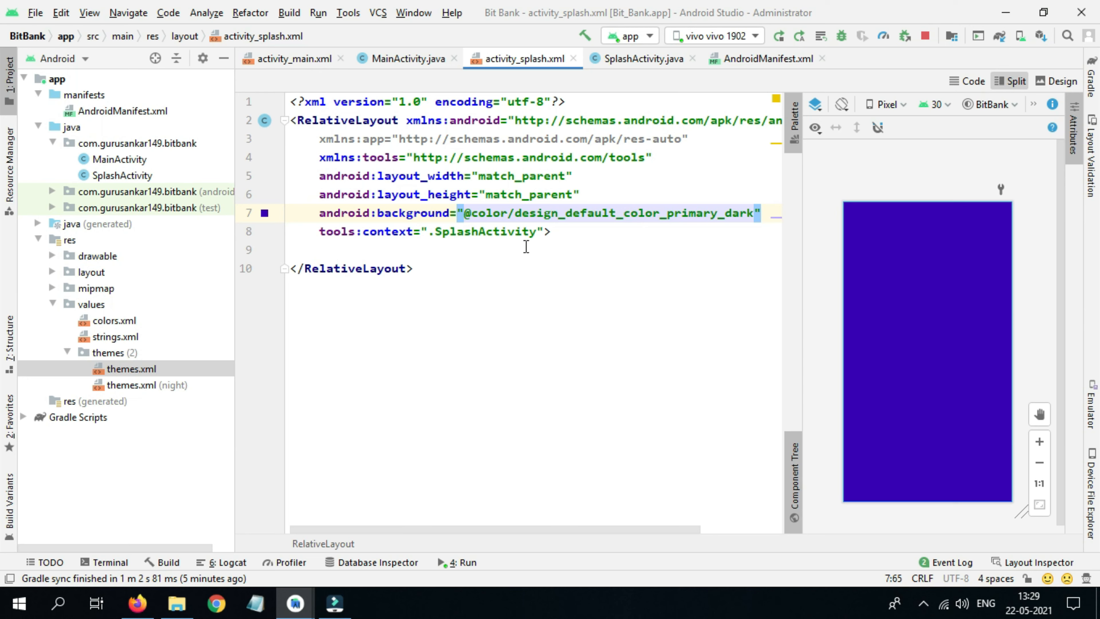
# Add a TextView with wrap_content size and layout_centerInParent true
pyautogui.click(553, 232)
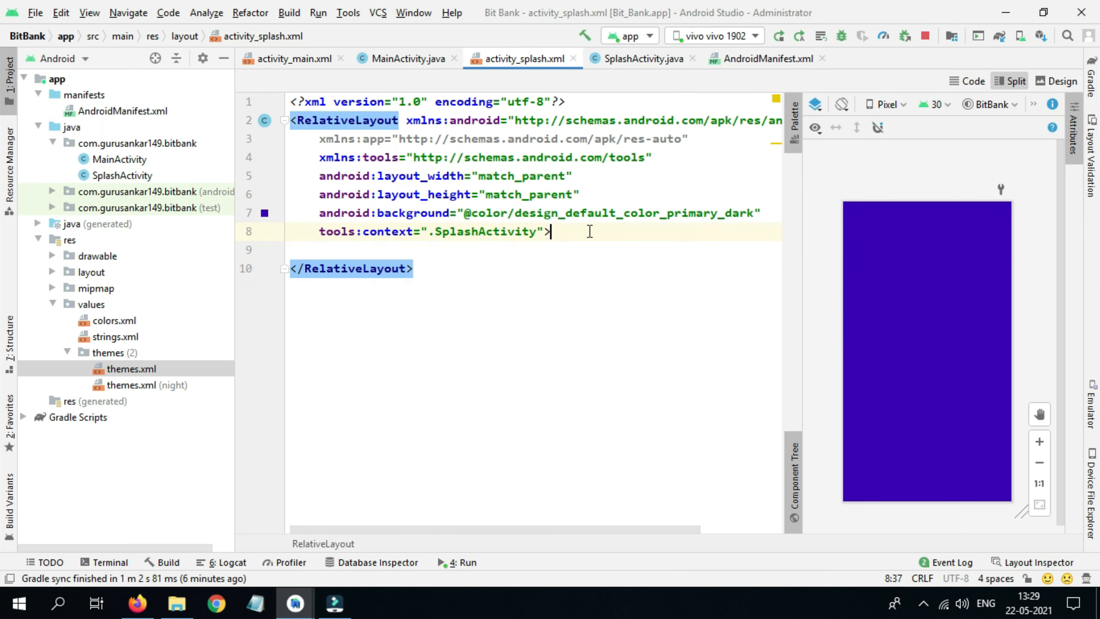
pyautogui.write('<T')
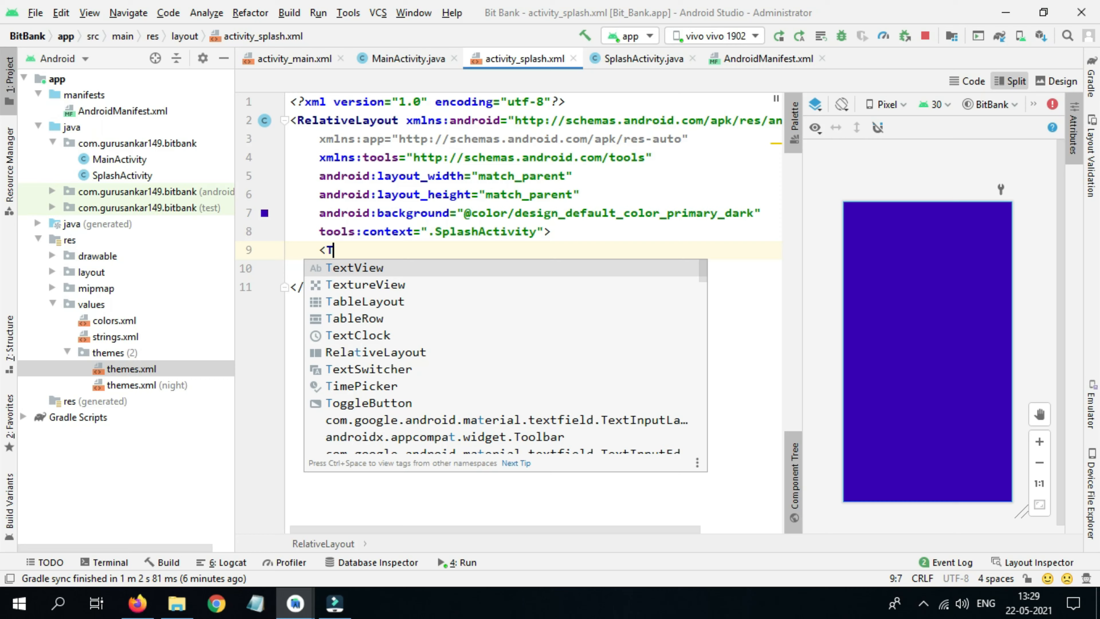
pyautogui.click(354, 267)
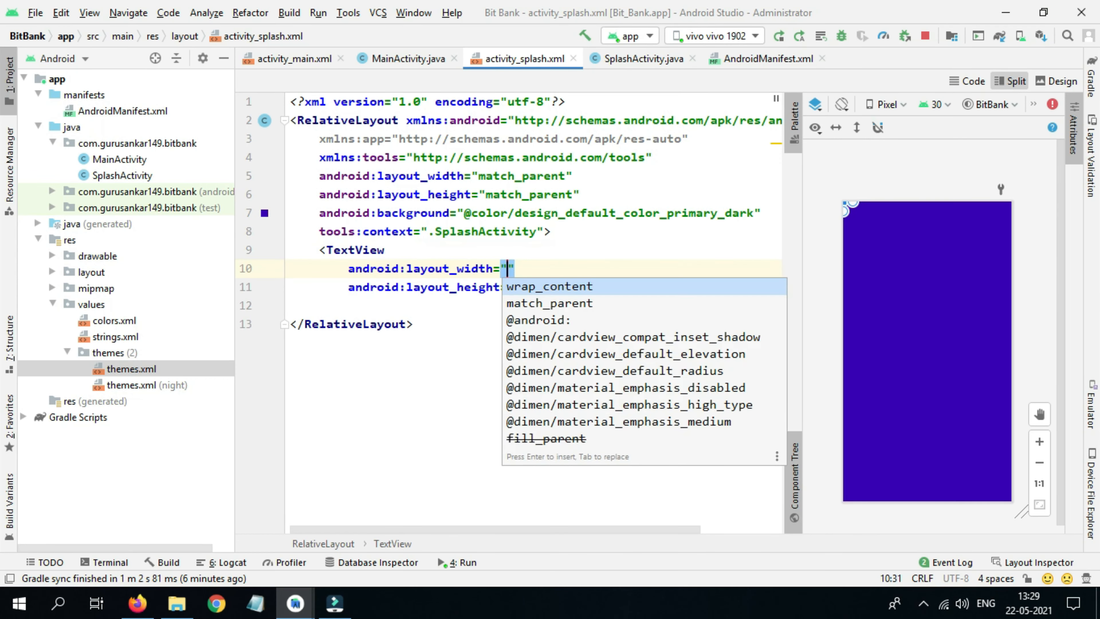
pyautogui.click(549, 287)
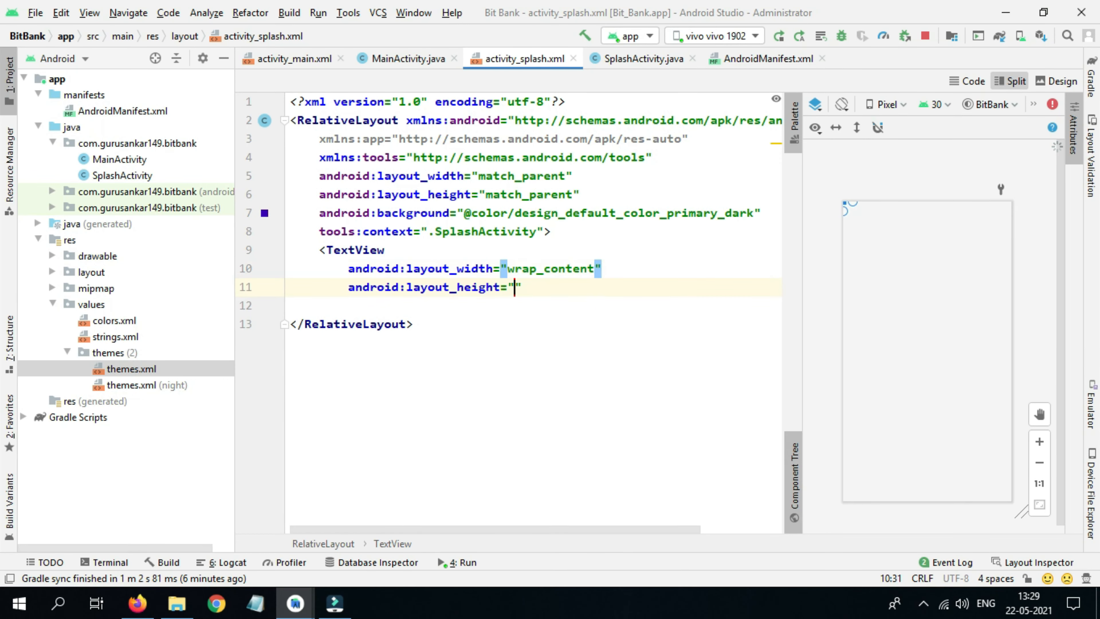
pyautogui.write('wrap_content')
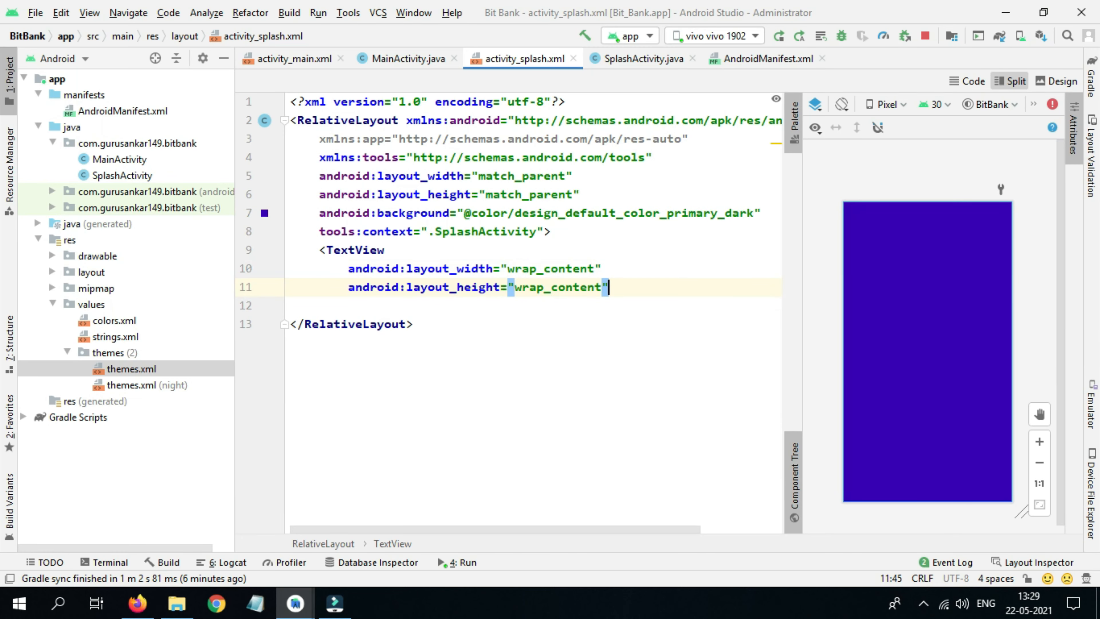
pyautogui.write('centerInParent="')
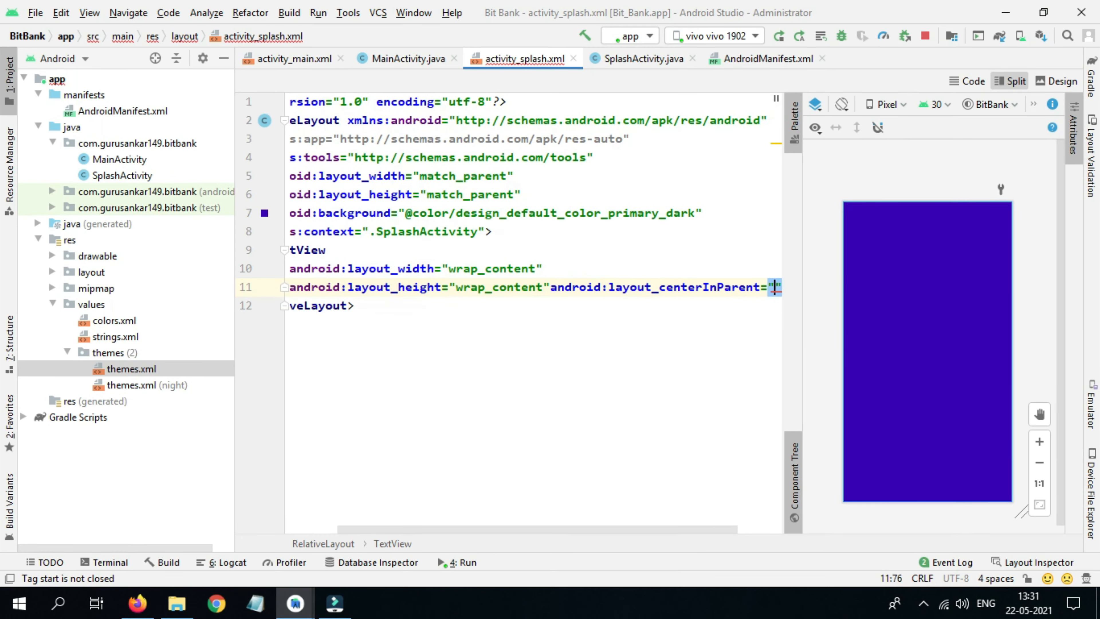
pyautogui.write('true"')
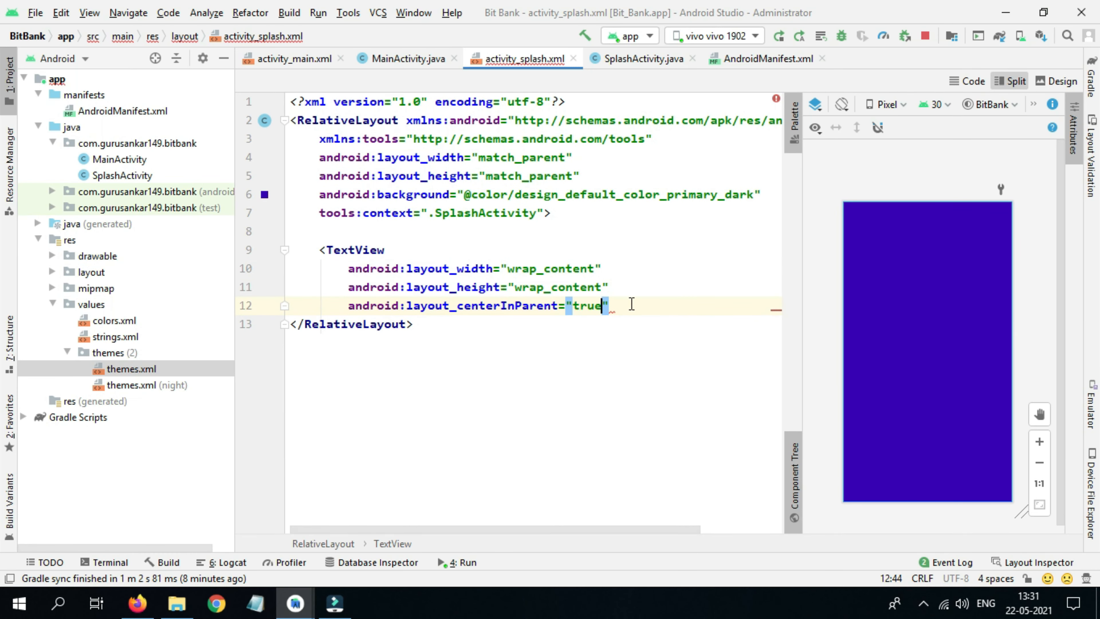
# Set its text to BitBank, correcting the mistyped BItBank
pyautogui.write('android:text="BItBank"')
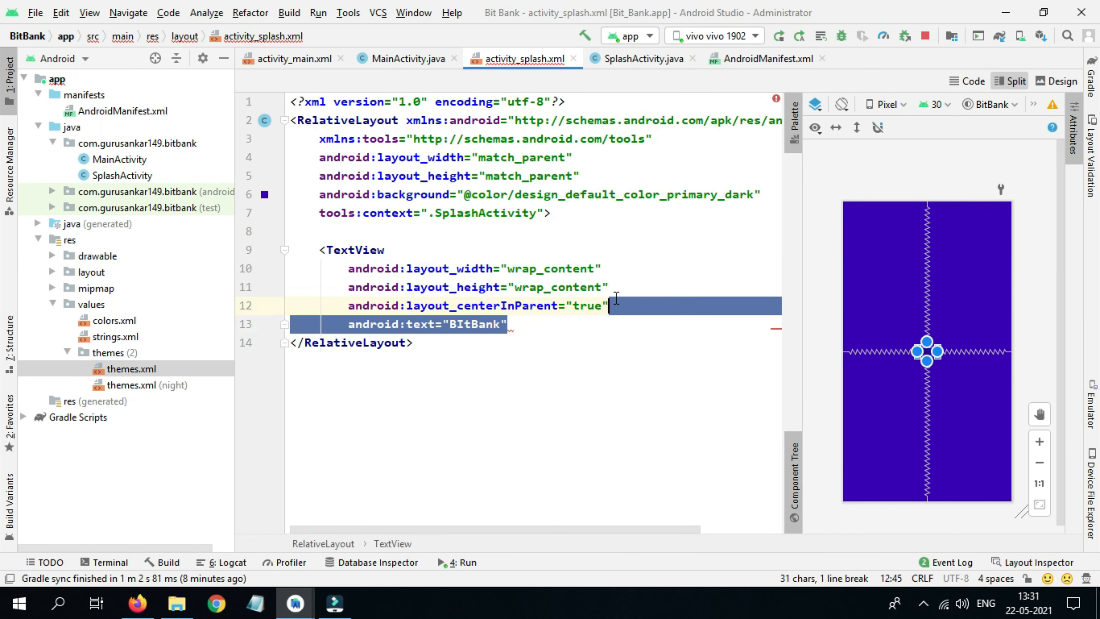
pyautogui.press('Delete')
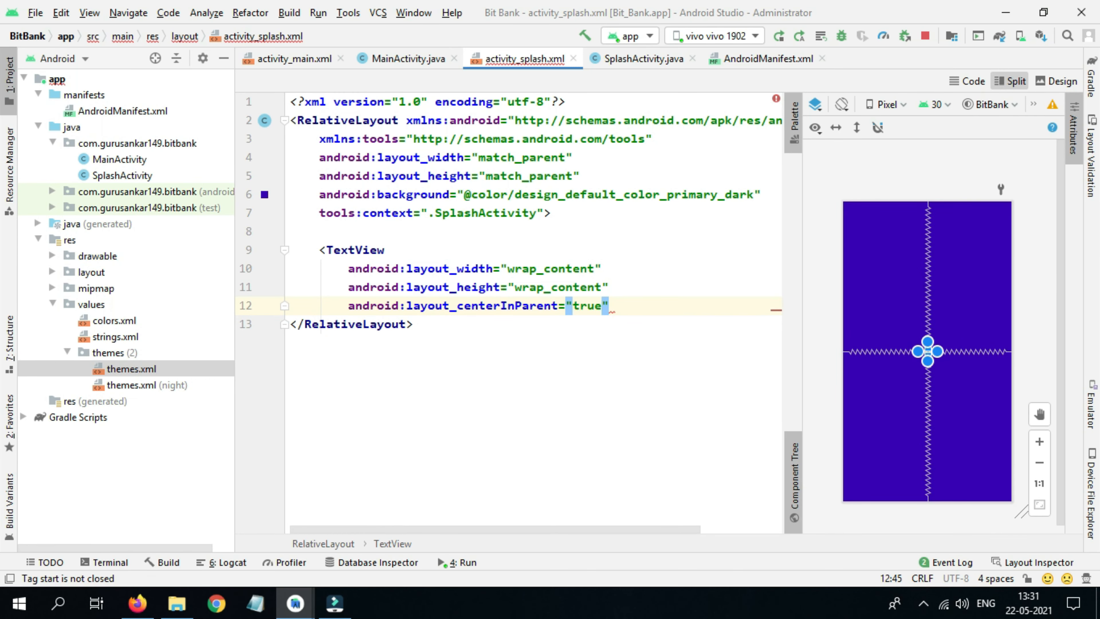
pyautogui.write('android:text="')
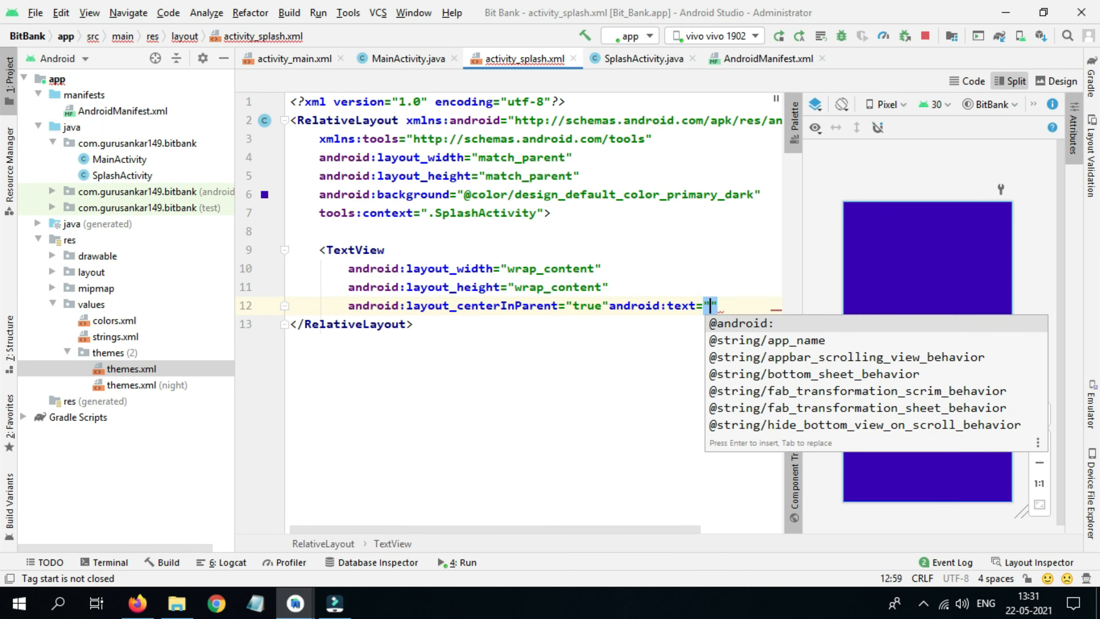
pyautogui.write('BIt')
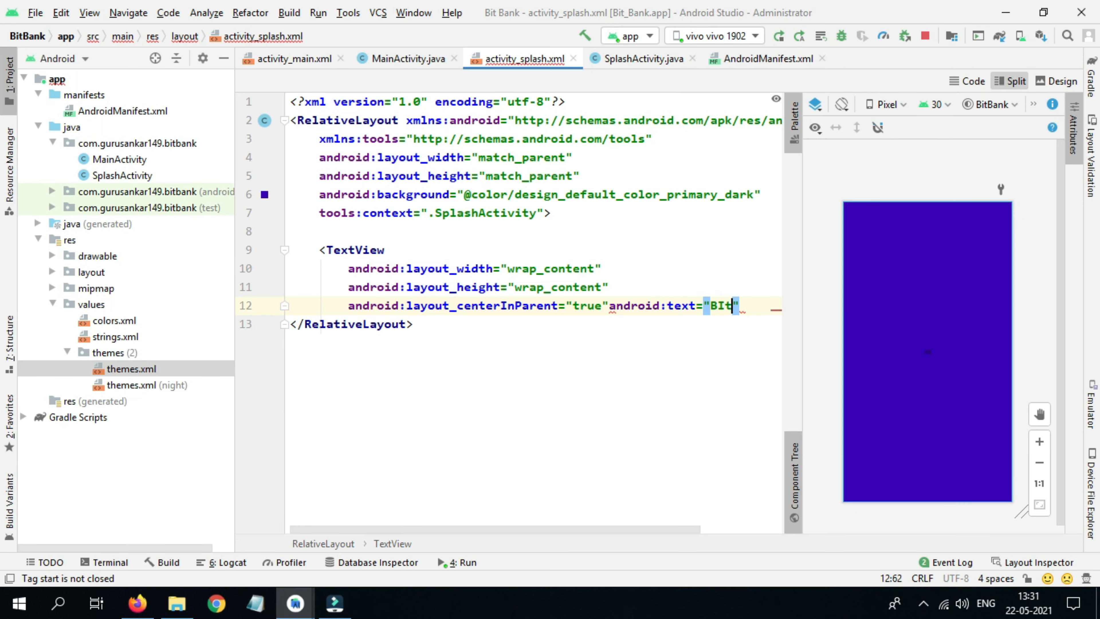
pyautogui.press('Backspace')
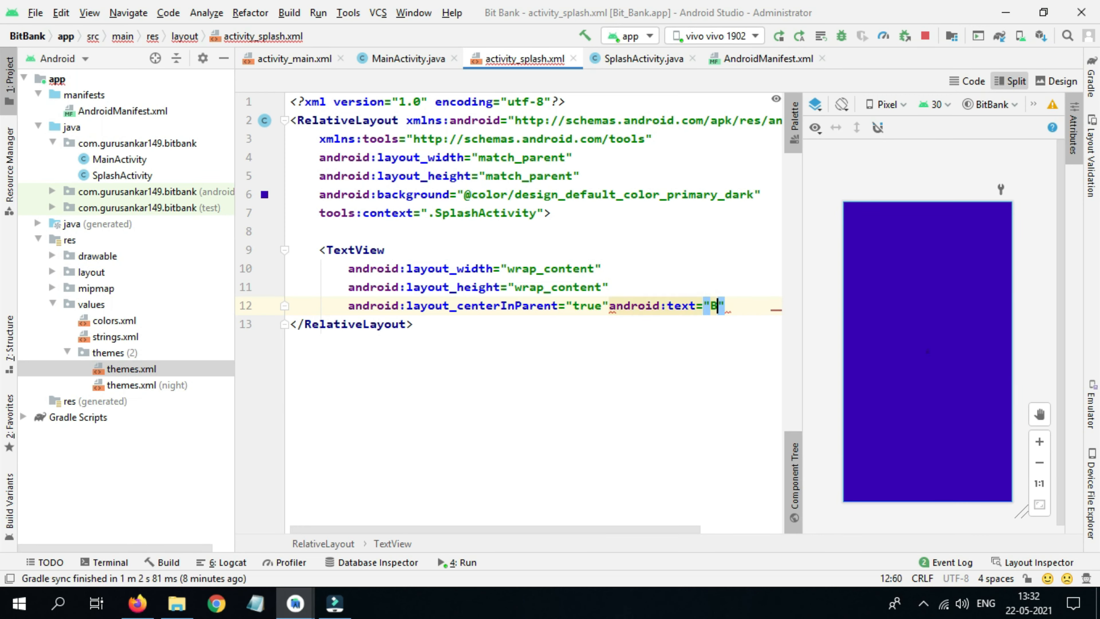
pyautogui.press('Backspace')
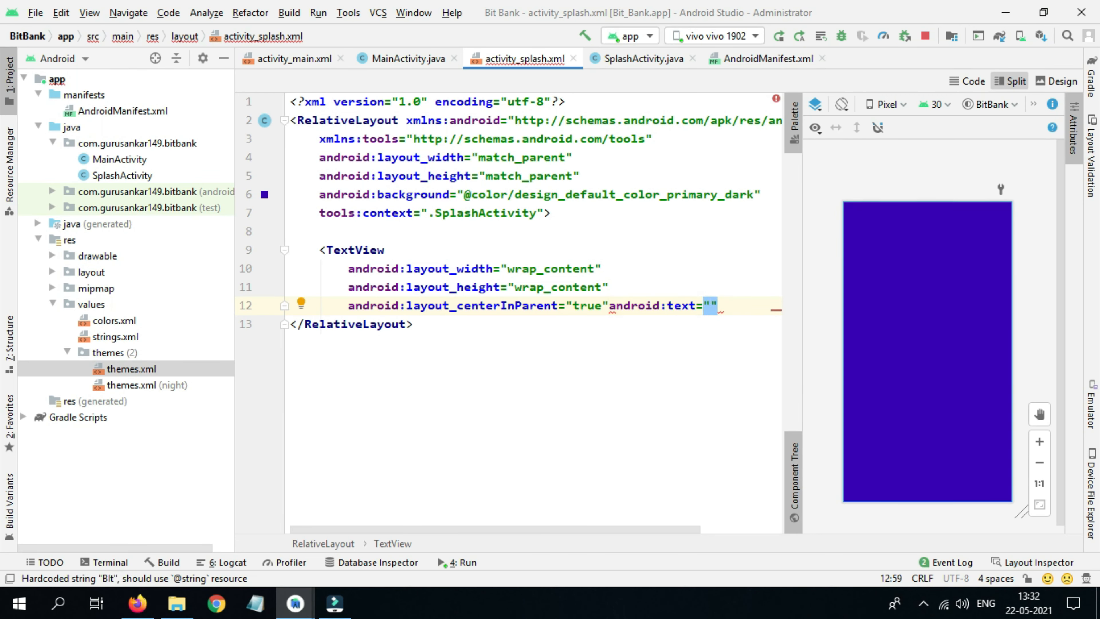
pyautogui.write('Bit')
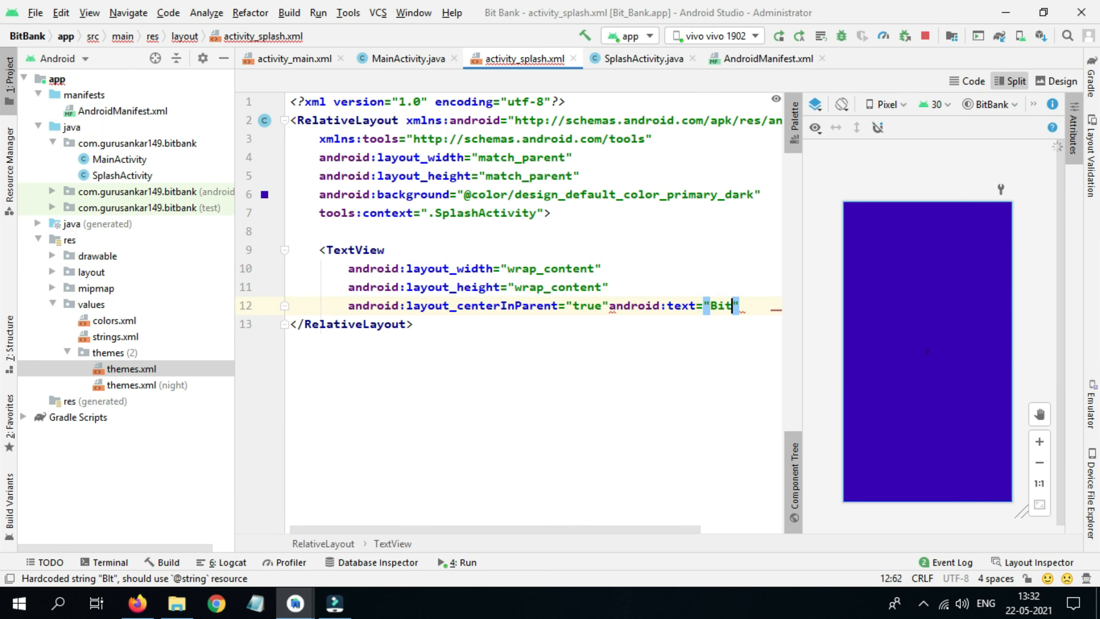
pyautogui.write('Bank"')
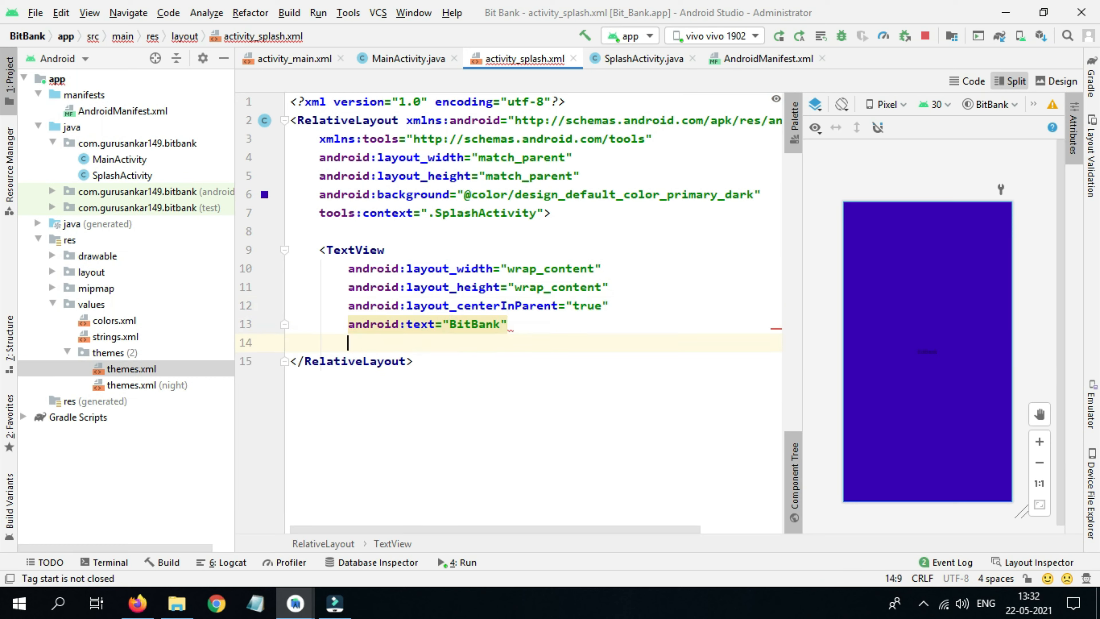
# Give it white textColor, 20sp textSize and id app_name, closing the tag
pyautogui.write('texco')
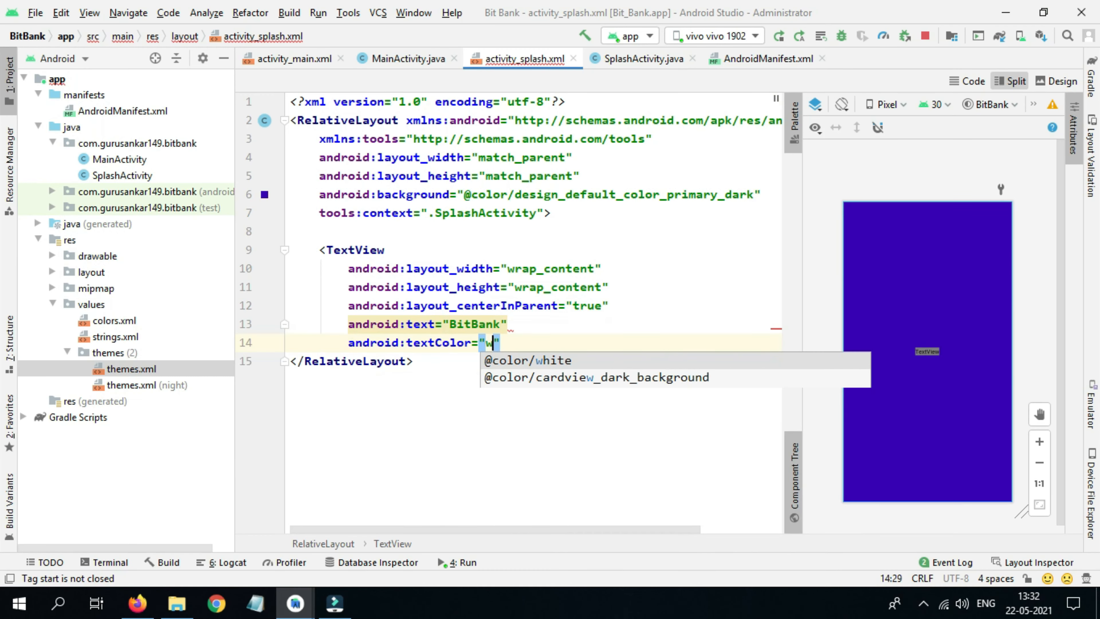
pyautogui.click(528, 360)
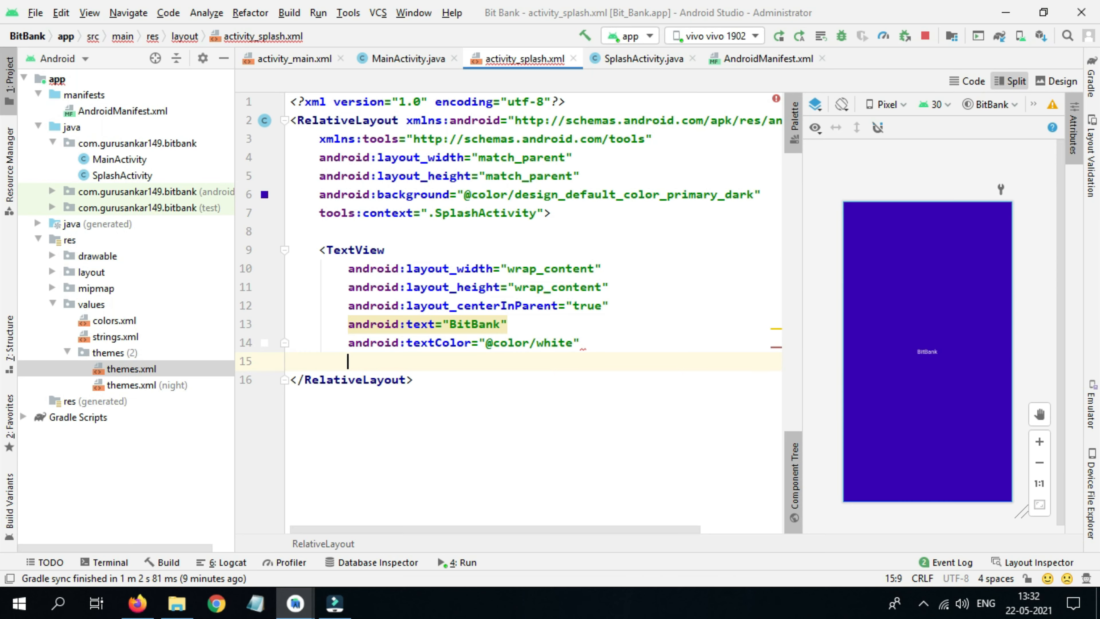
pyautogui.write('android:textSize="')
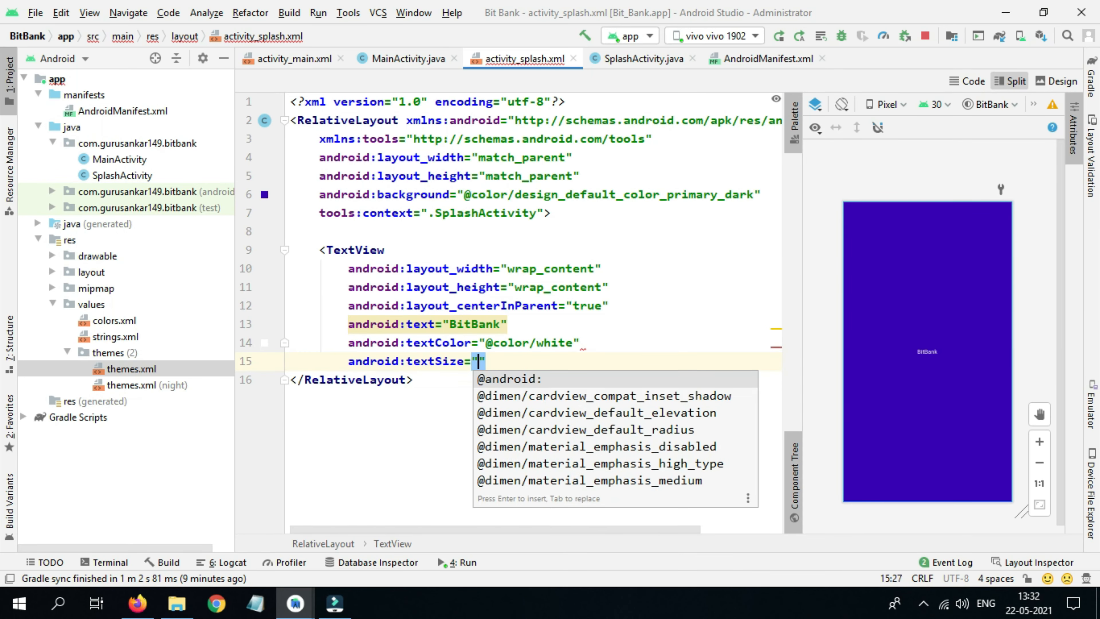
pyautogui.write('20sp')
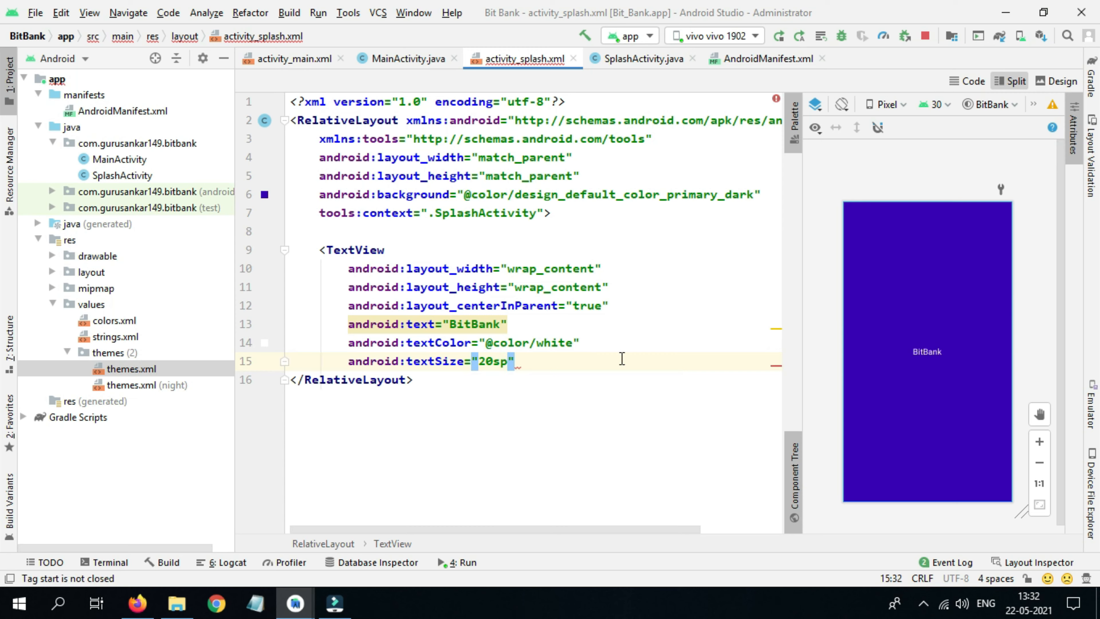
pyautogui.write('id:id="@+id/"')
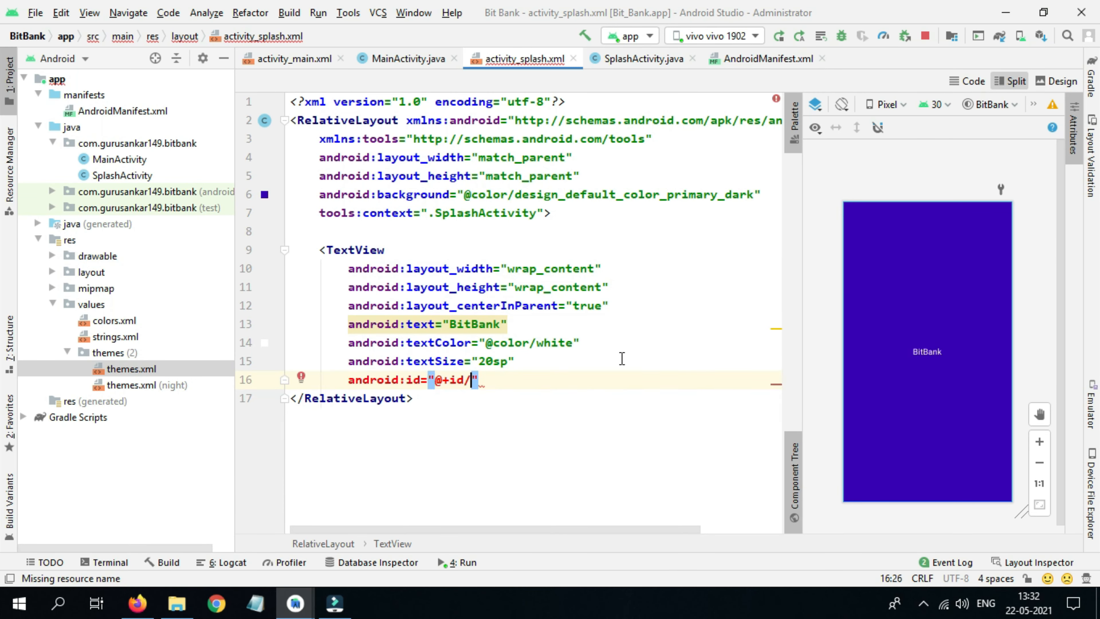
pyautogui.write('app_name"/>')
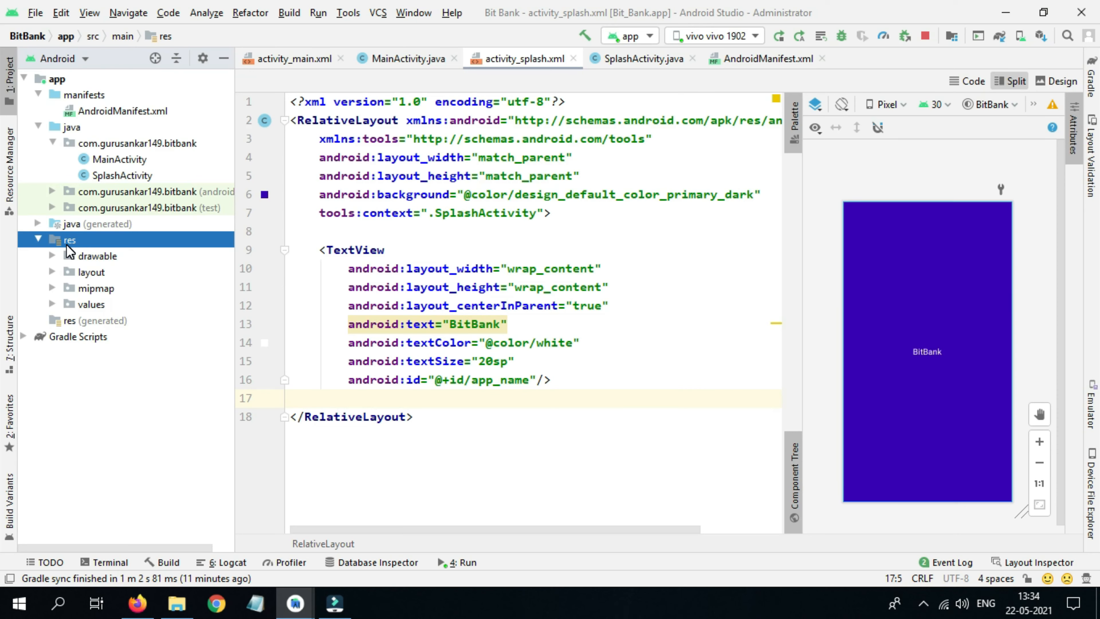
# Create an Android resource directory named anim with resource type anim under res
pyautogui.rightClick(69, 240)
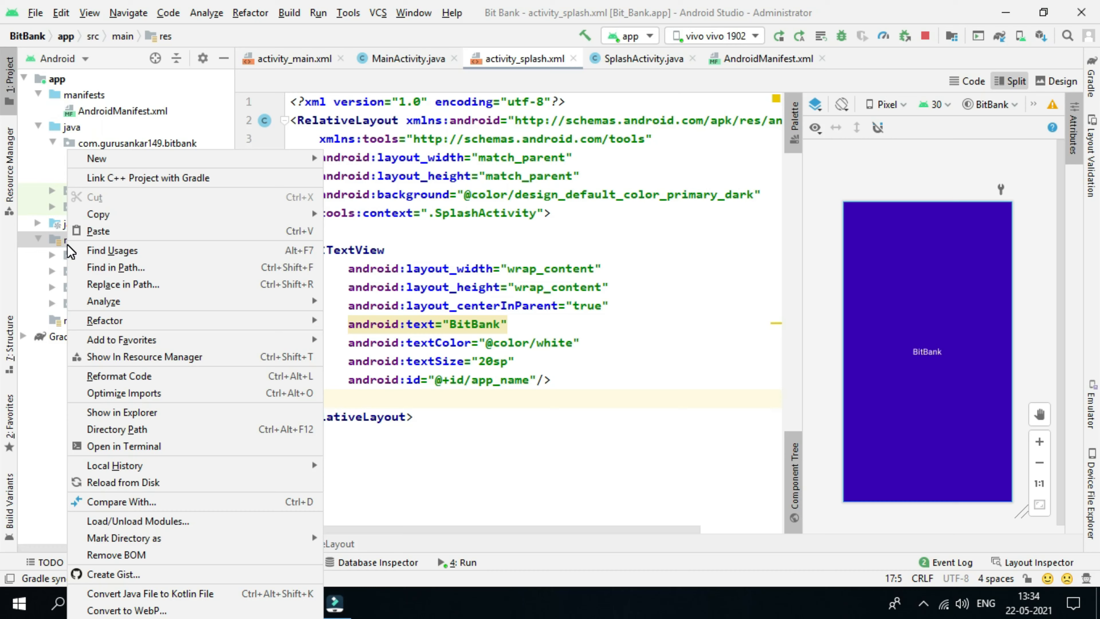
pyautogui.moveTo(96, 158)
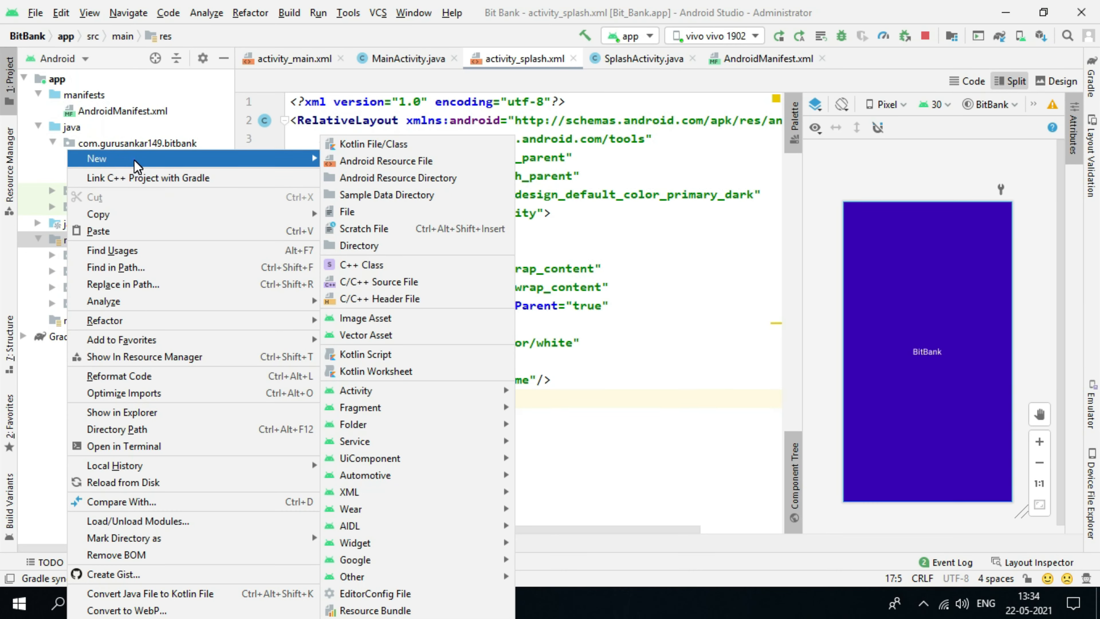
pyautogui.moveTo(397, 177)
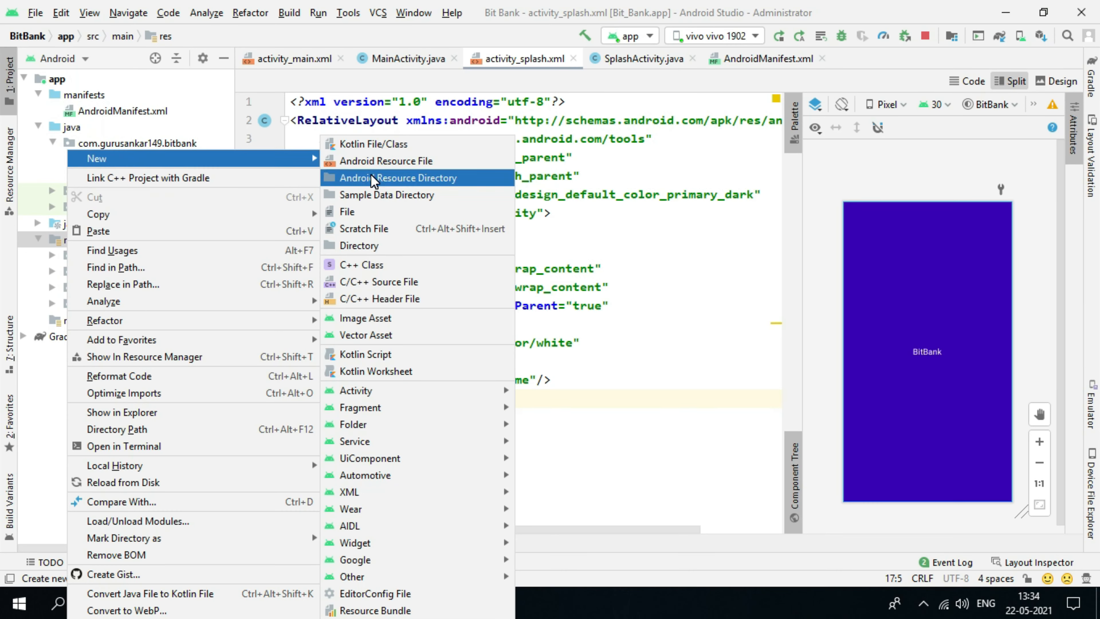
pyautogui.click(397, 177)
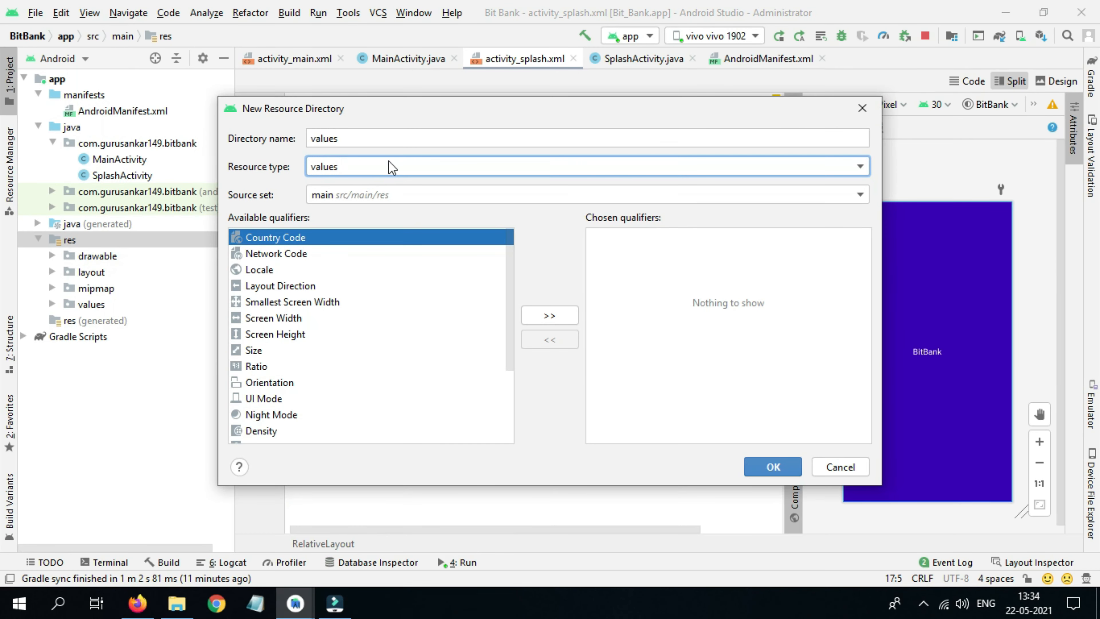
pyautogui.write('anim')
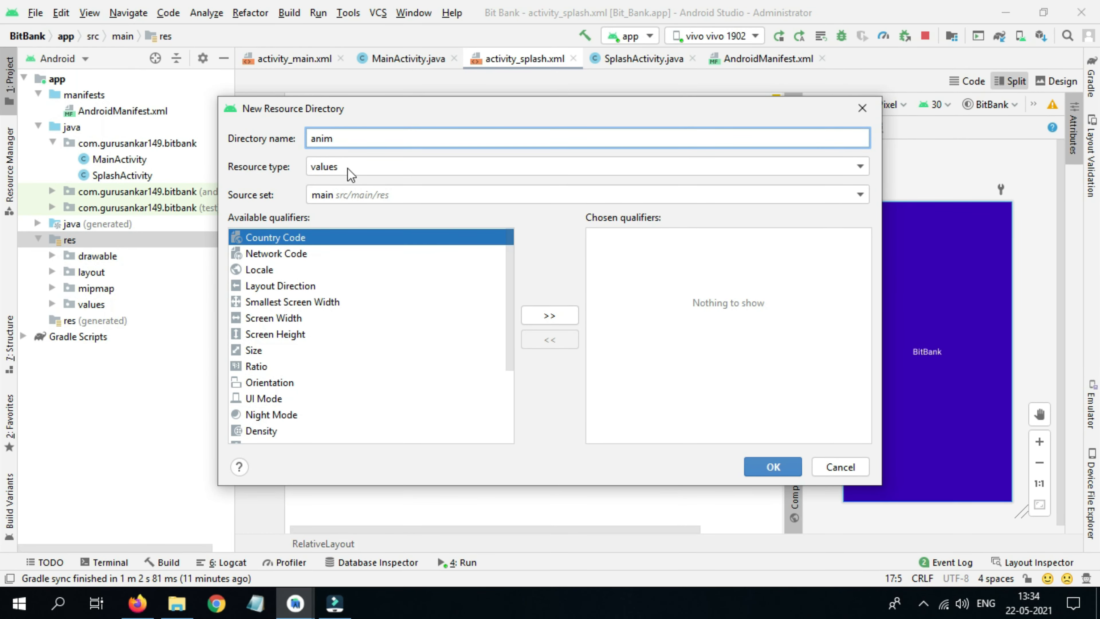
pyautogui.click(857, 167)
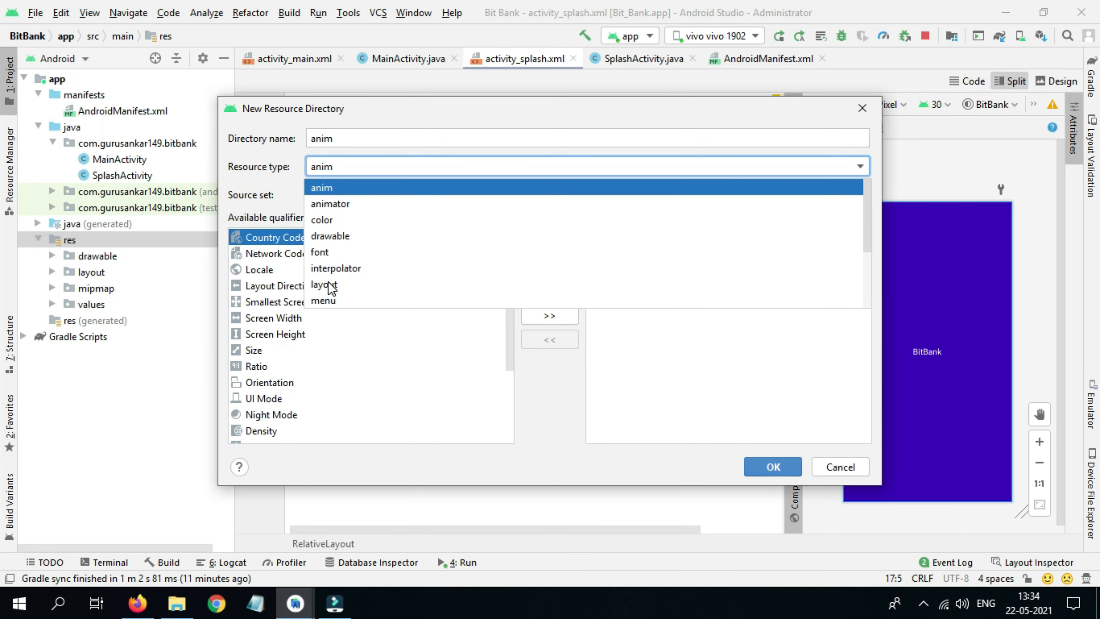
pyautogui.click(321, 188)
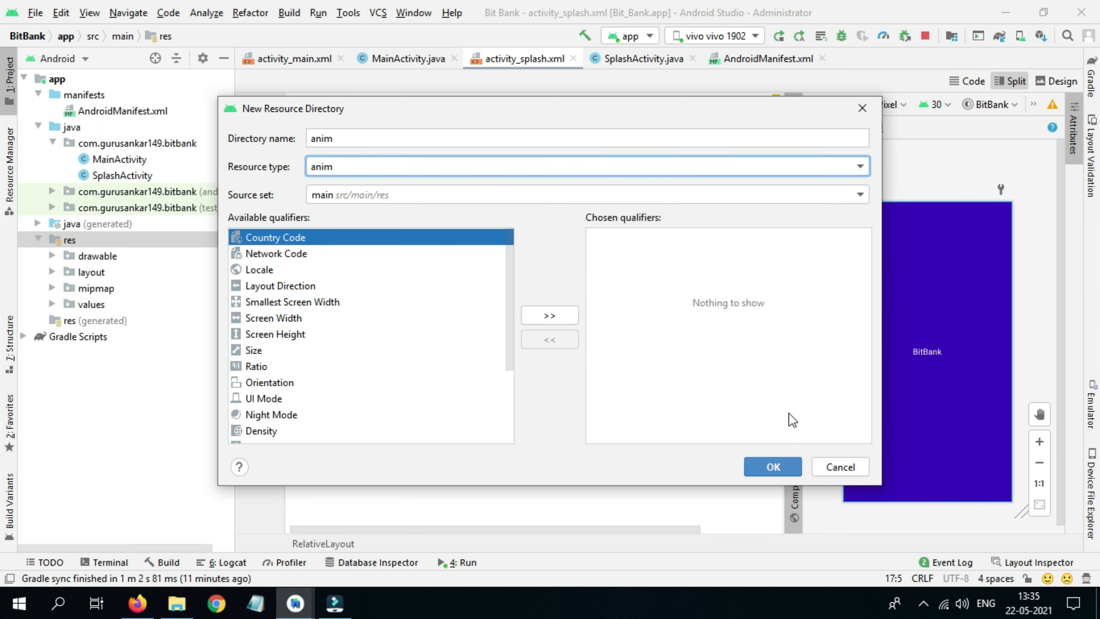
pyautogui.click(772, 467)
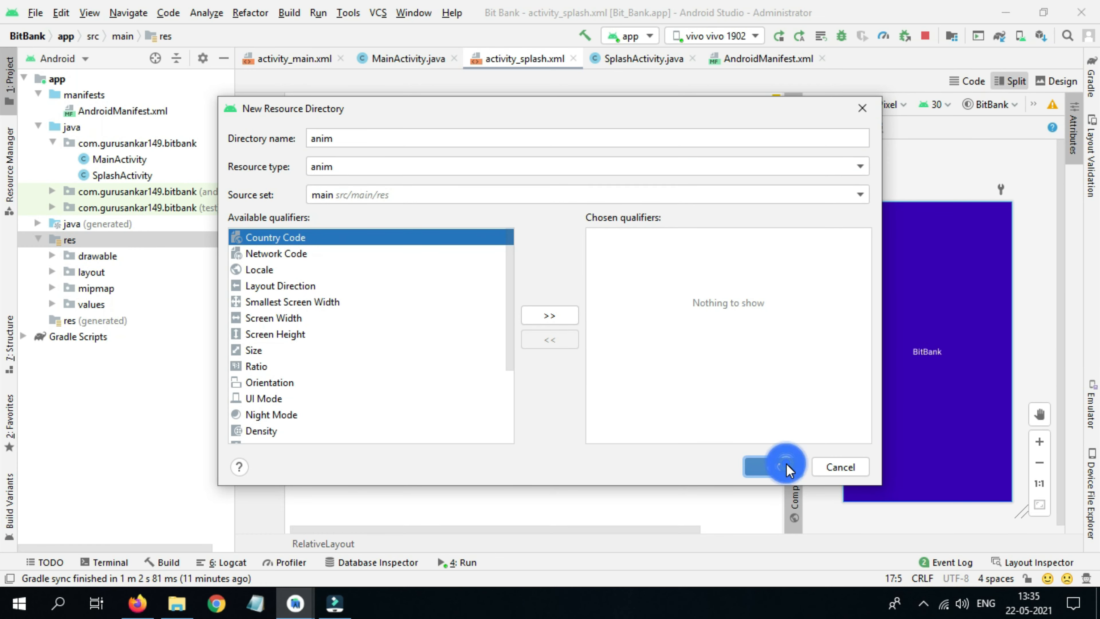
pyautogui.click(761, 466)
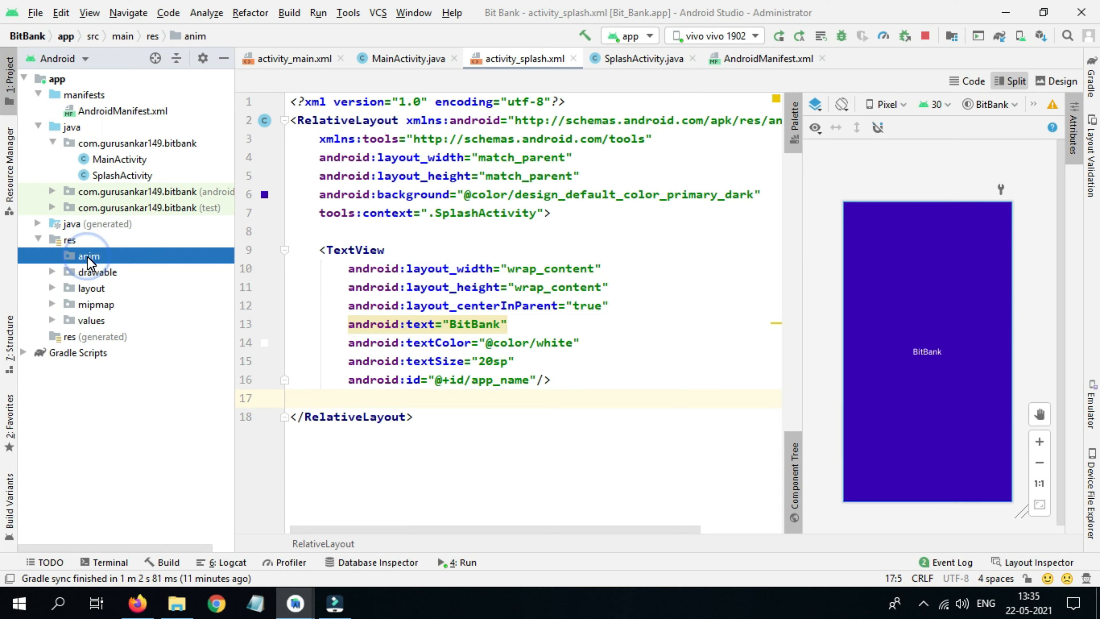
# Create an animation resource file animation_for_splash in the anim folder
pyautogui.rightClick(88, 256)
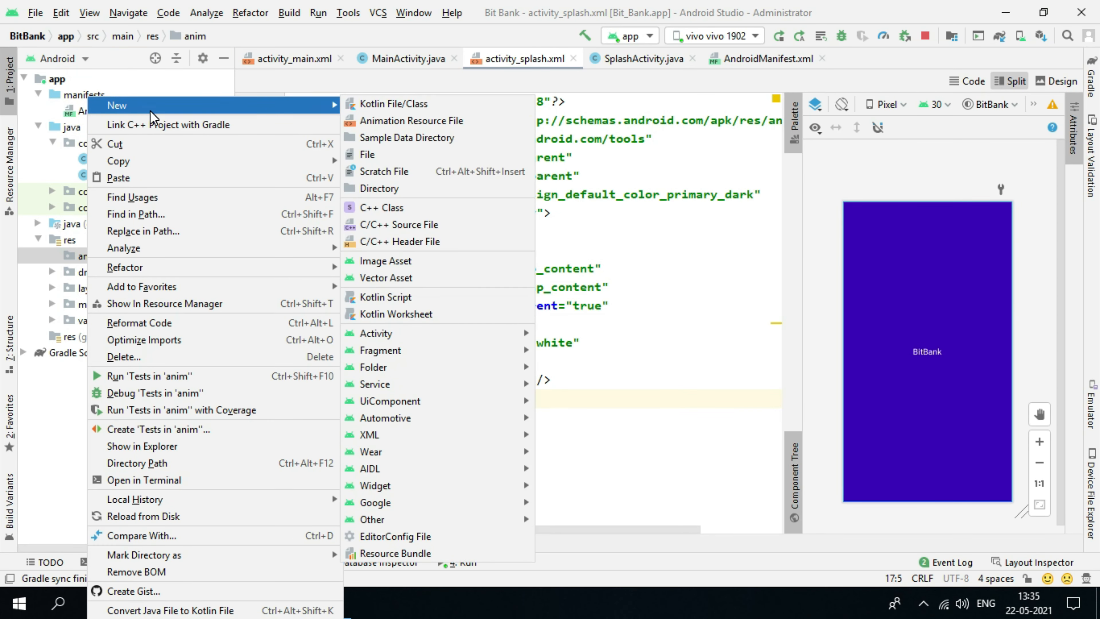
pyautogui.moveTo(411, 119)
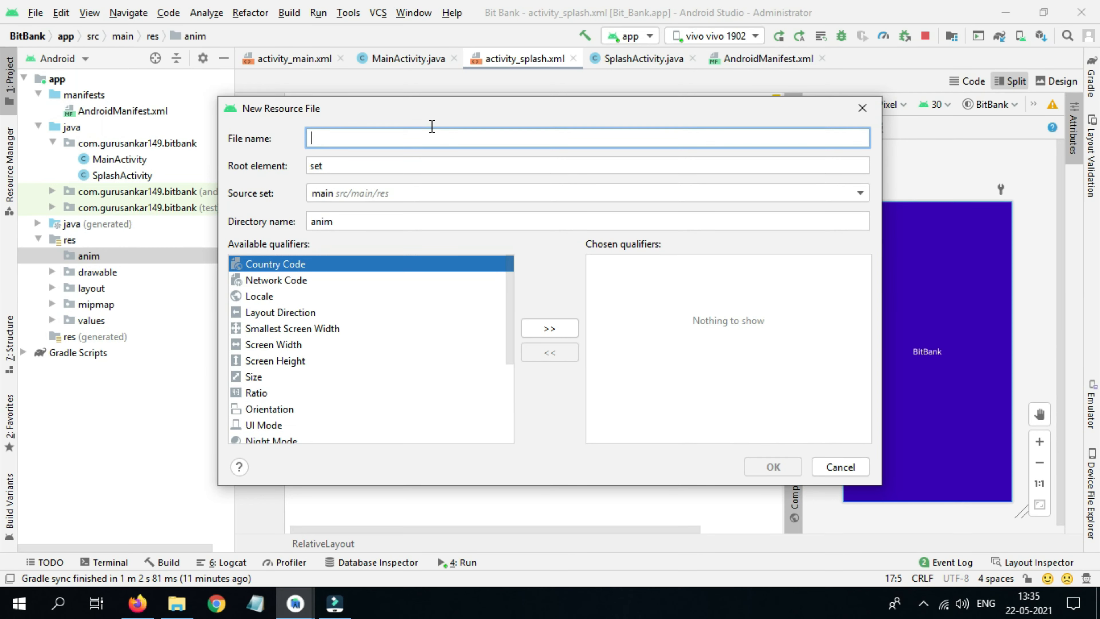
pyautogui.write('animatio')
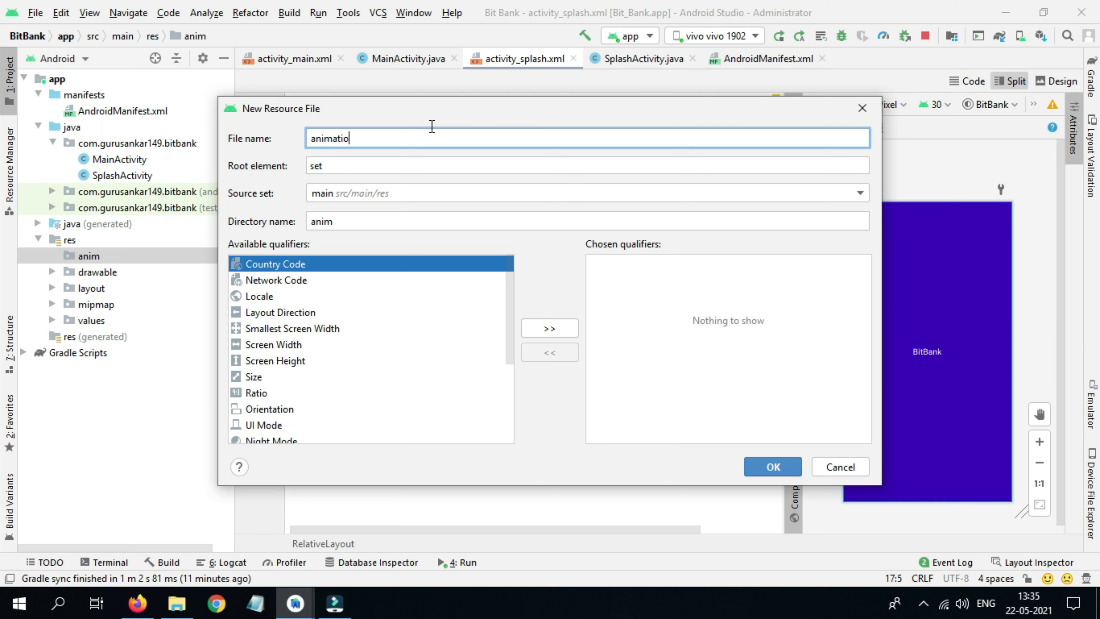
pyautogui.write('n_for')
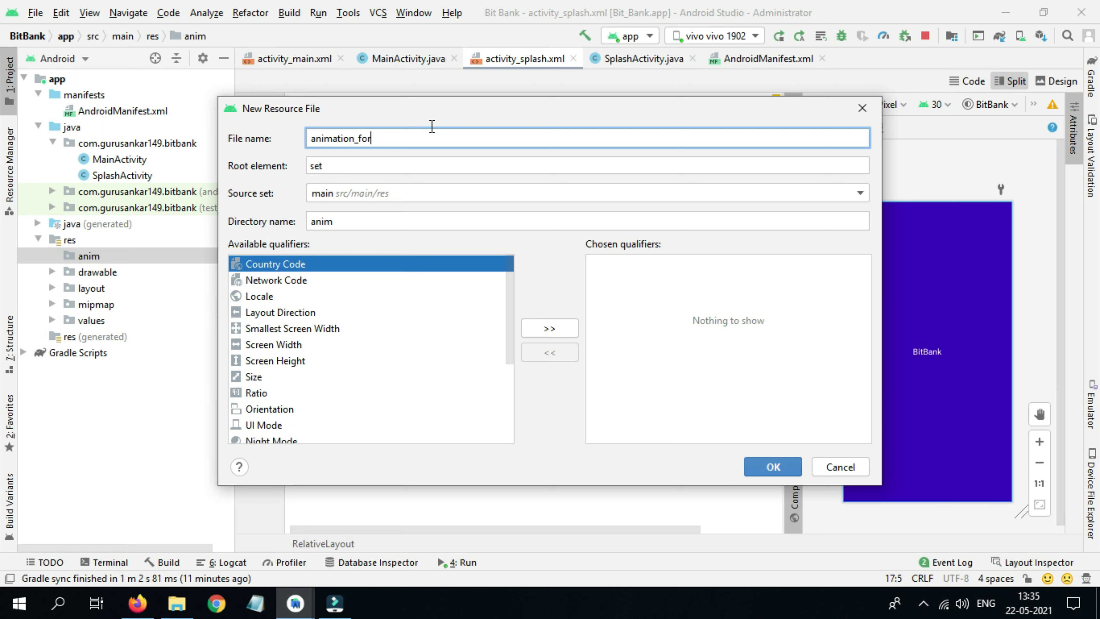
pyautogui.write('s')
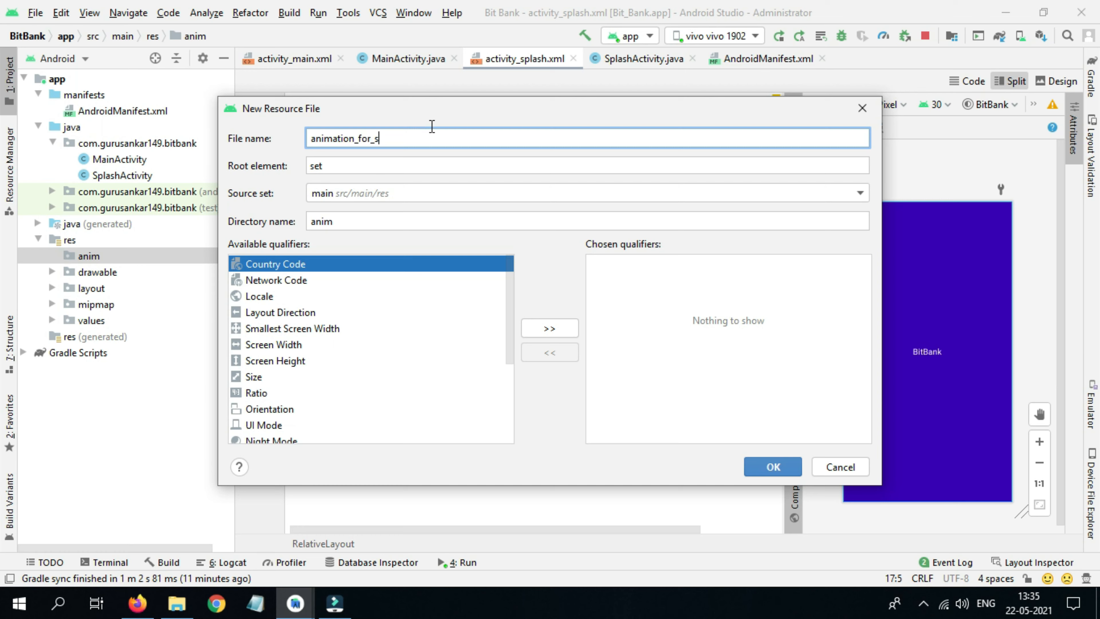
pyautogui.write('plash')
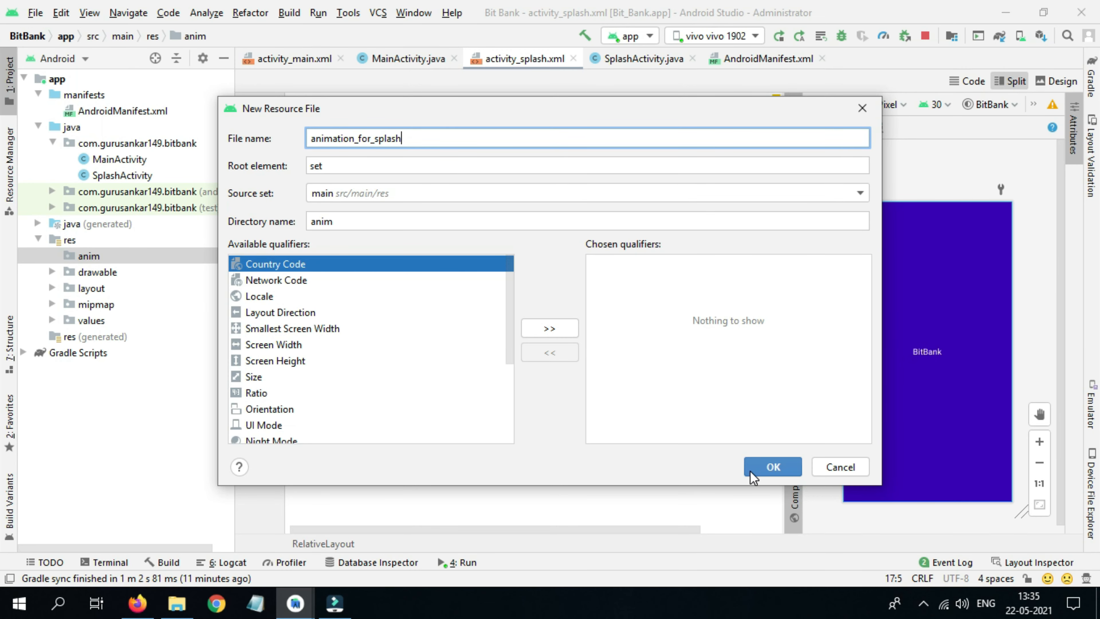
pyautogui.click(772, 467)
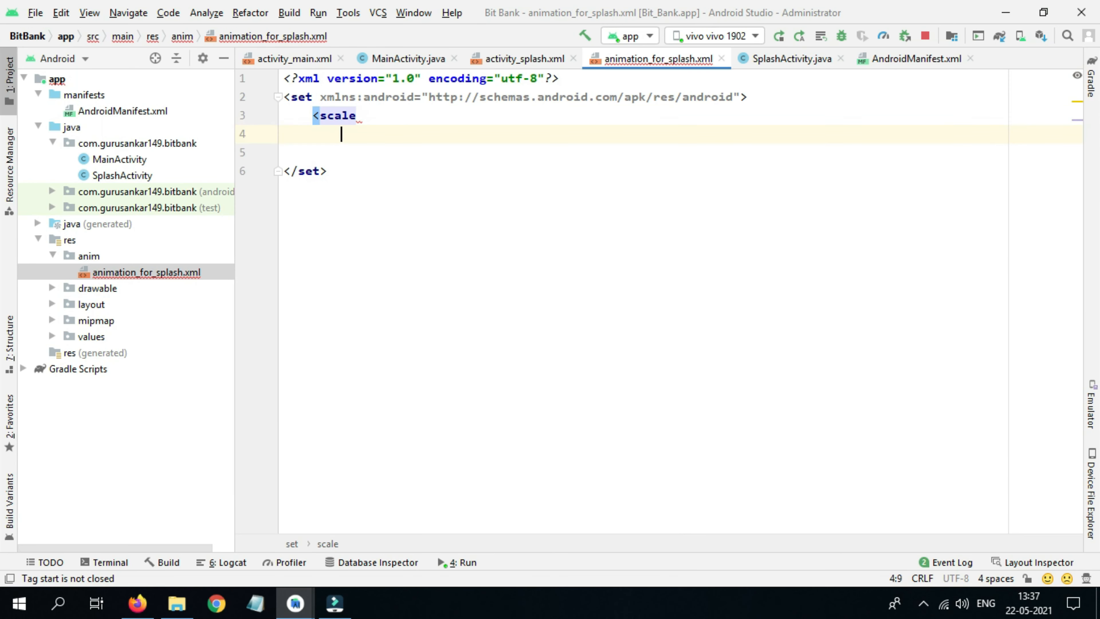
# Begin a scale element with from X/Y scale 0.3 and to X/Y scale 1
pyautogui.press('Backspace')
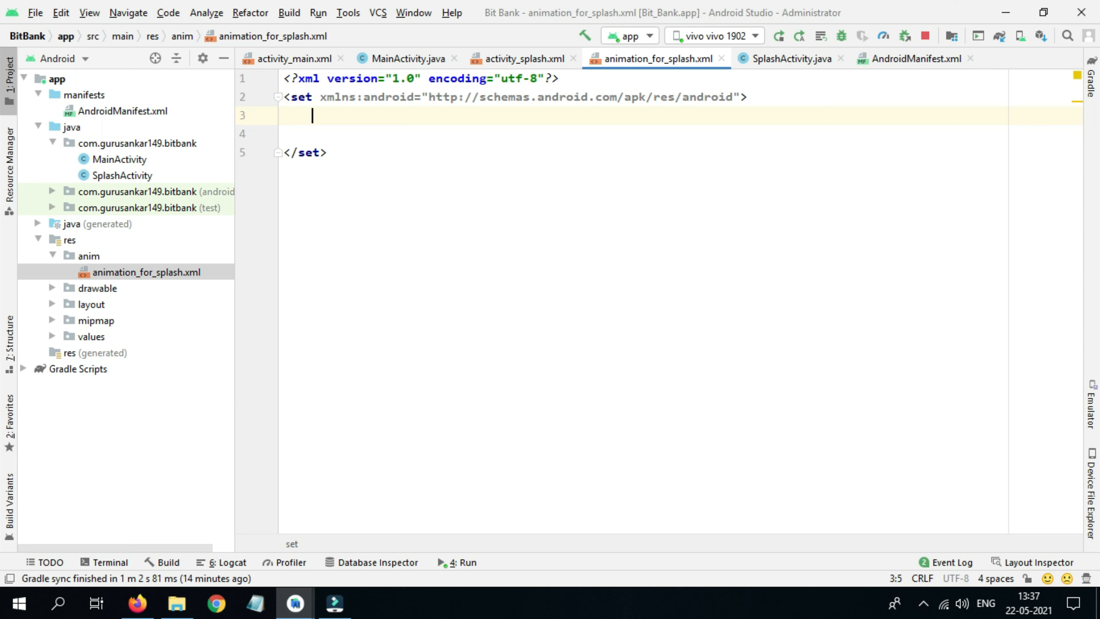
pyautogui.write('<scale')
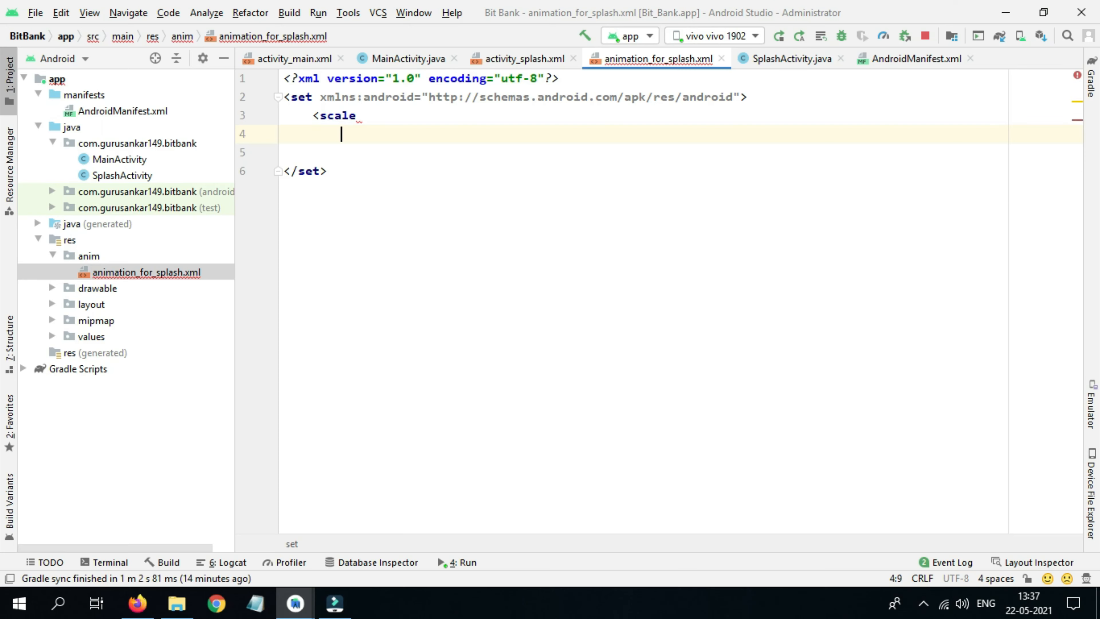
pyautogui.write('for')
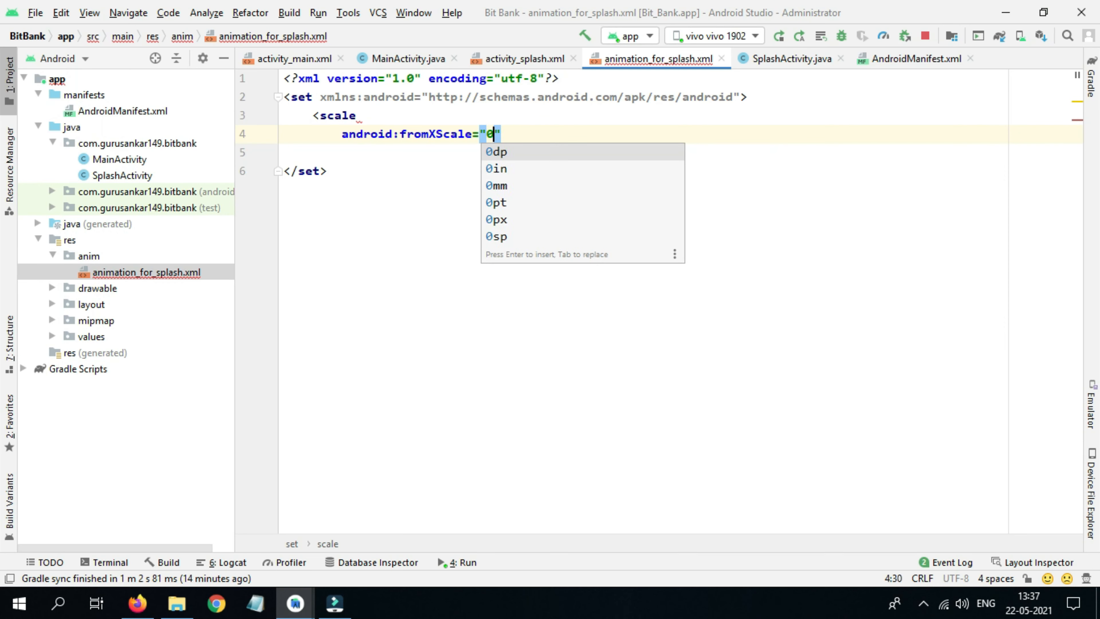
pyautogui.write('.3')
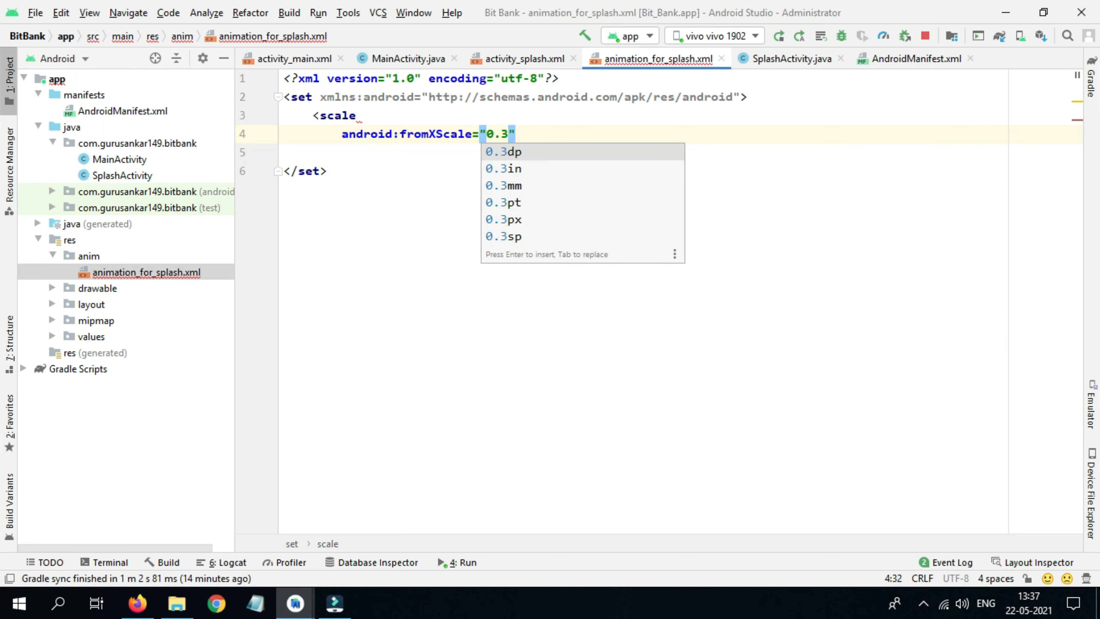
pyautogui.write('froy')
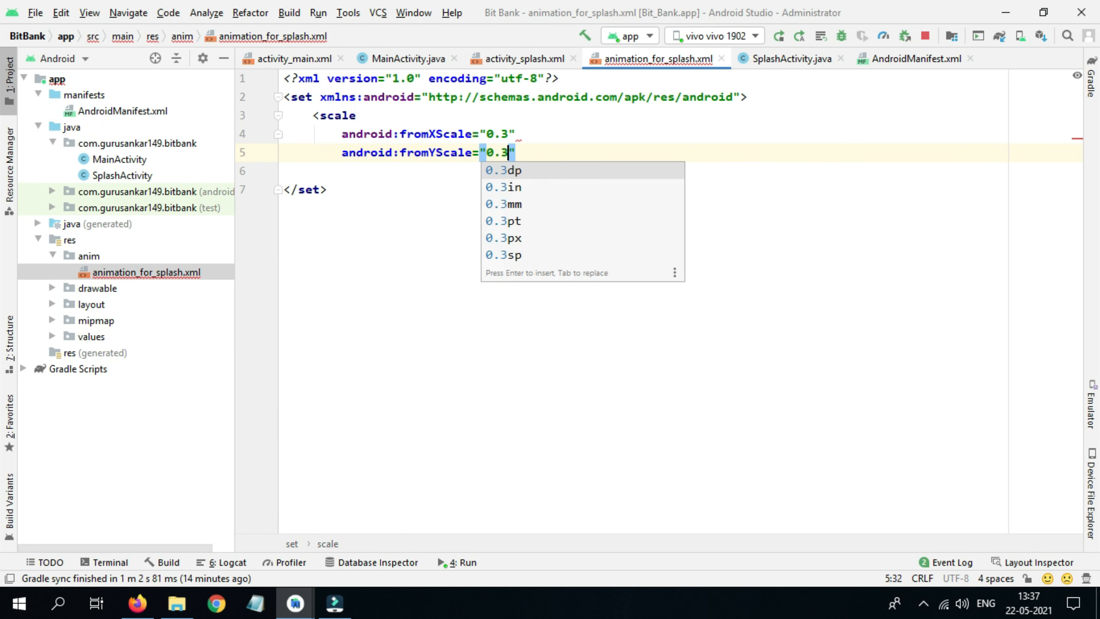
pyautogui.press('Escape')
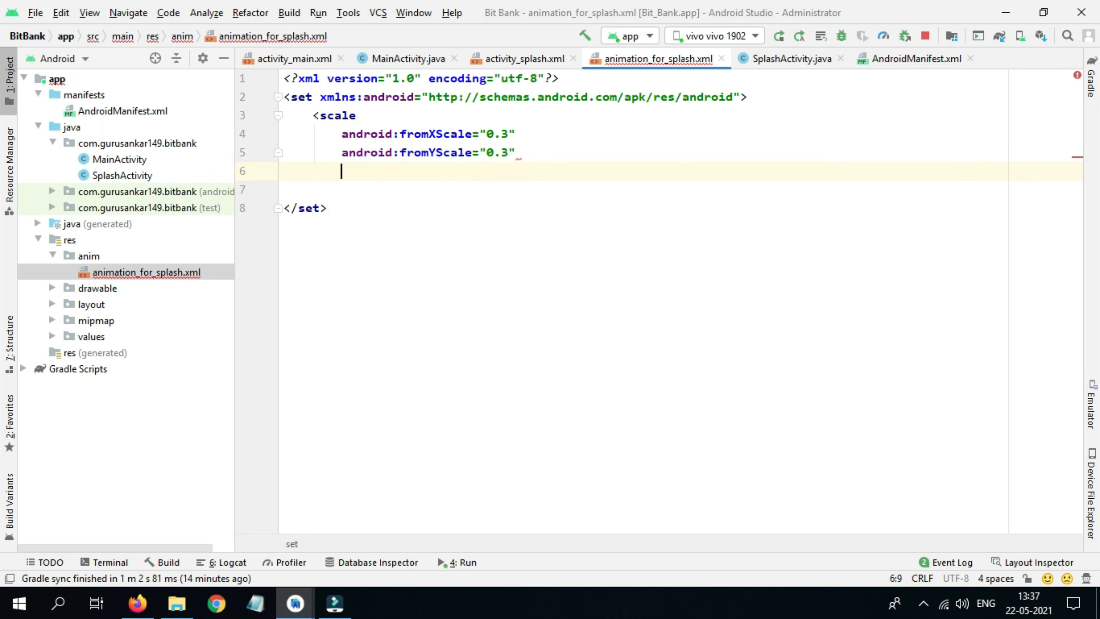
pyautogui.write('toXScale="')
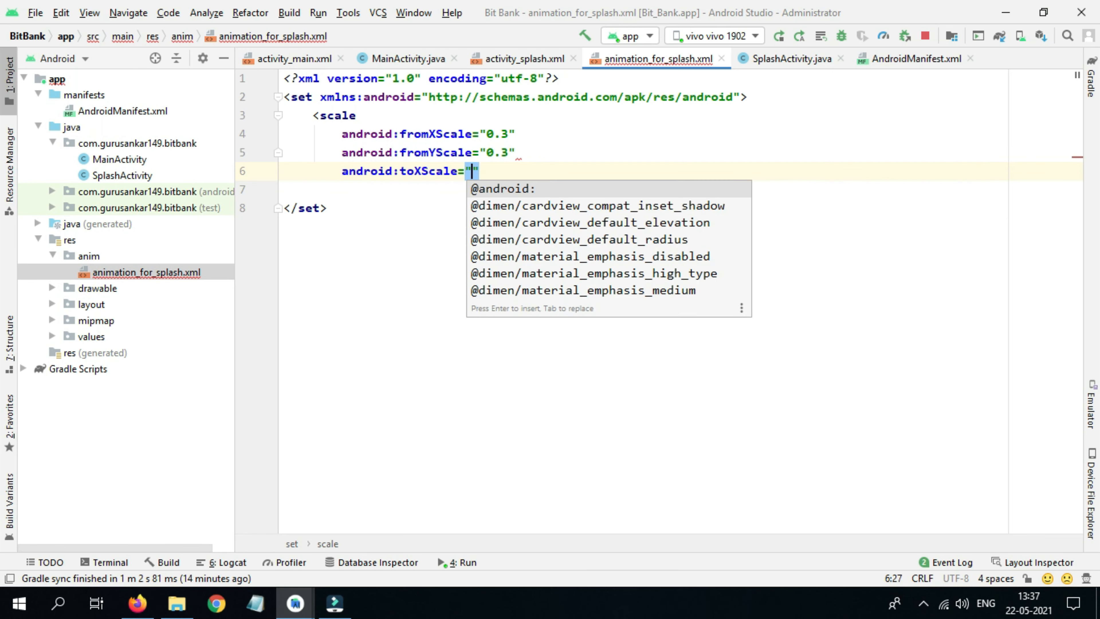
pyautogui.write('1')
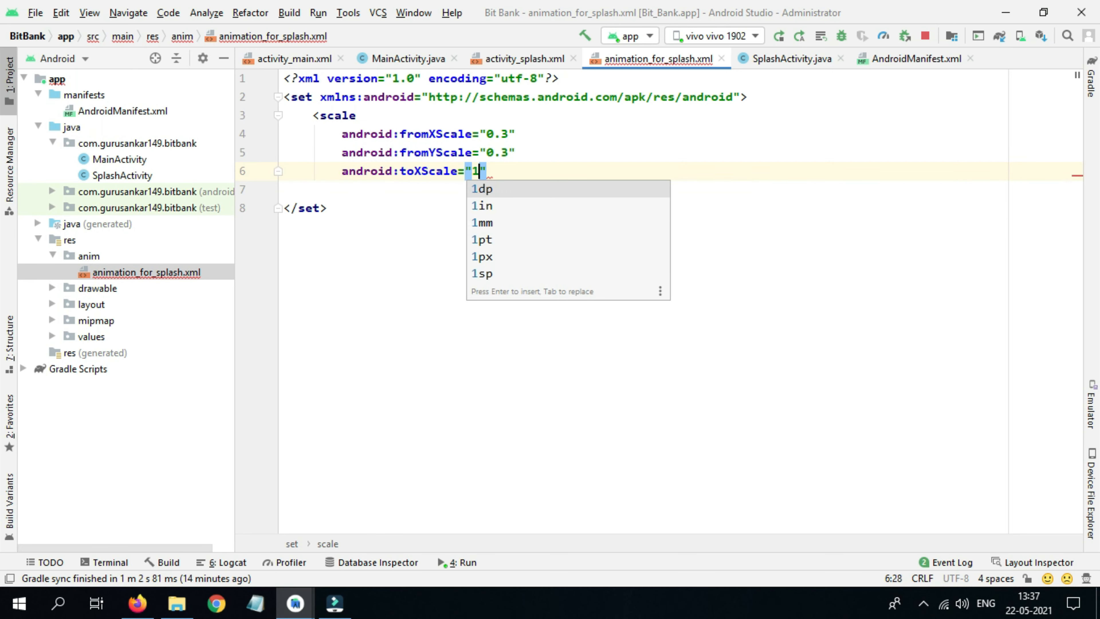
pyautogui.write('toYScale="1')
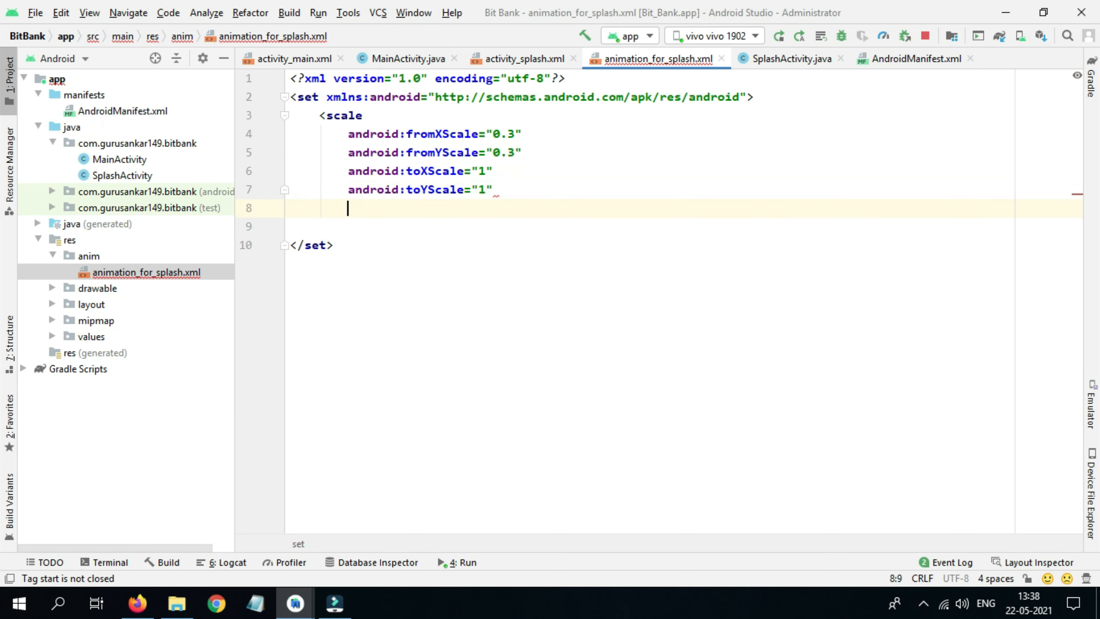
# Add pivotX and pivotY 50%, duration 3000, and close the scale tag
pyautogui.write('p')
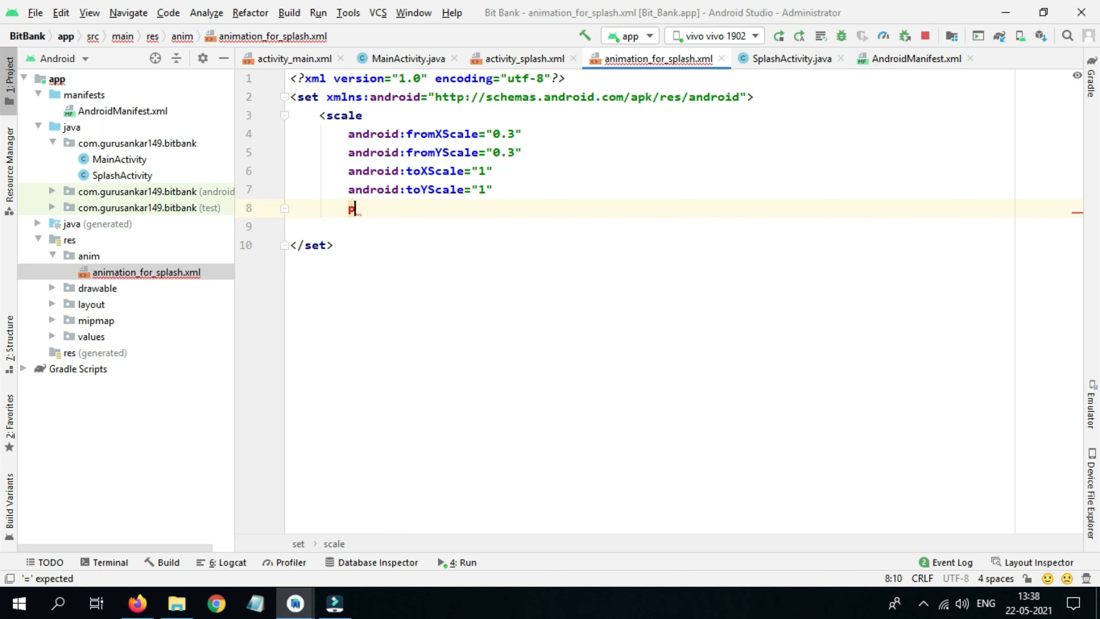
pyautogui.write('android:pivotX="')
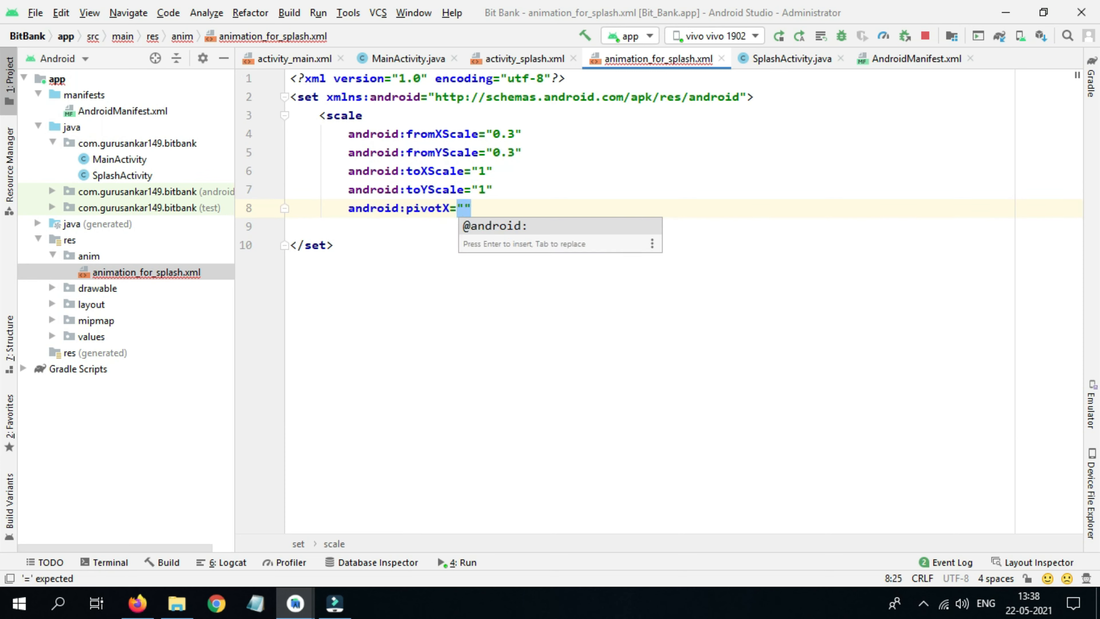
pyautogui.write('50%')
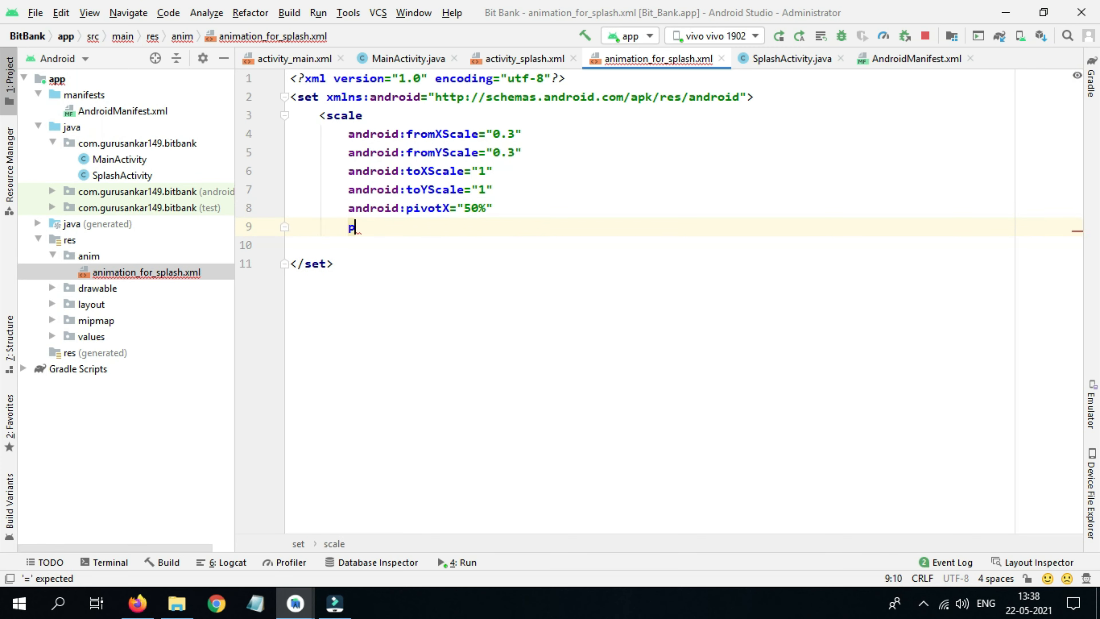
pyautogui.write('android:pivotY="5"')
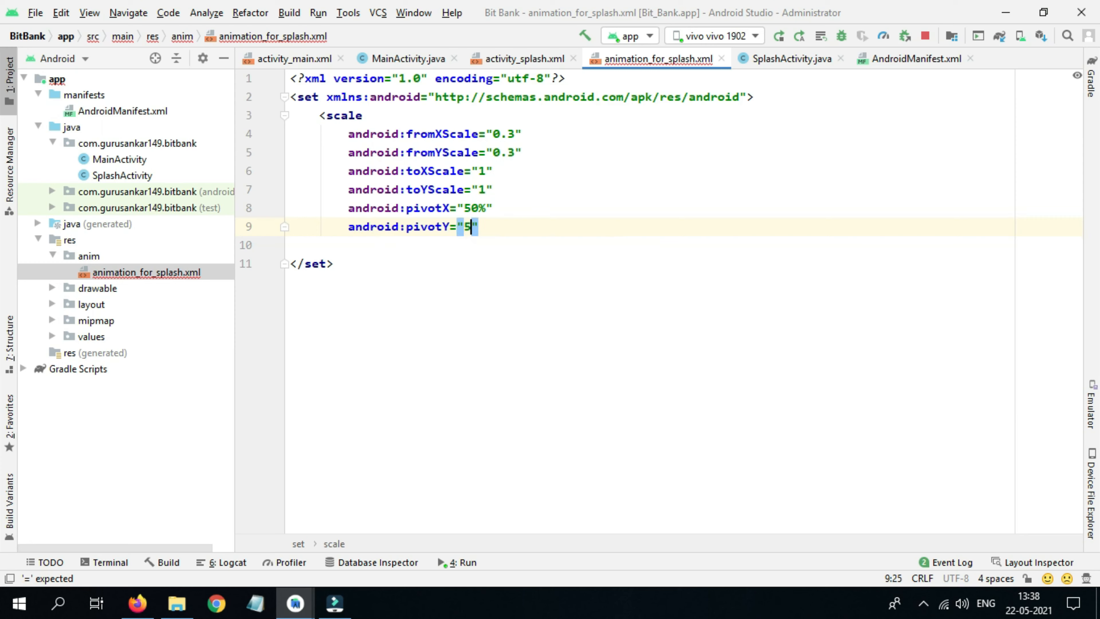
pyautogui.write('0%')
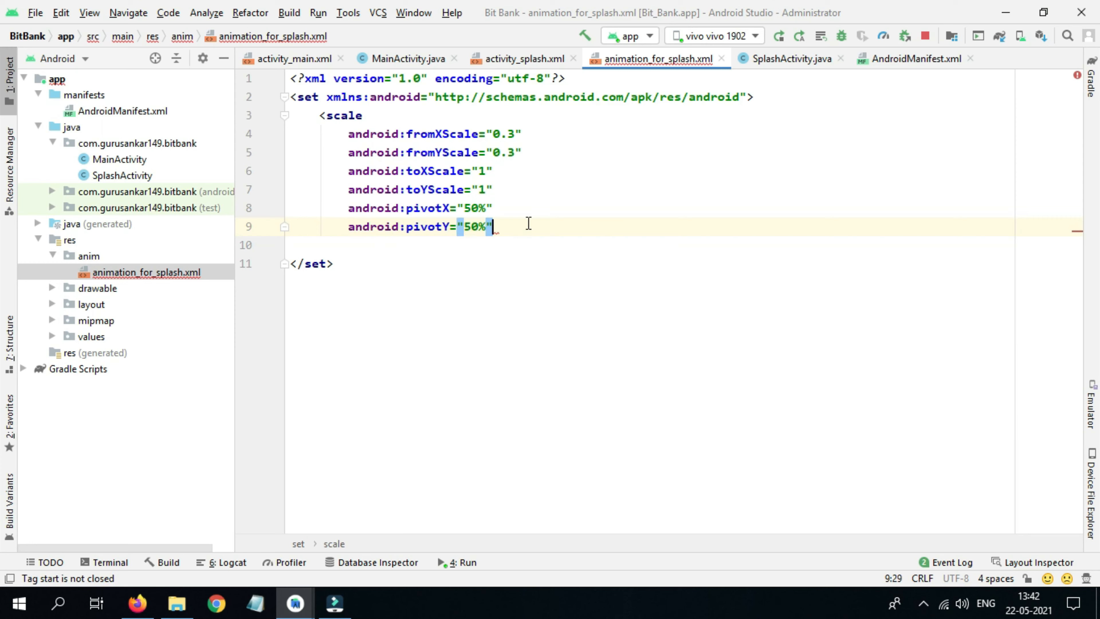
pyautogui.write('android:duration')
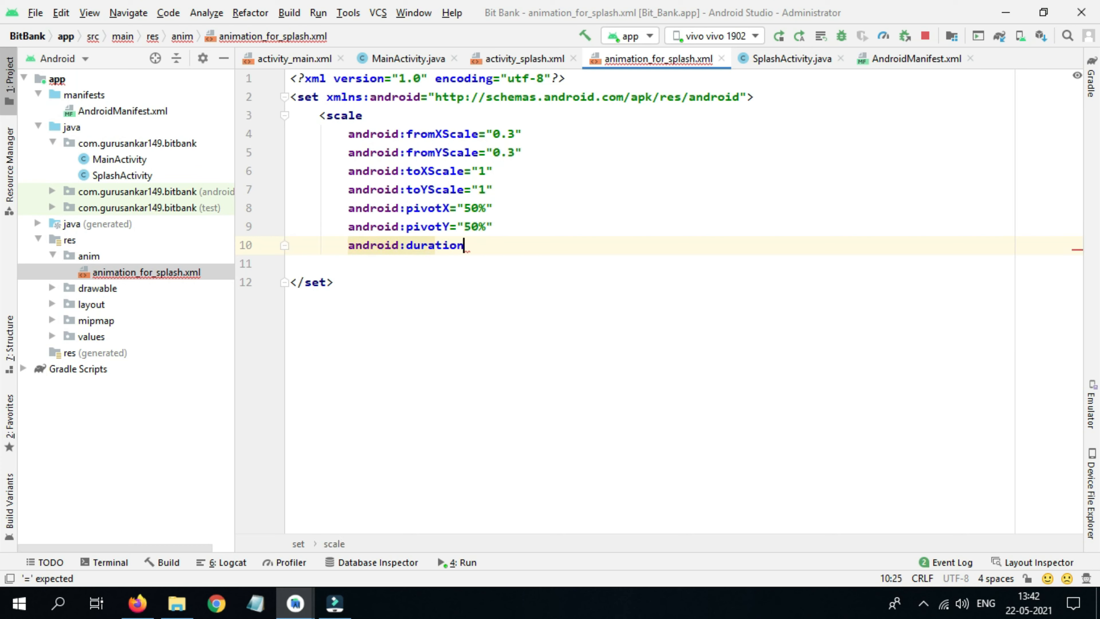
pyautogui.write('="')
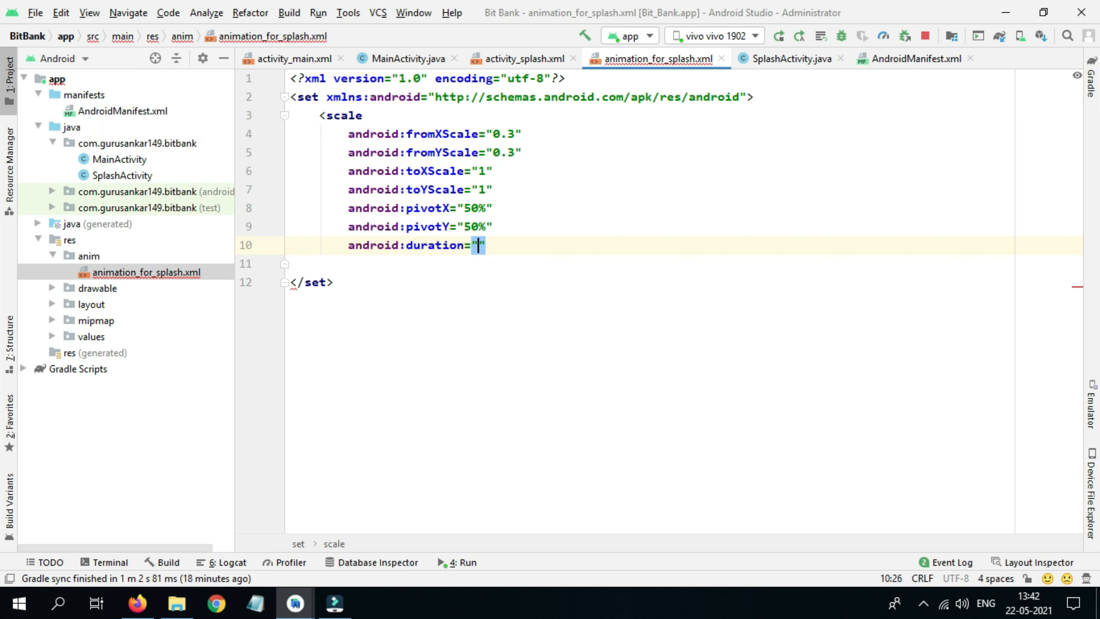
pyautogui.write('3000')
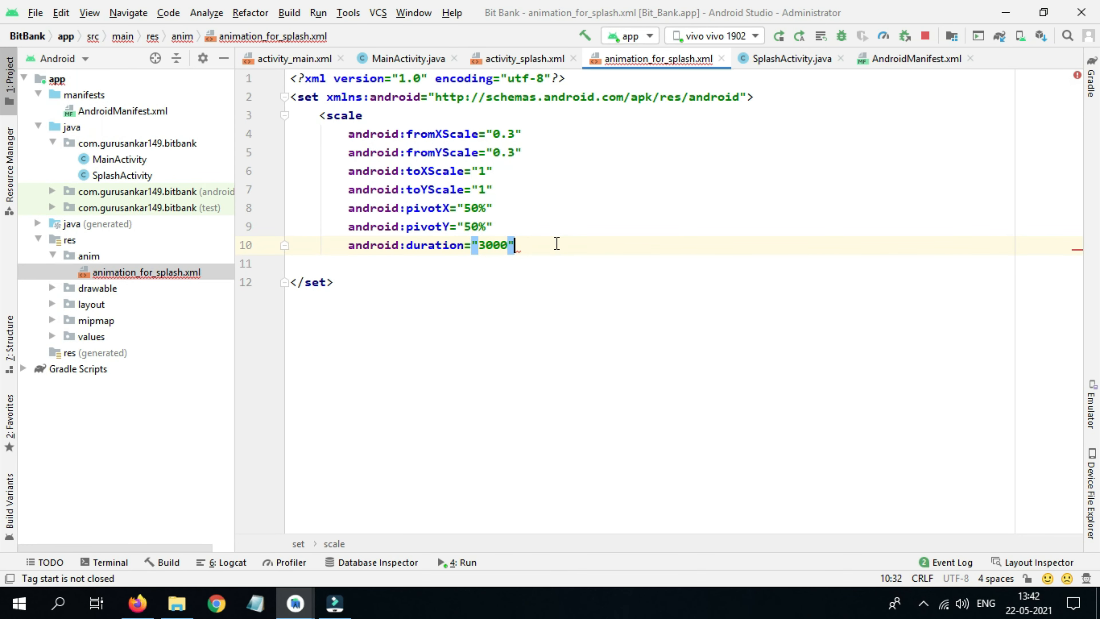
pyautogui.write('/>')
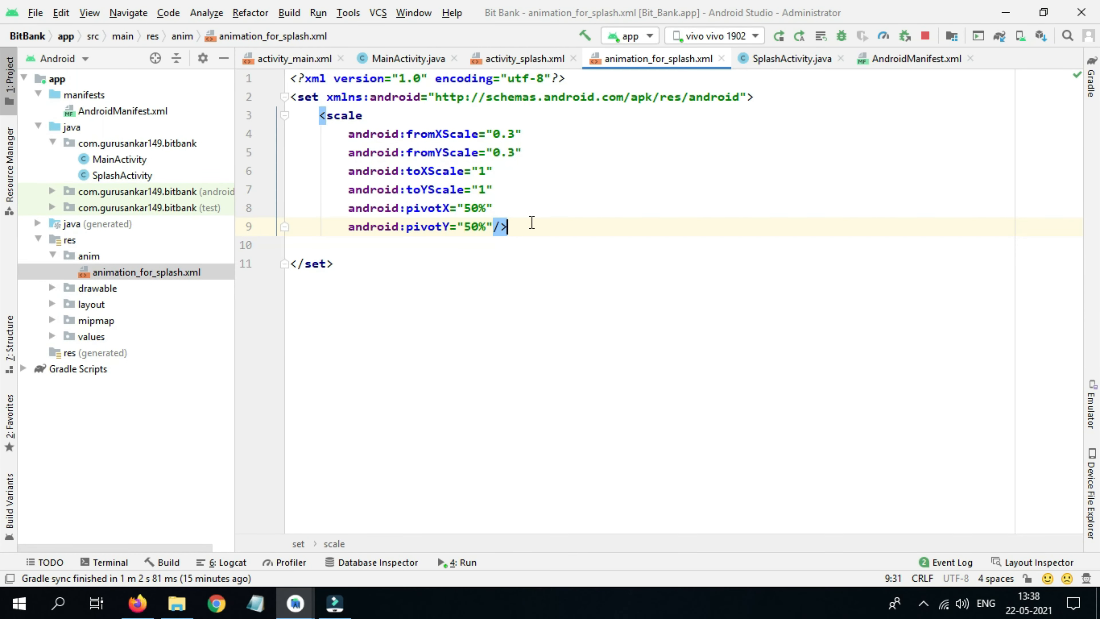
# Declare a TextView field app_name in SplashActivity.java
pyautogui.click(789, 58)
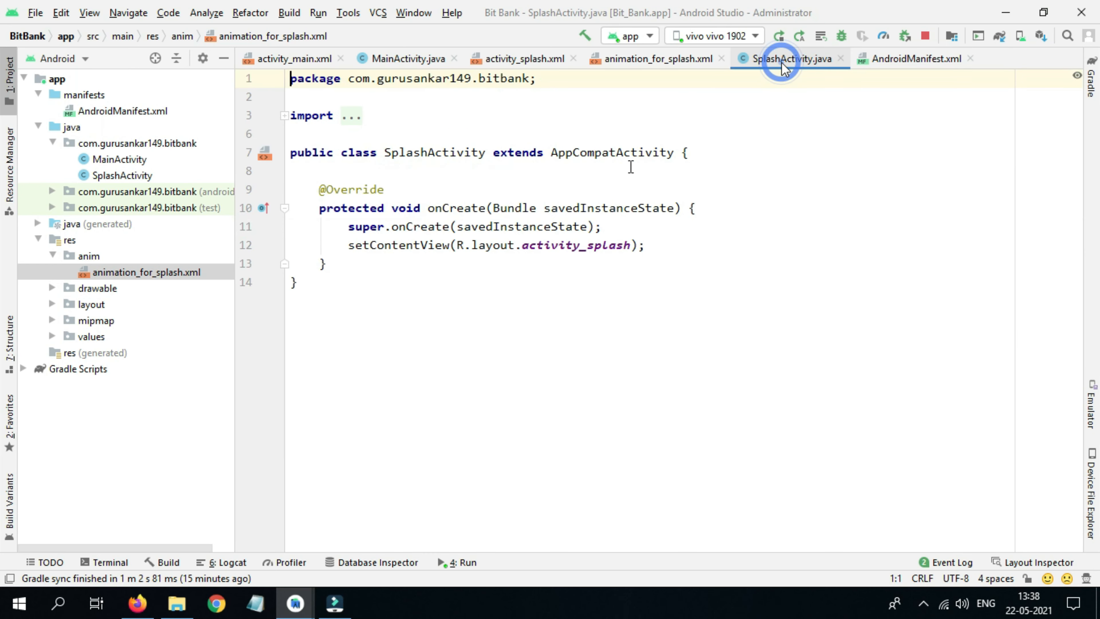
pyautogui.click(688, 152)
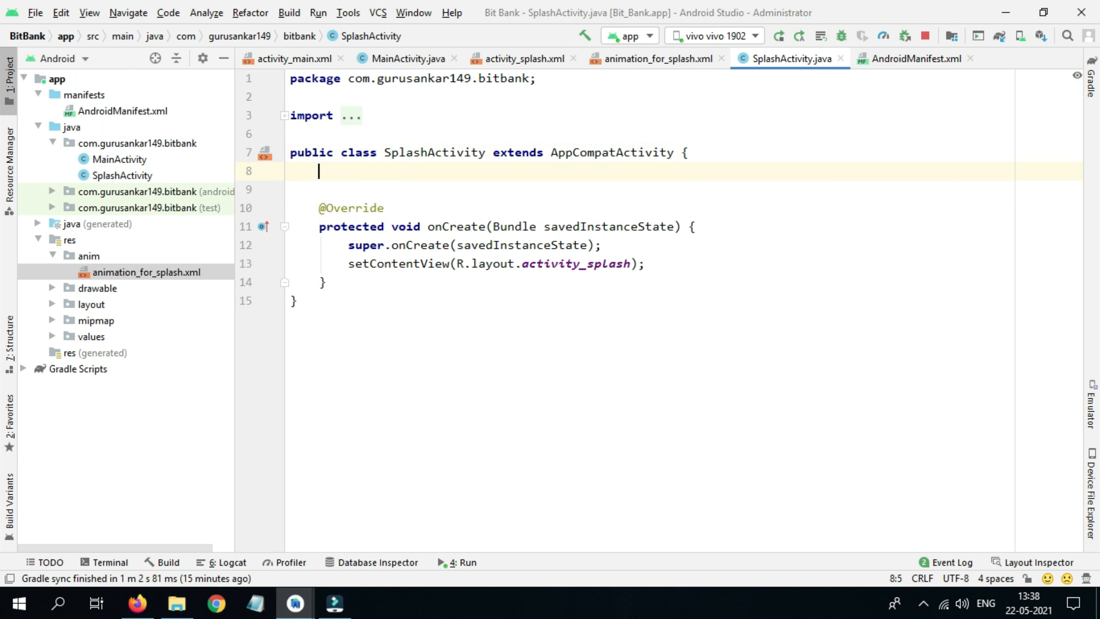
pyautogui.write('TextVie')
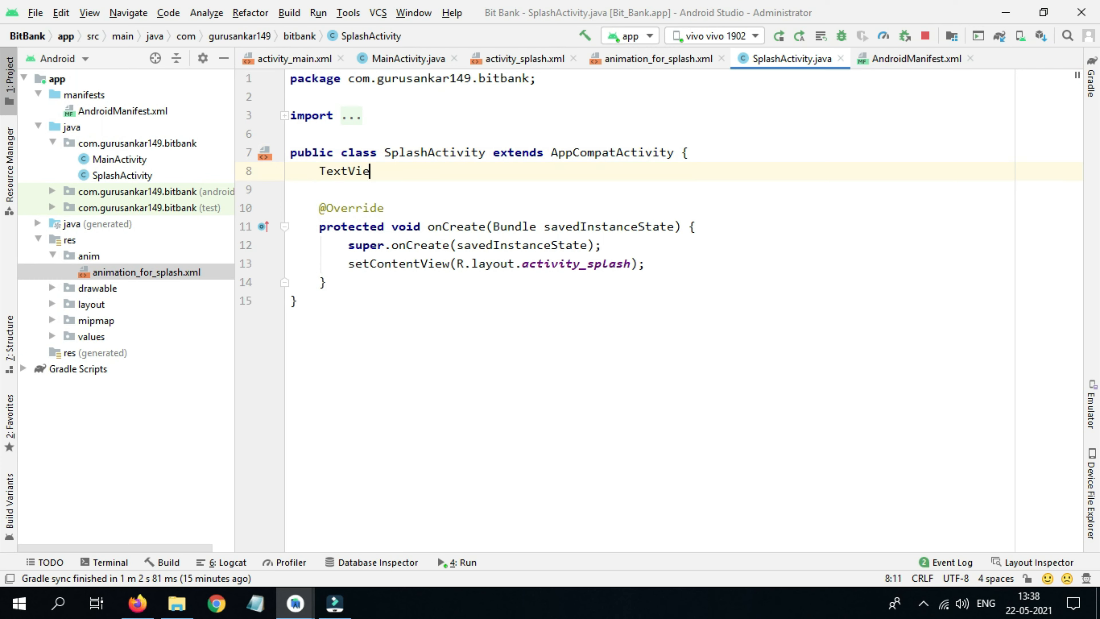
pyautogui.write('w')
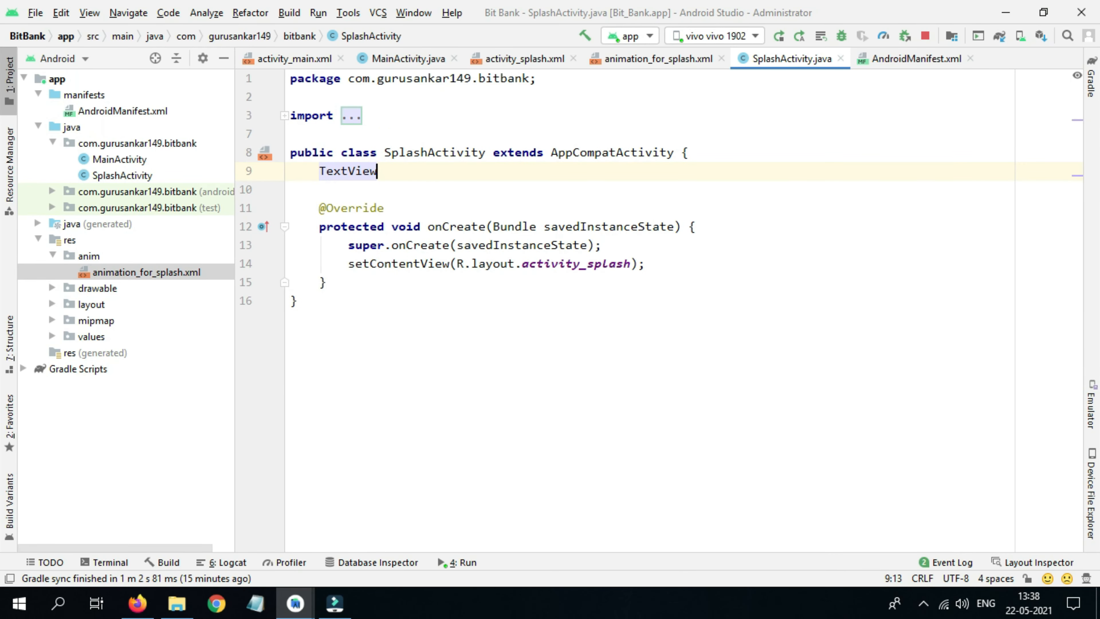
pyautogui.write('t')
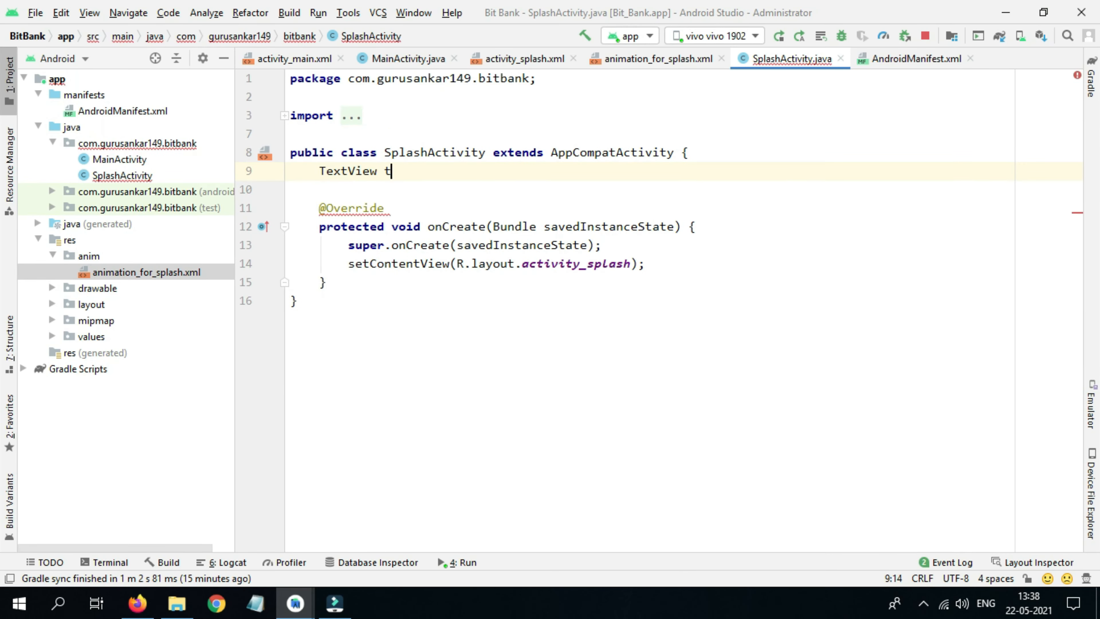
pyautogui.write('ex')
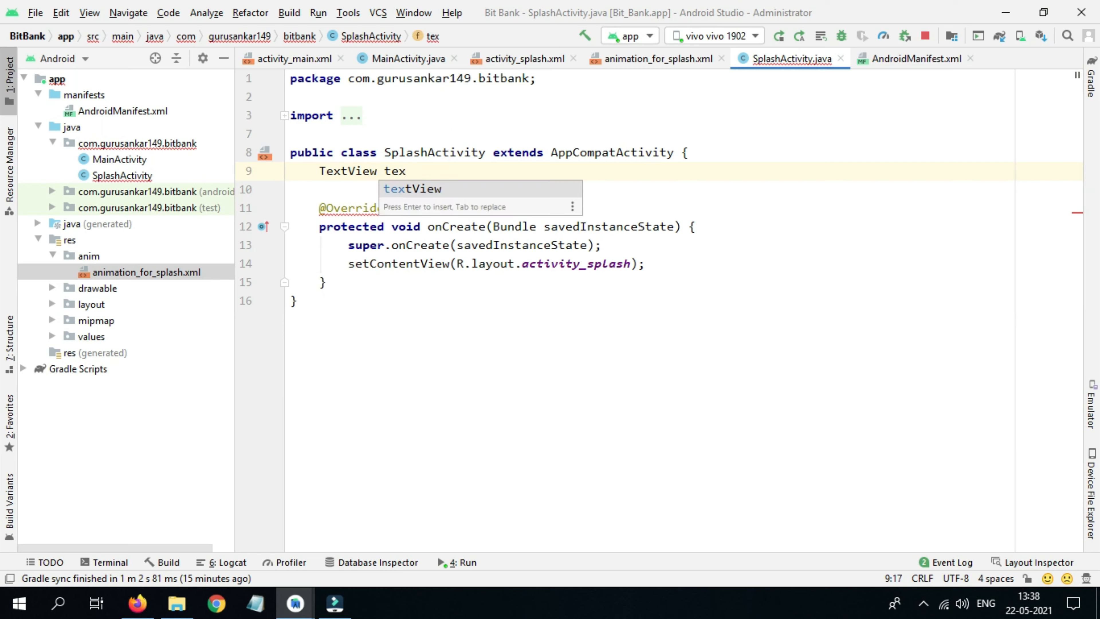
pyautogui.write('app')
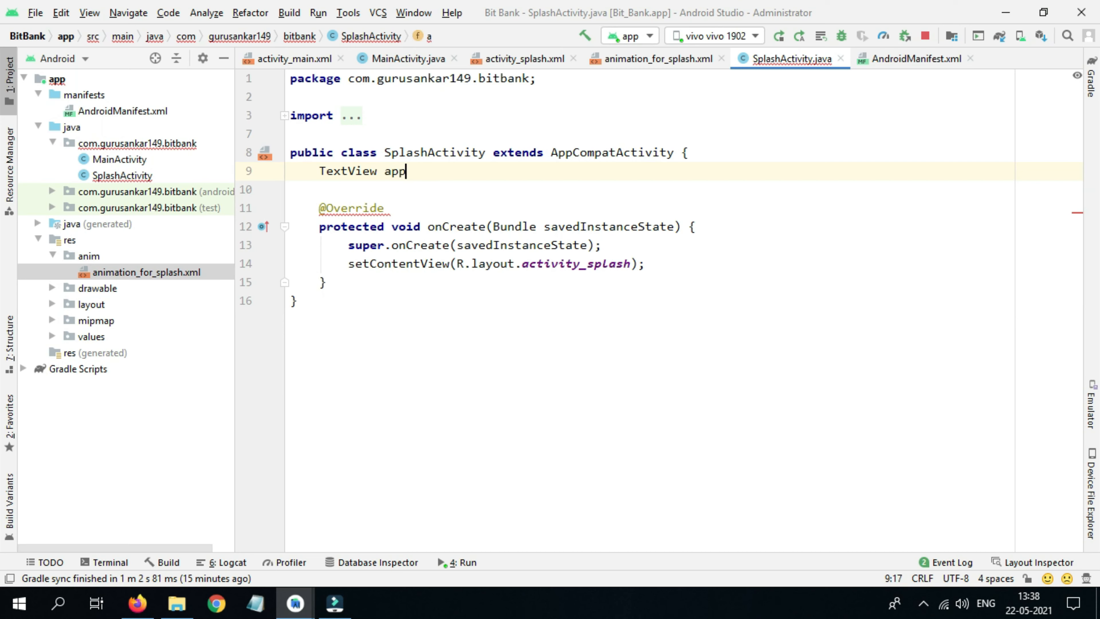
pyautogui.write('_name')
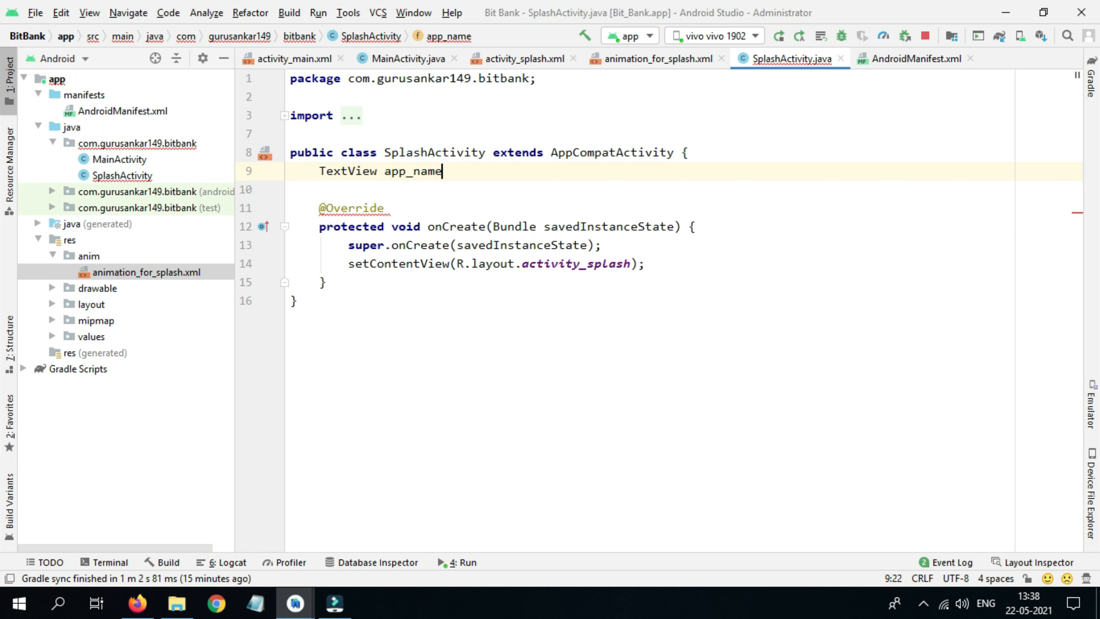
pyautogui.write(';')
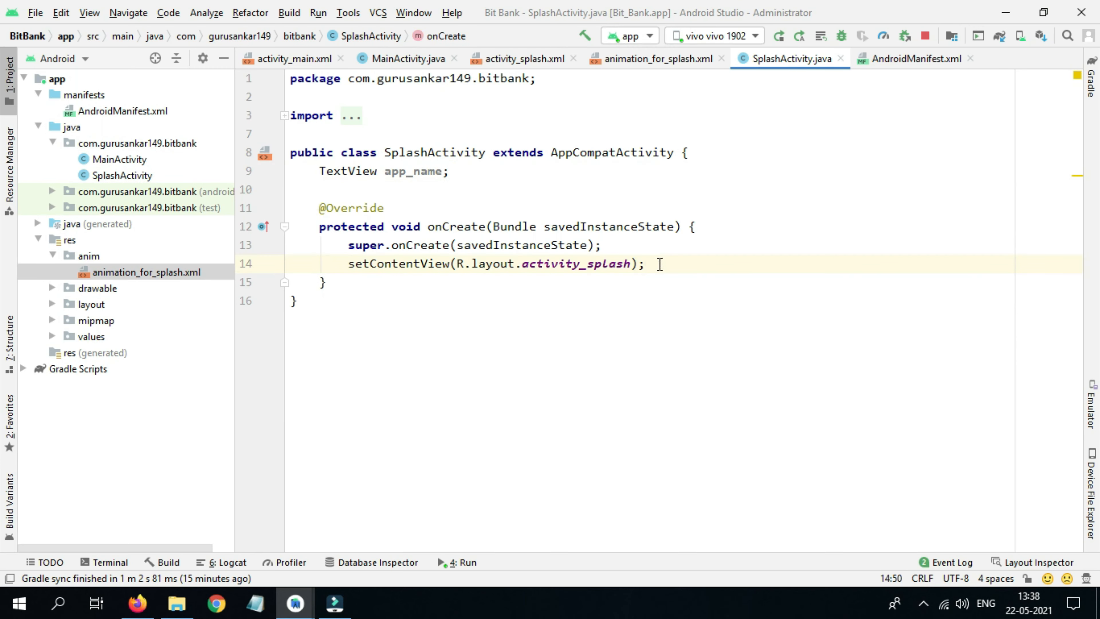
# Bind app_name with findViewById(R.id.app_name) in onCreate
pyautogui.write('app_name=findViewById(R.i')
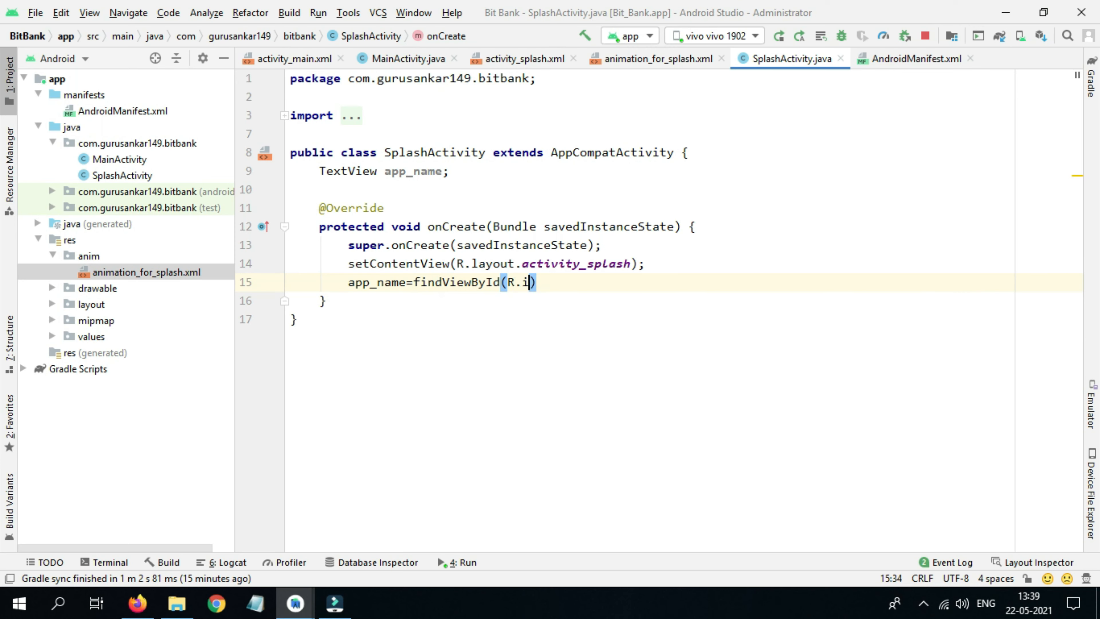
pyautogui.write('d.')
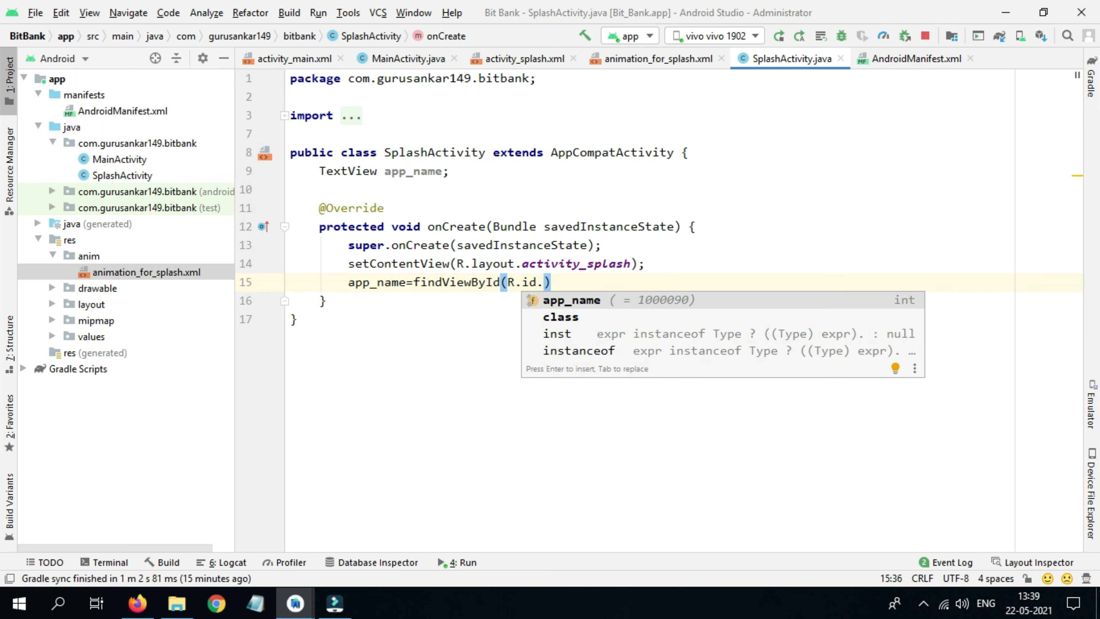
pyautogui.press('Enter')
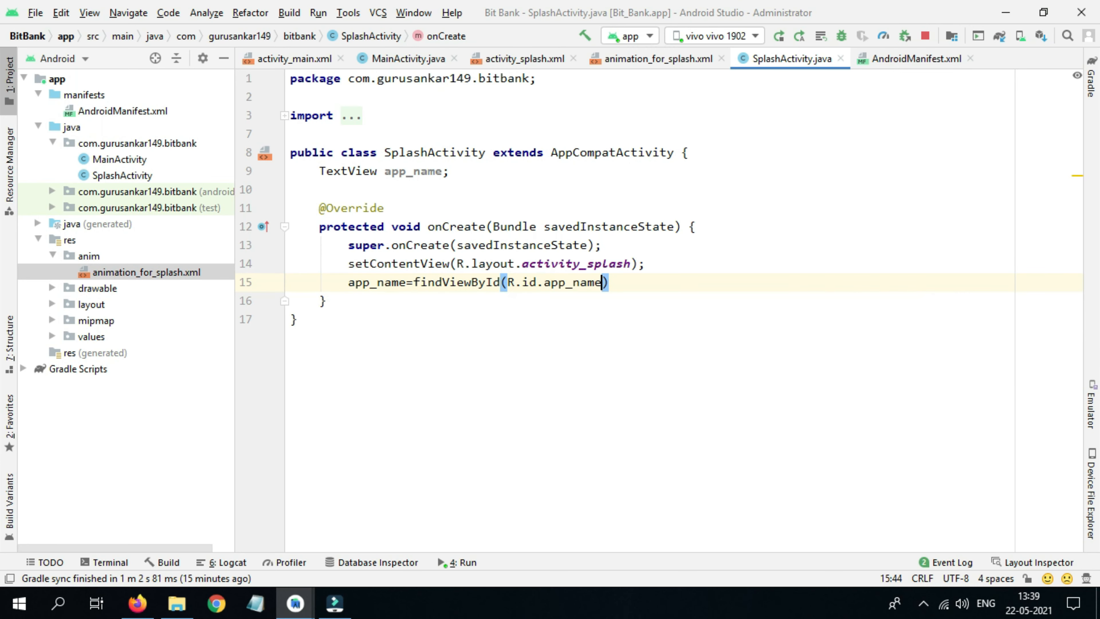
pyautogui.press('enter')
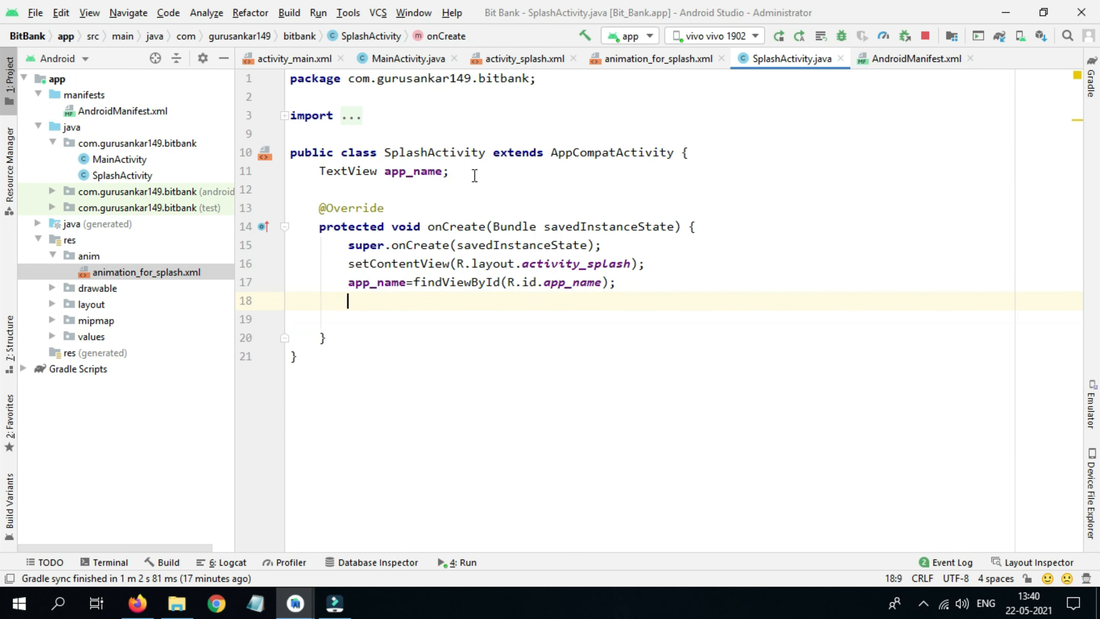
# Declare Animation animation and load it via AnimationUtils.loadAnimation(this, R.anim.animation_for_splash)
pyautogui.write('A')
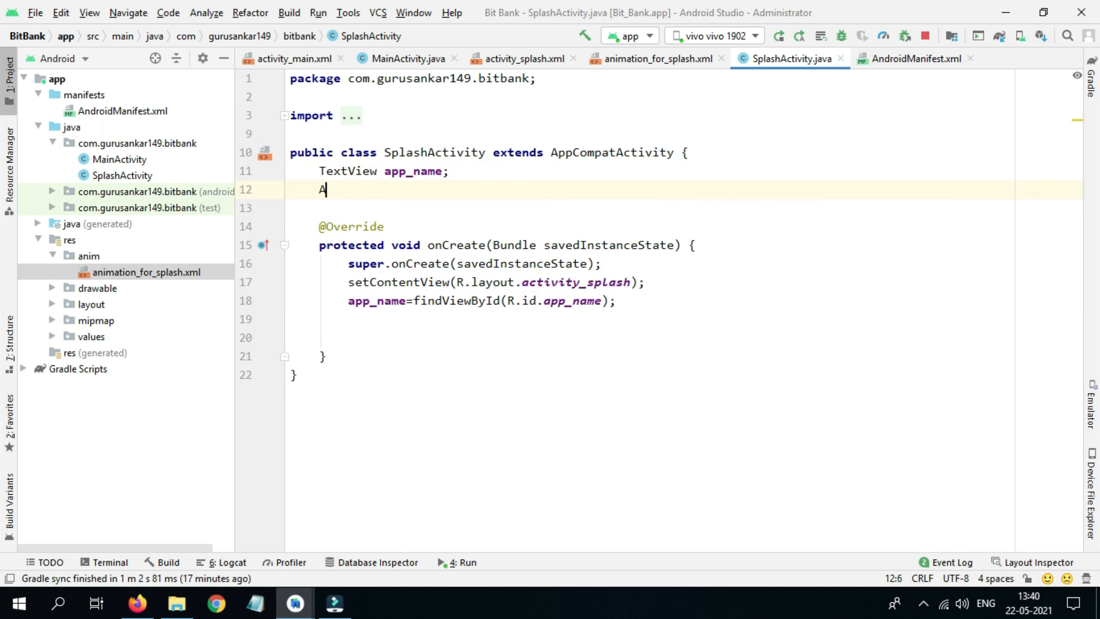
pyautogui.write('nimation')
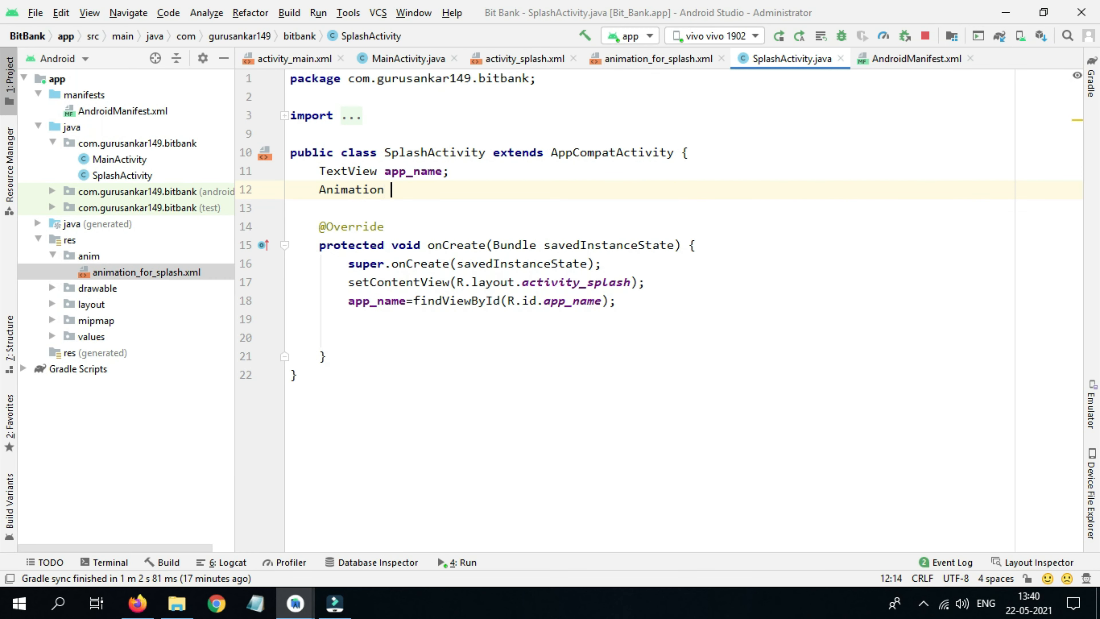
pyautogui.write('animation;')
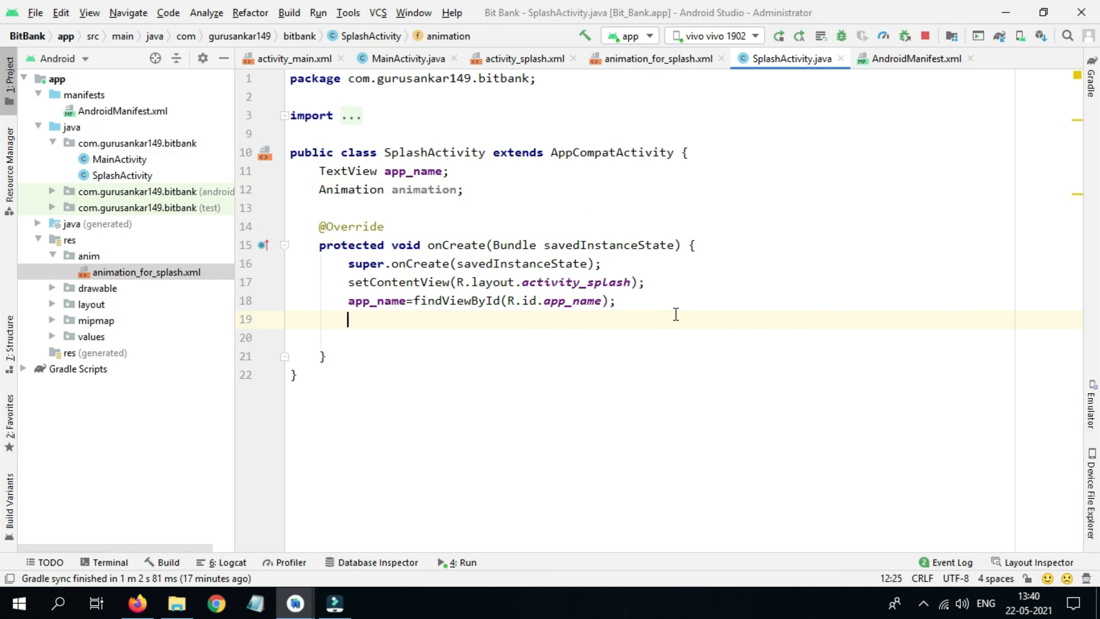
pyautogui.write('animation=')
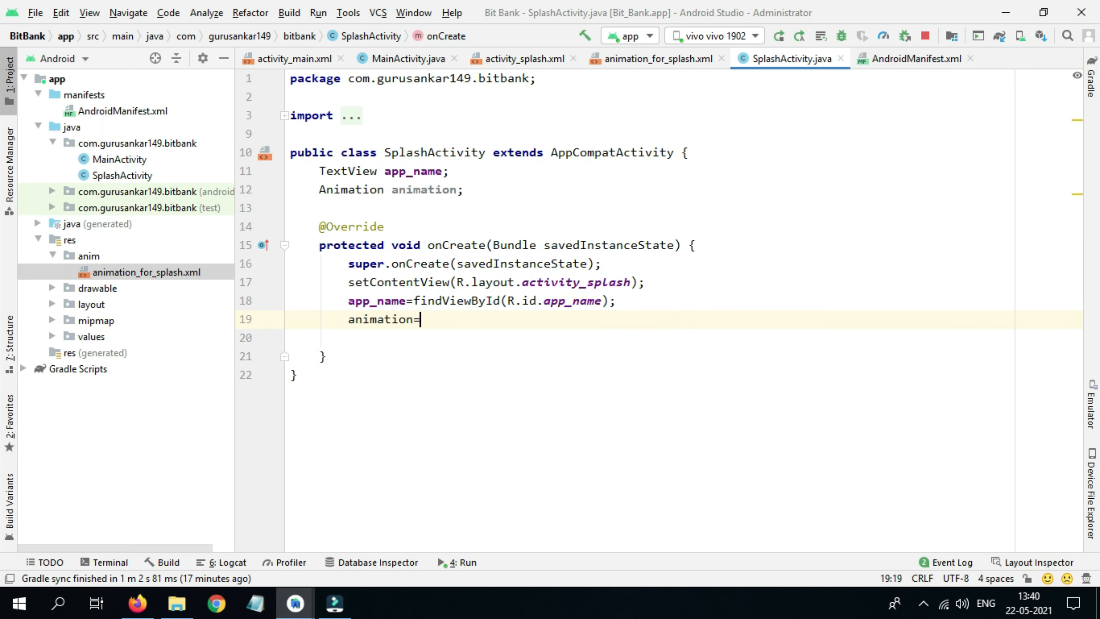
pyautogui.write('A')
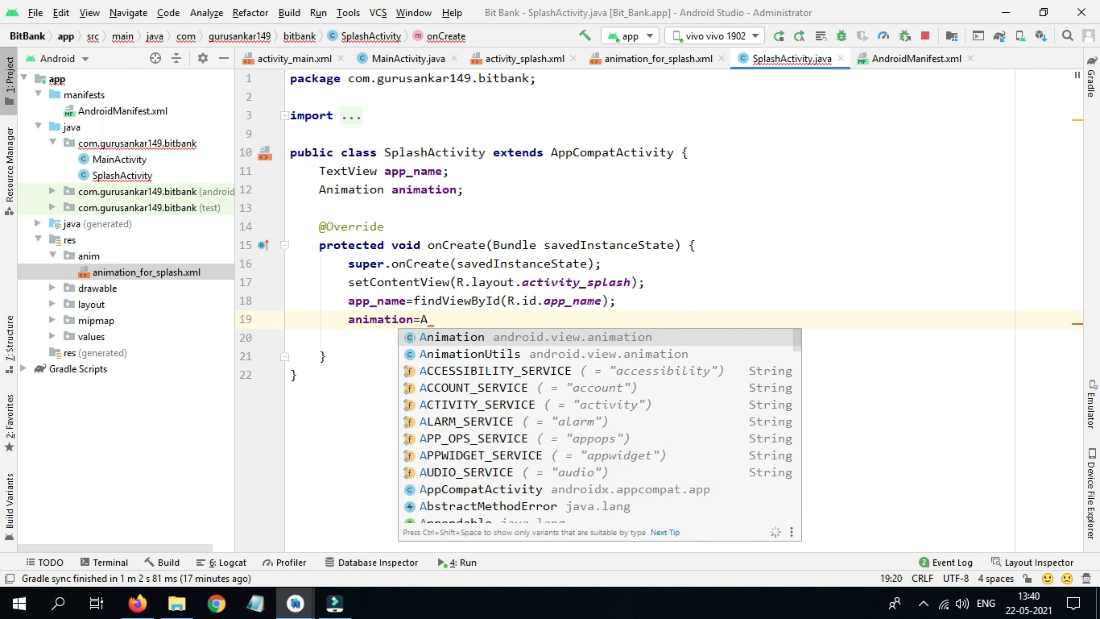
pyautogui.write('Utils.loadAnimation(')
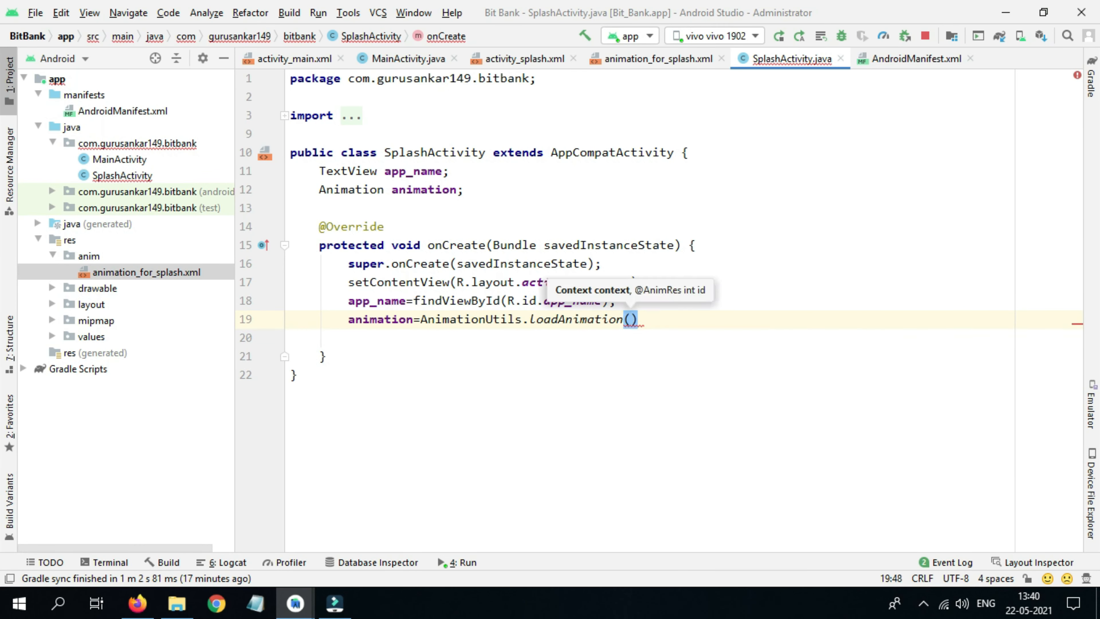
pyautogui.write('this,')
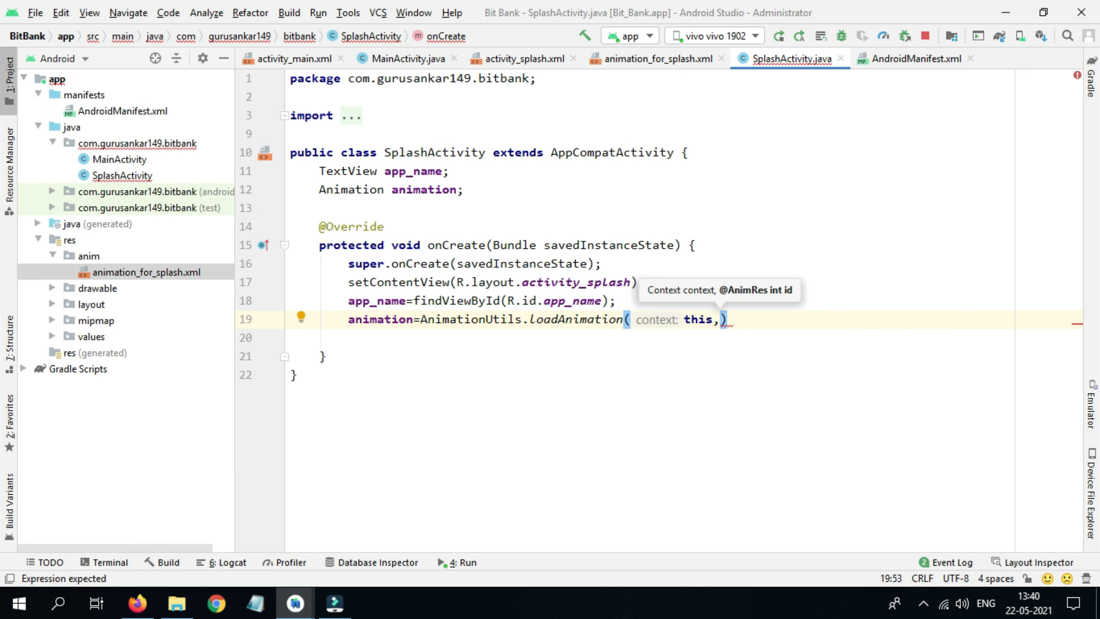
pyautogui.write('R.a')
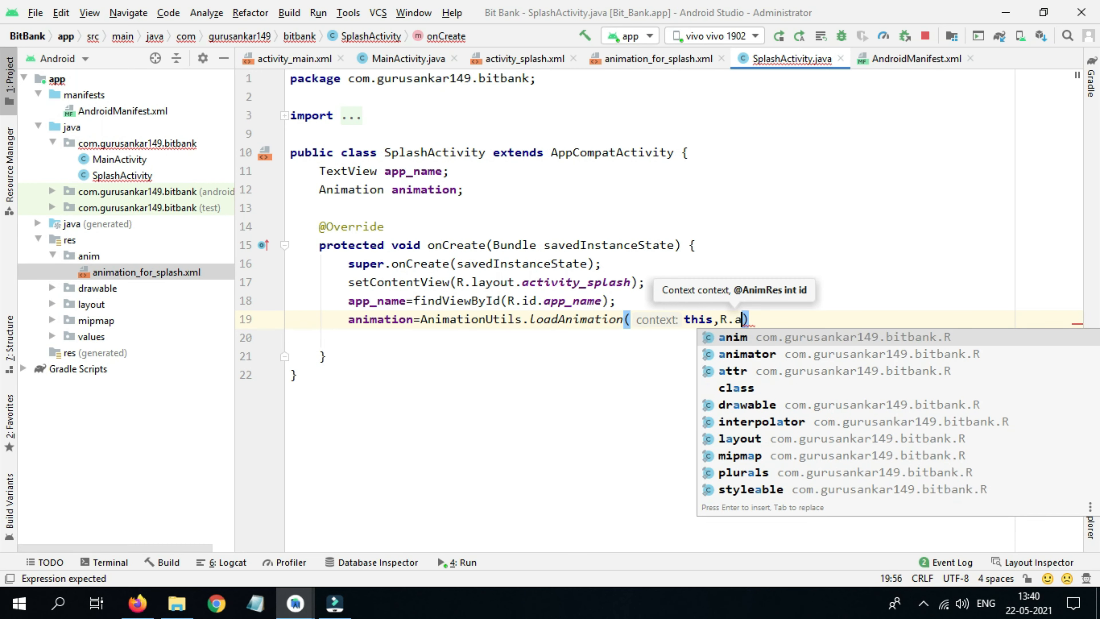
pyautogui.write('nim.animation_for_splash')
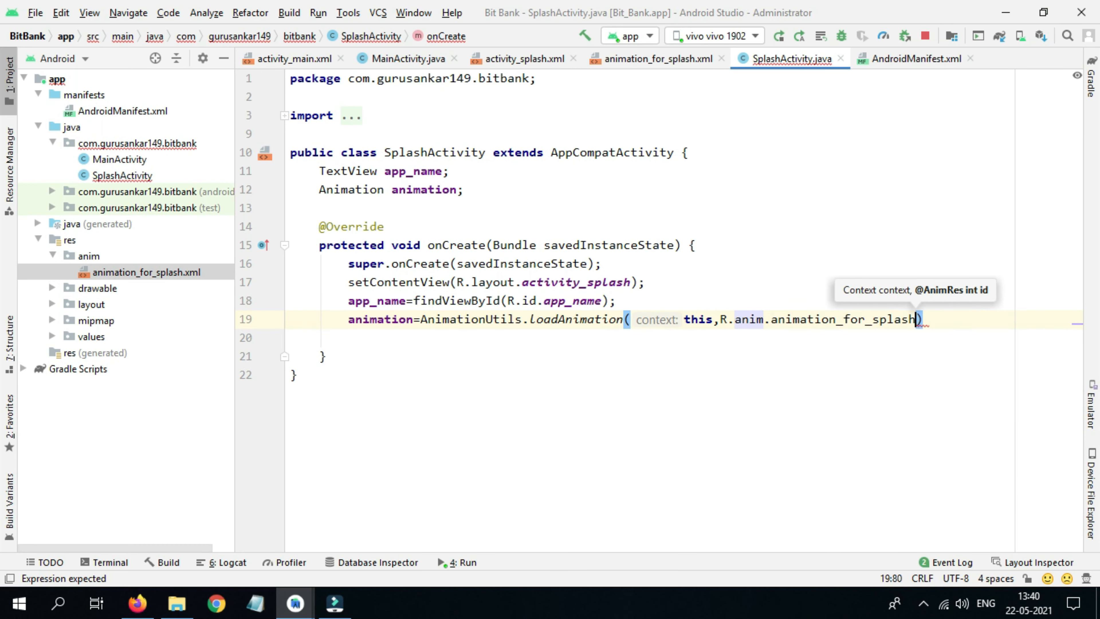
pyautogui.write(';')
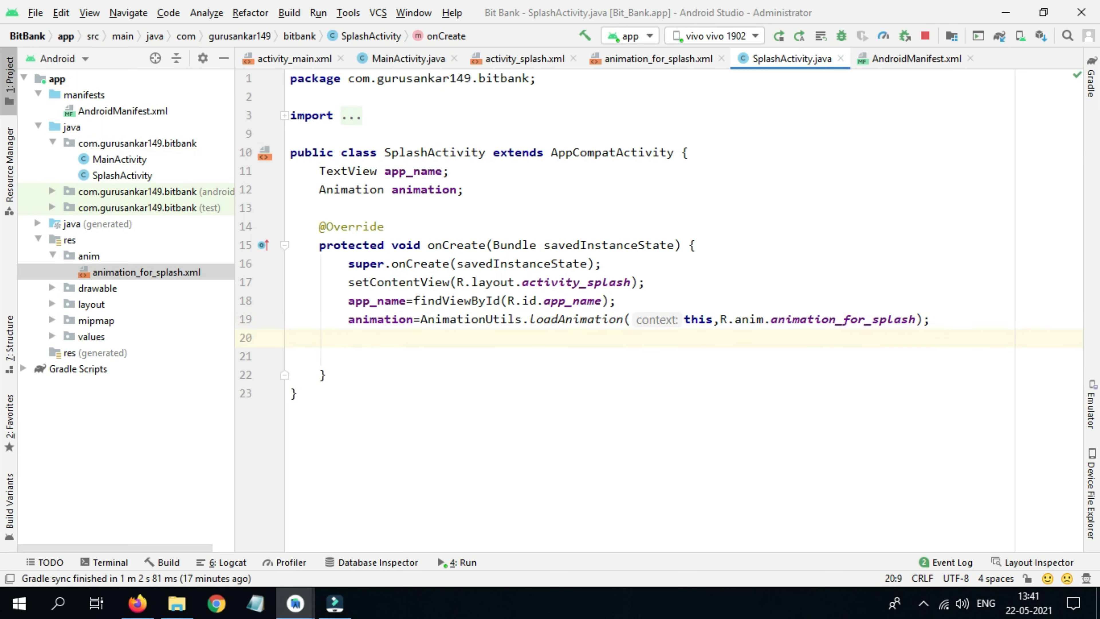
# Apply it with app_name.setAnimation(animation)
pyautogui.write('a')
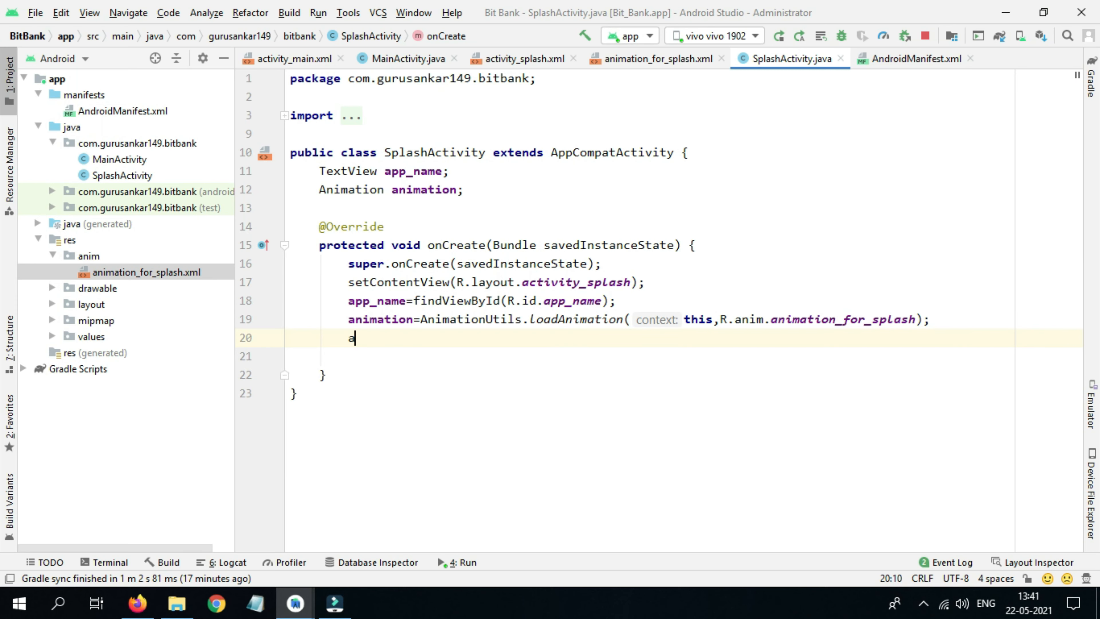
pyautogui.write('pp_name.setAnimation();')
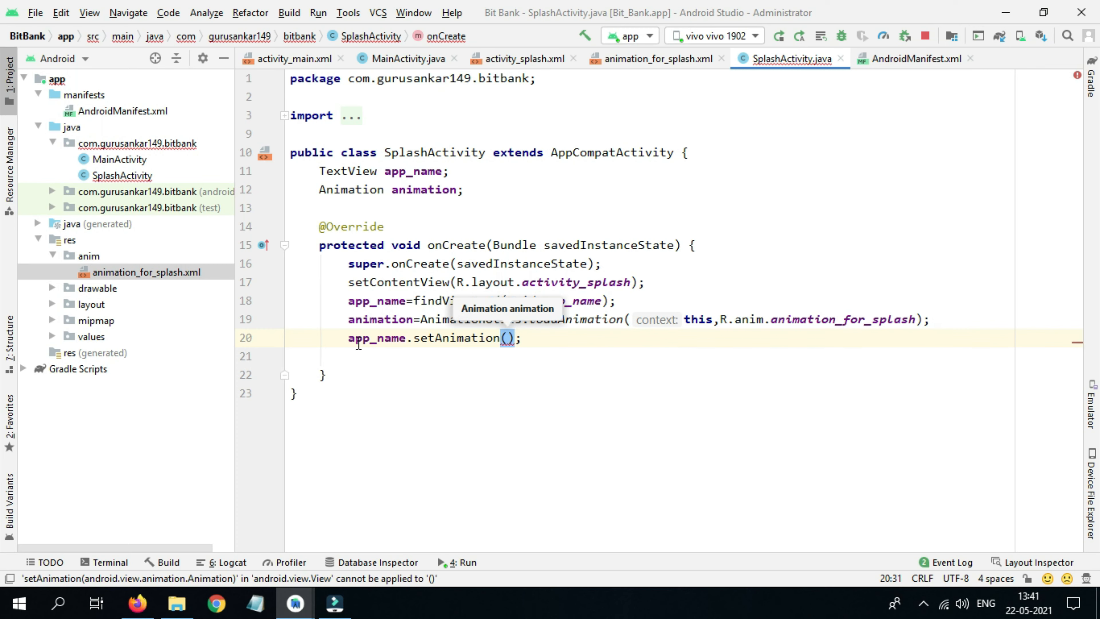
pyautogui.write('animatio')
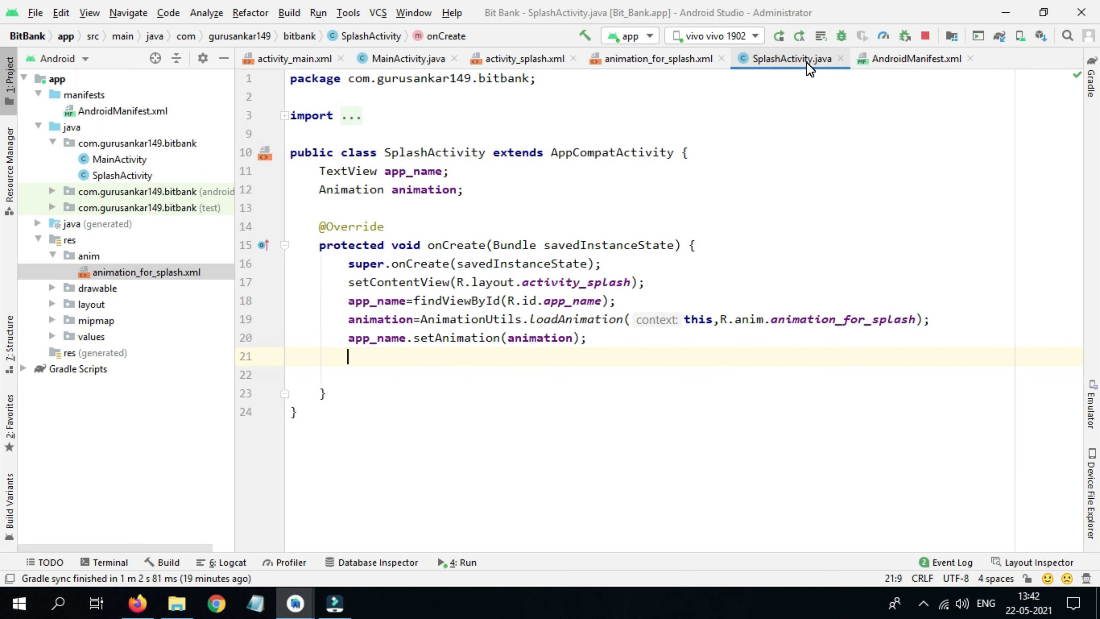
# Write a new Thread with an overridden run method that calls sleep(3000)
pyautogui.write('new Thread(')
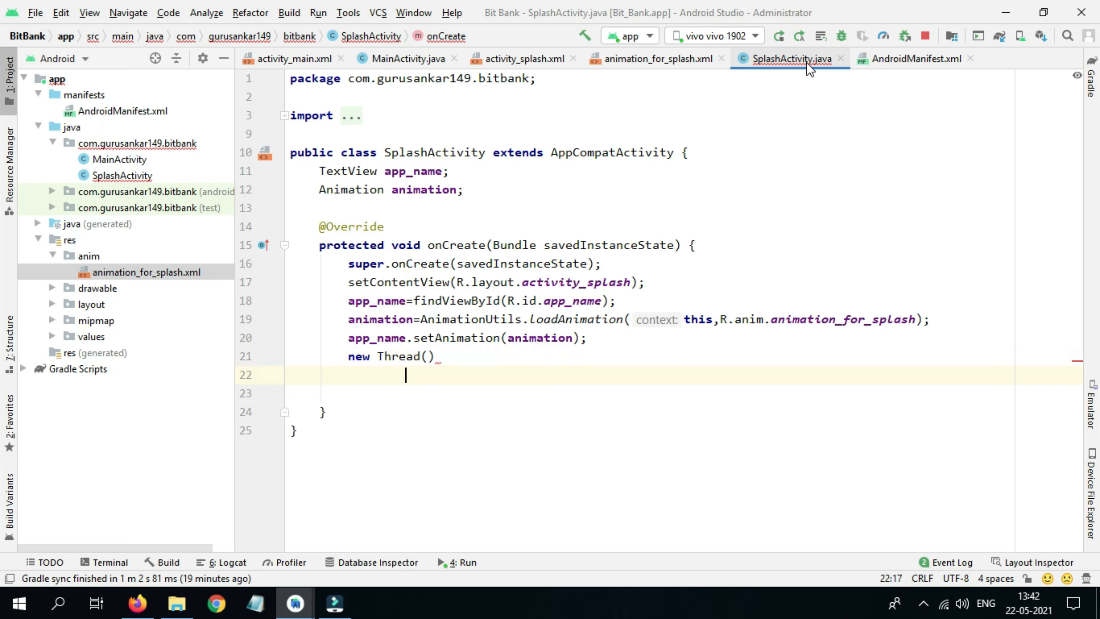
pyautogui.write('{')
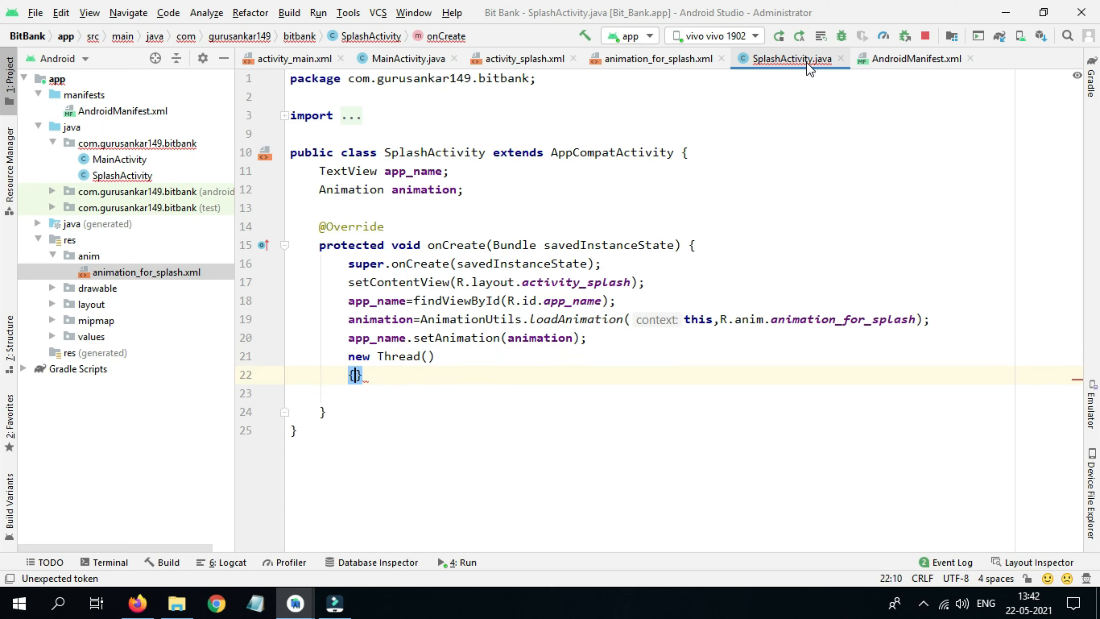
pyautogui.write('run(')
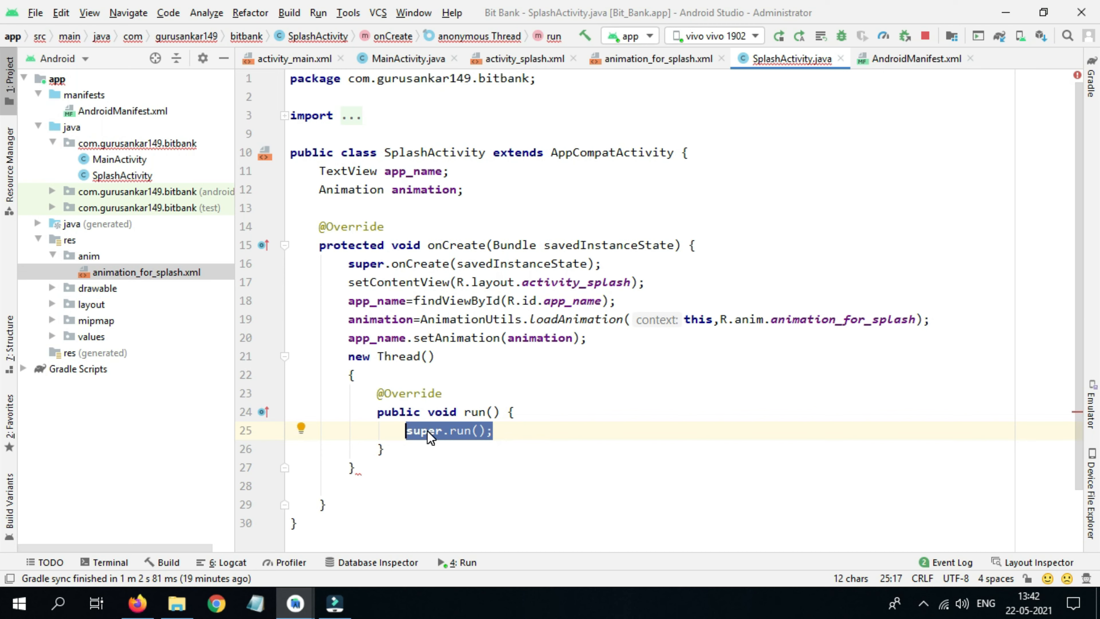
pyautogui.press('Delete')
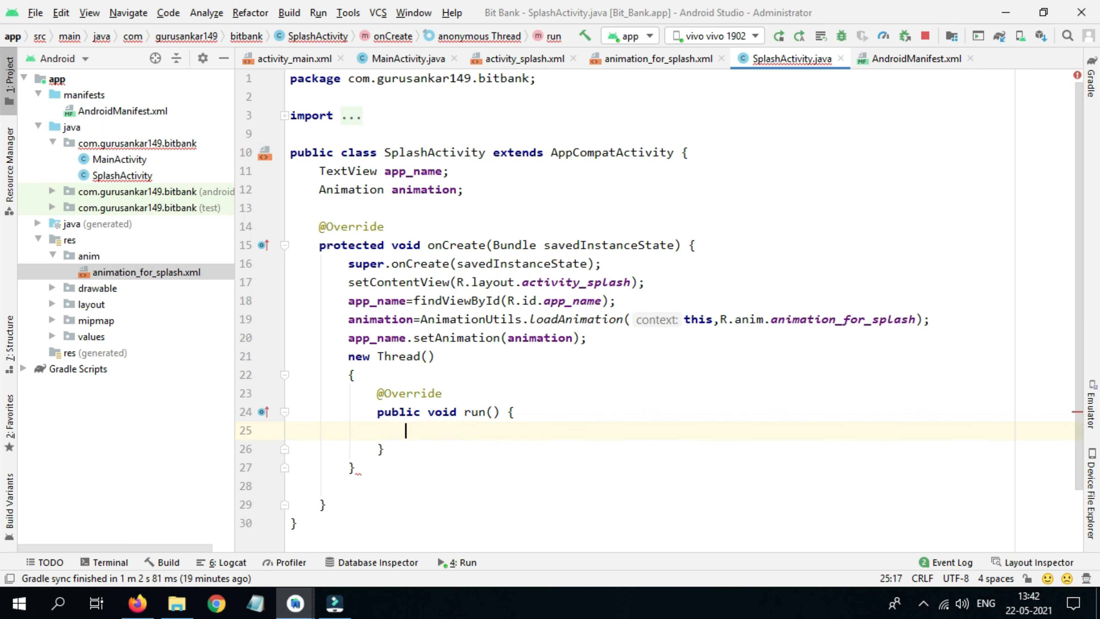
pyautogui.write('sleep();')
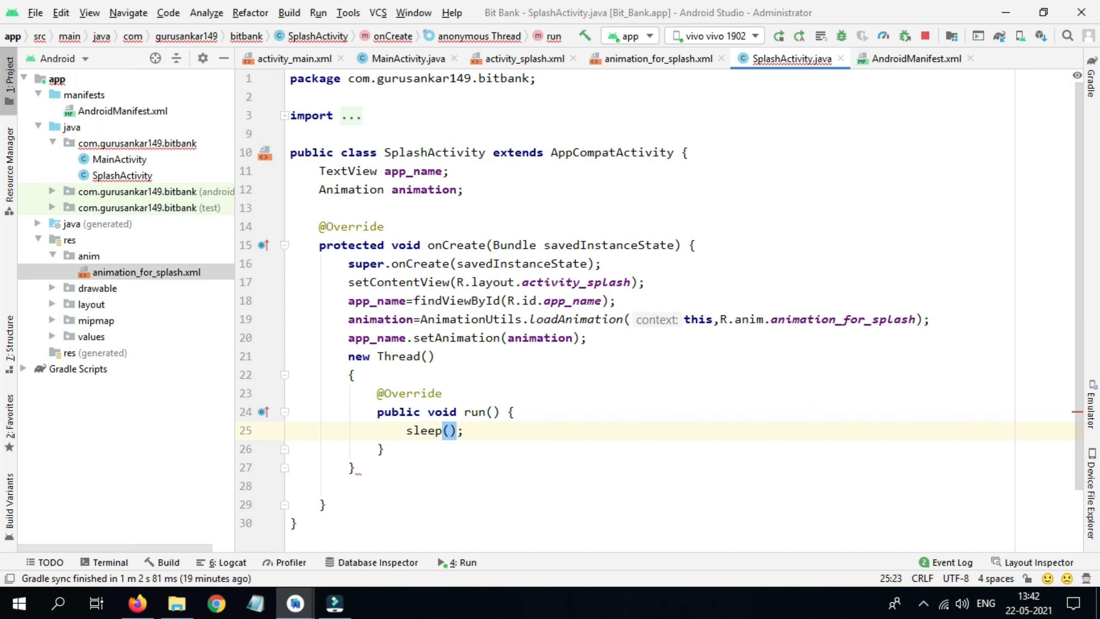
pyautogui.write('3000')
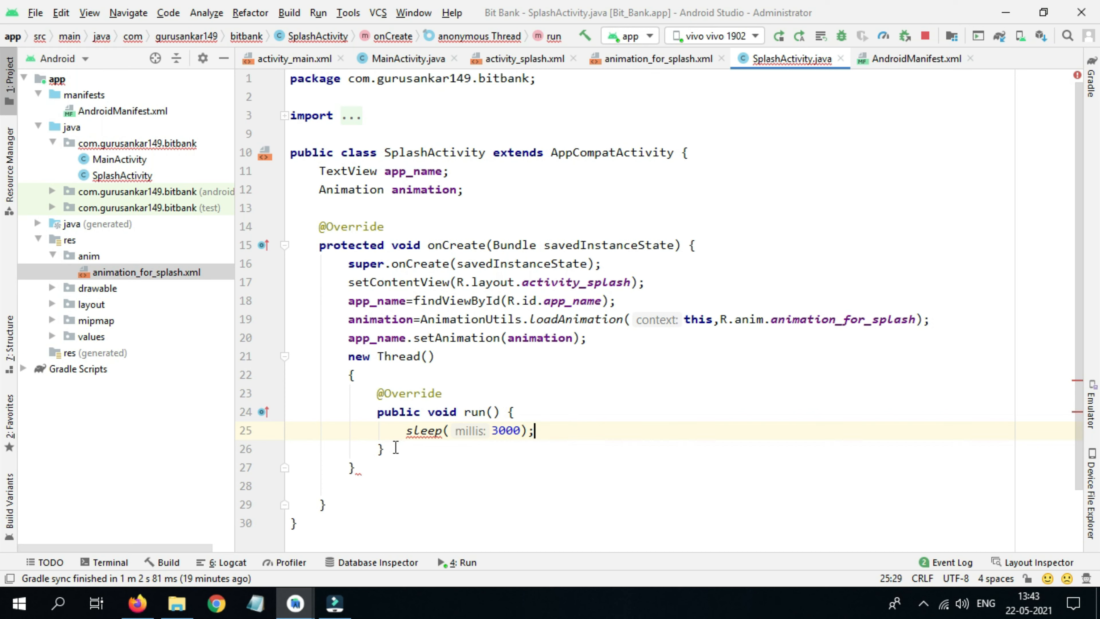
# Wrap sleep(3000) in a try/catch for InterruptedException and start the thread with .start();
pyautogui.click(428, 431)
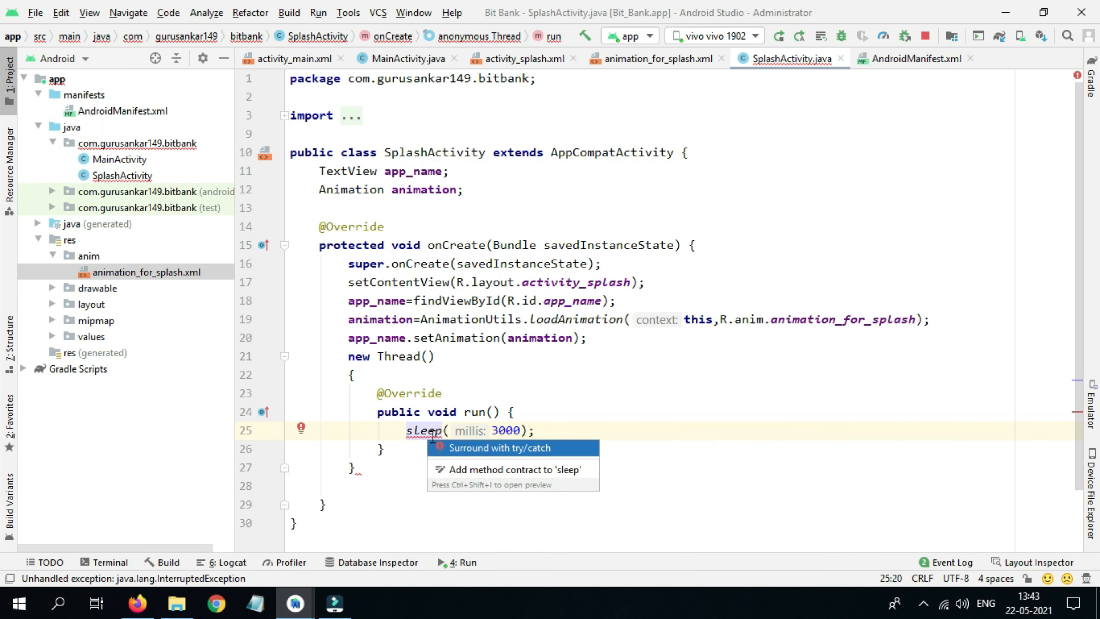
pyautogui.moveTo(513, 450)
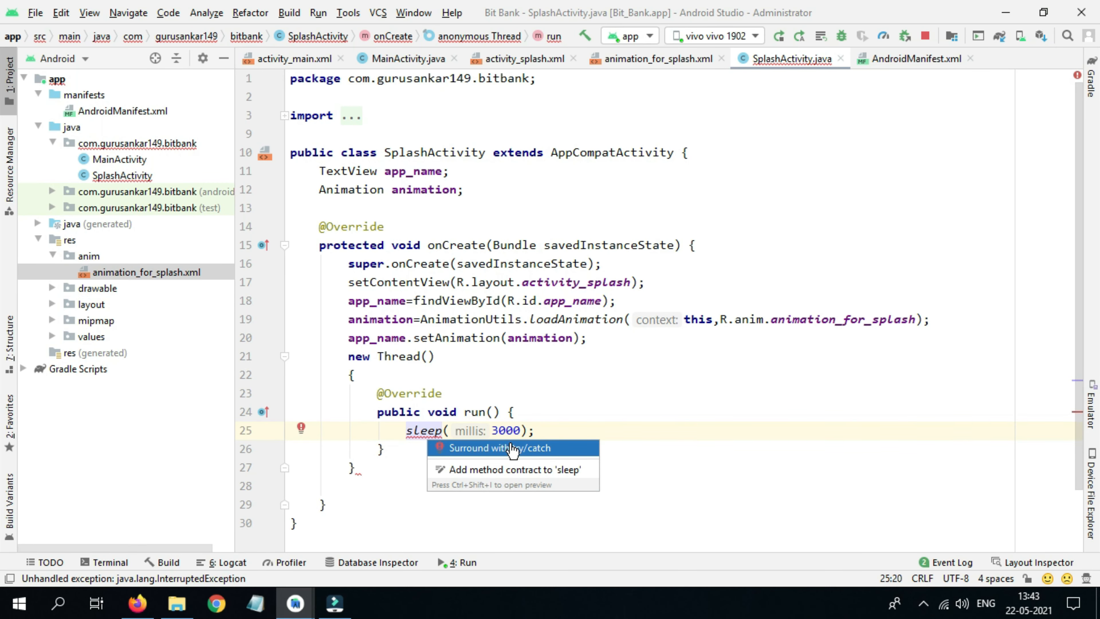
pyautogui.click(500, 447)
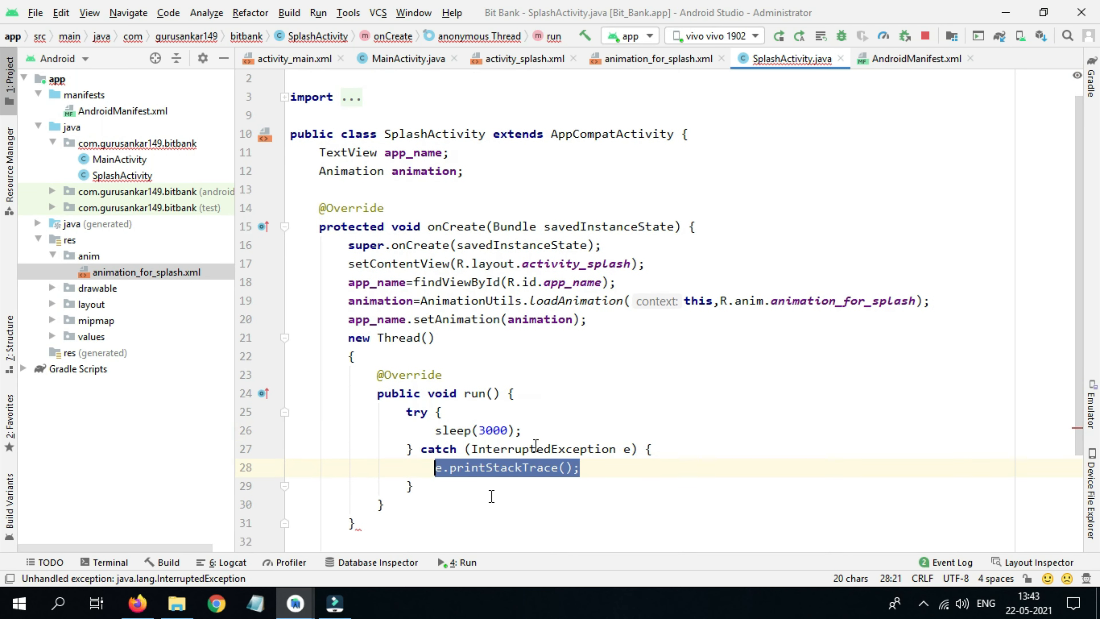
pyautogui.scroll(-3)
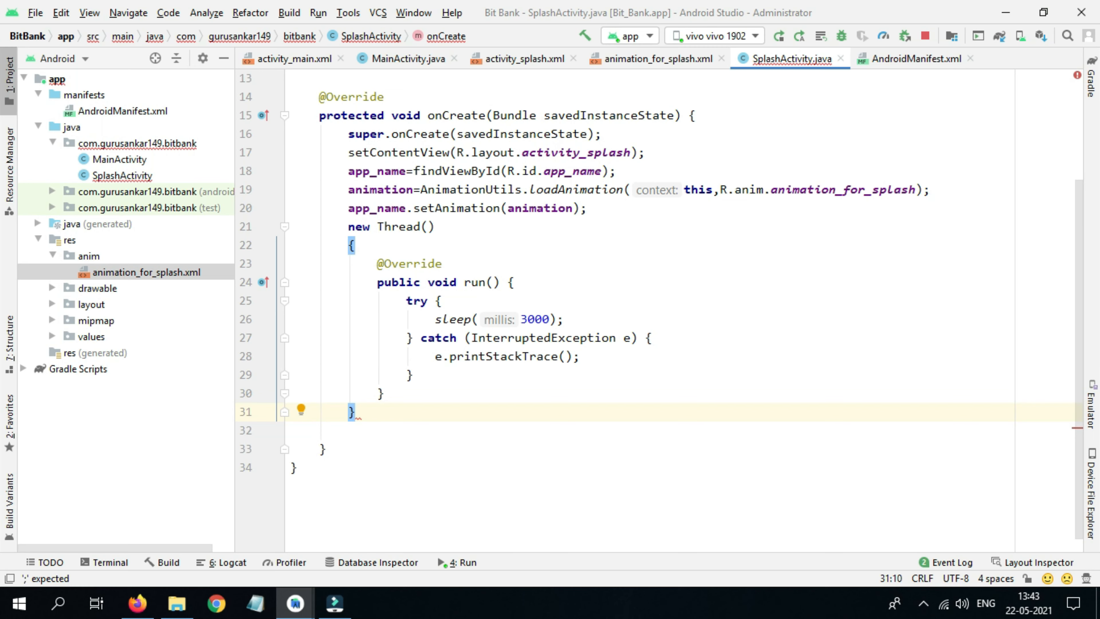
pyautogui.write('.start();')
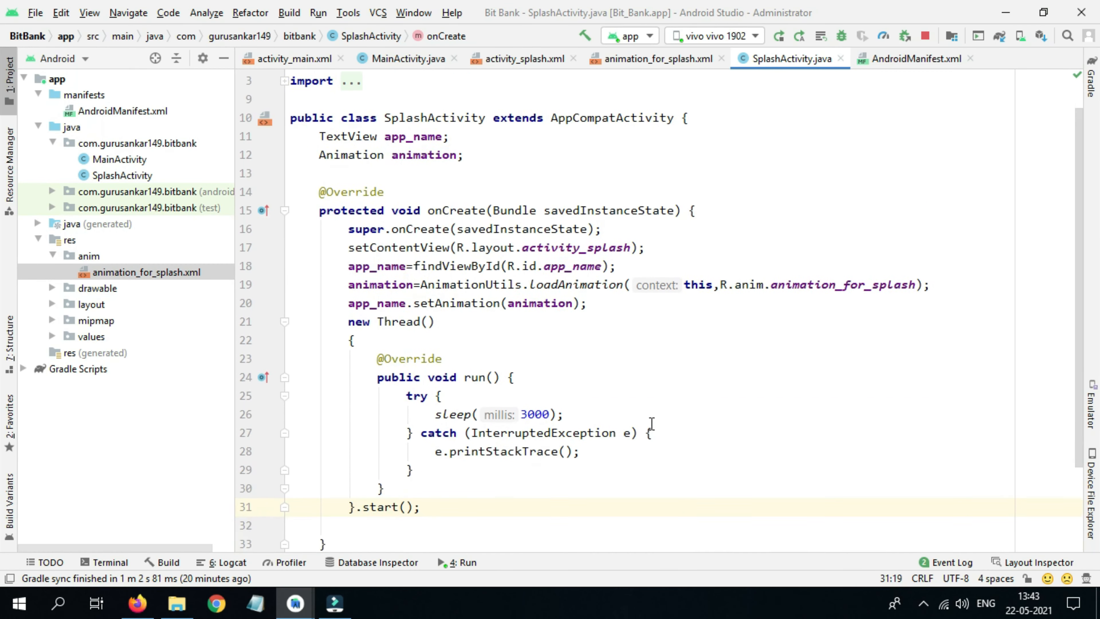
pyautogui.scroll(-3)
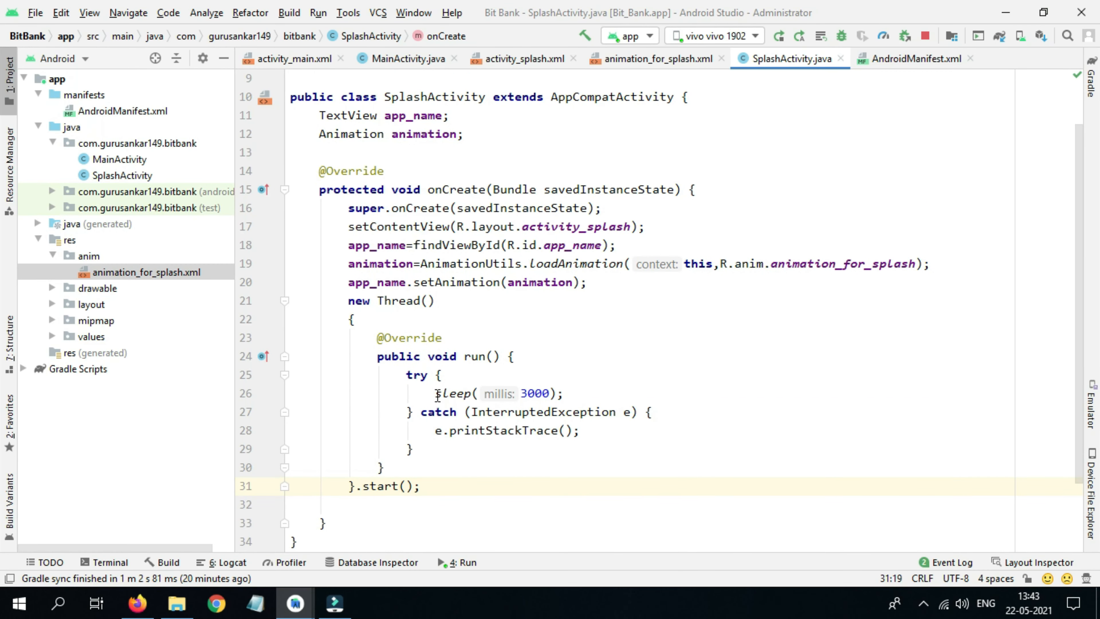
# After the sleep, add startActivity(new Intent(this, MainActivity.class)); to launch MainActivity
pyautogui.click(587, 394)
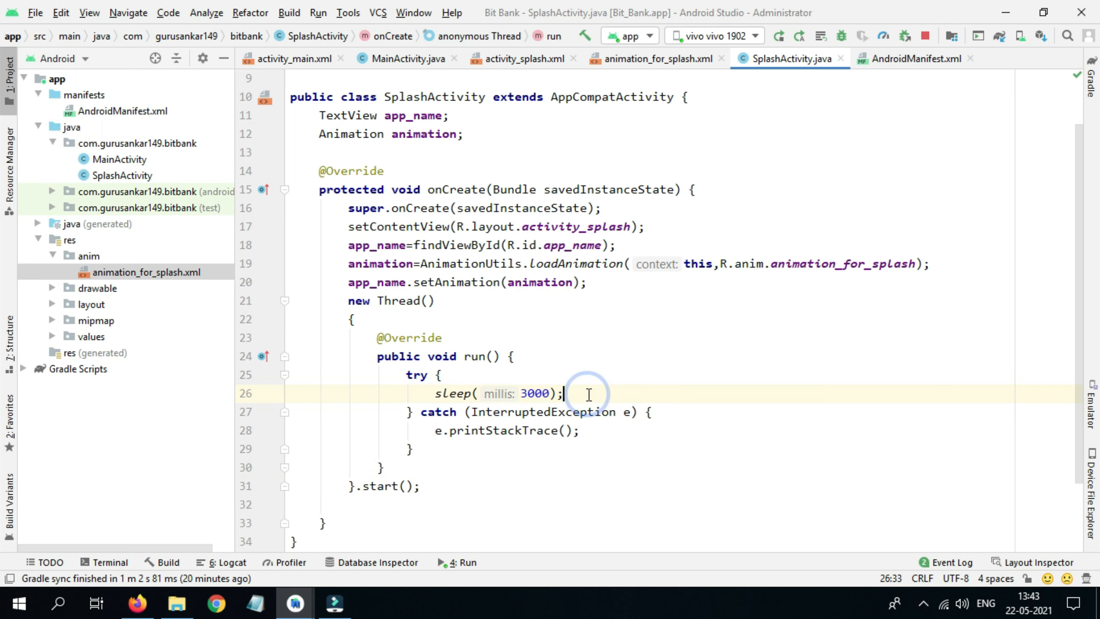
pyautogui.click(588, 394)
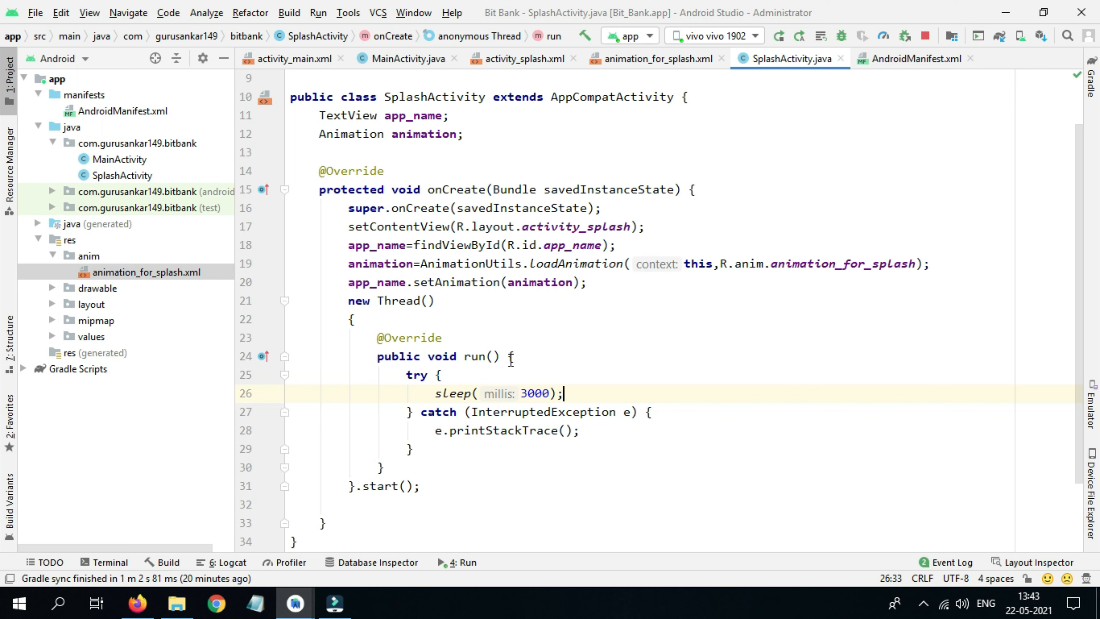
pyautogui.write('St')
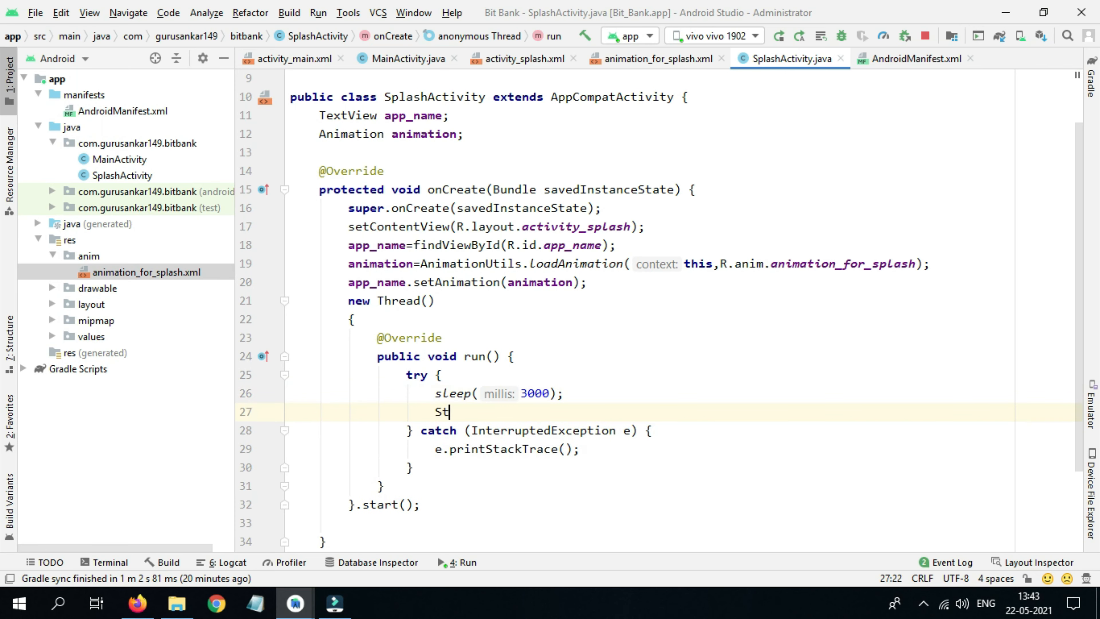
pyautogui.write('artActivity(n);')
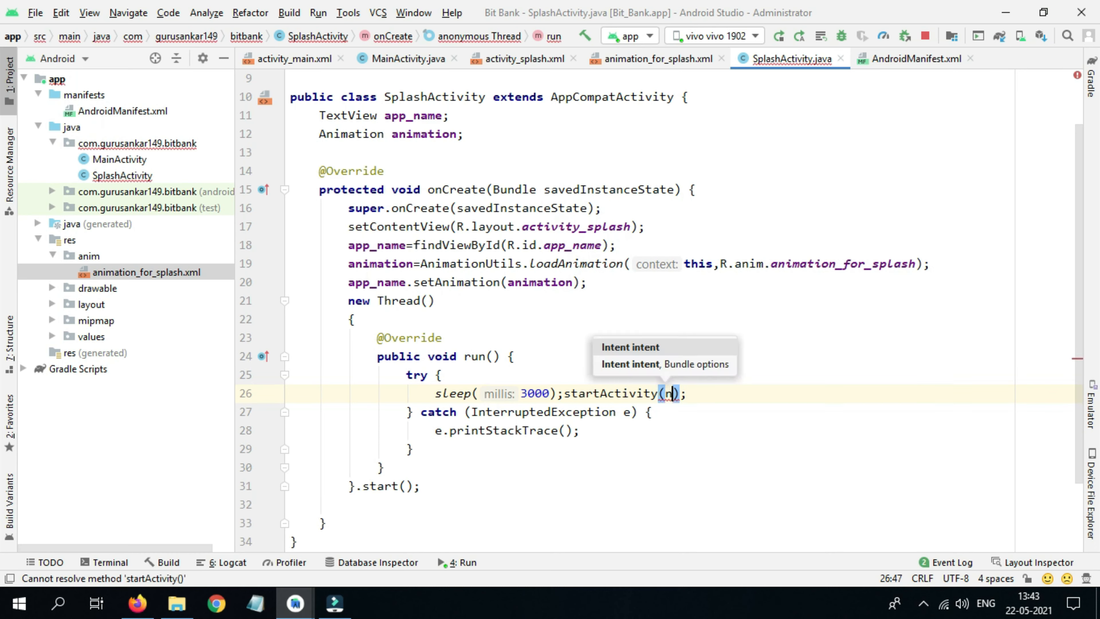
pyautogui.write('ew Intent(')
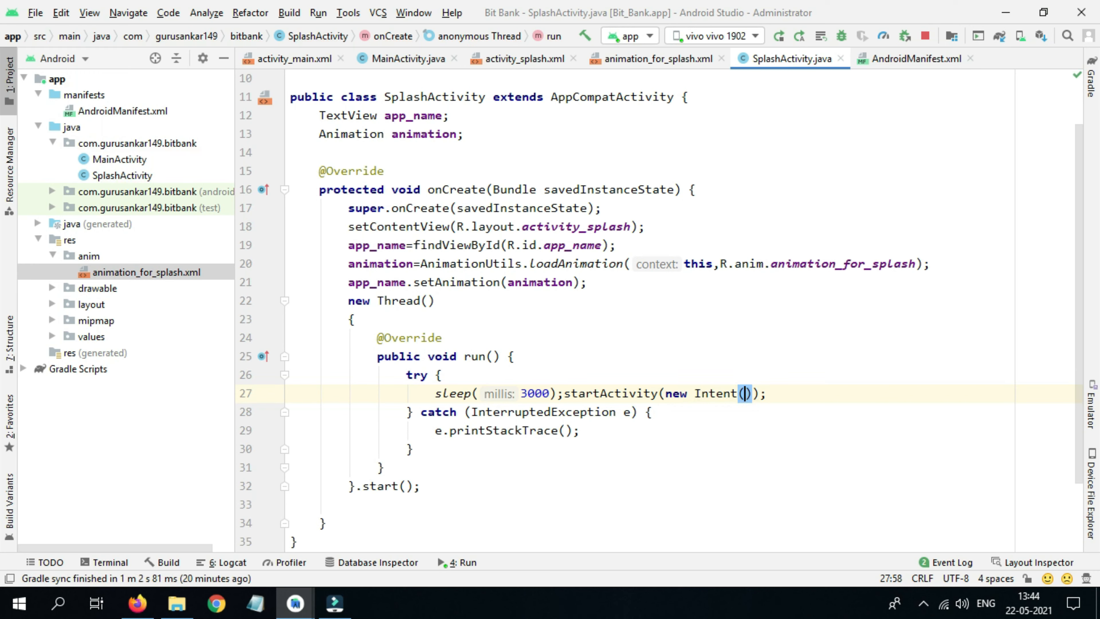
pyautogui.write('t')
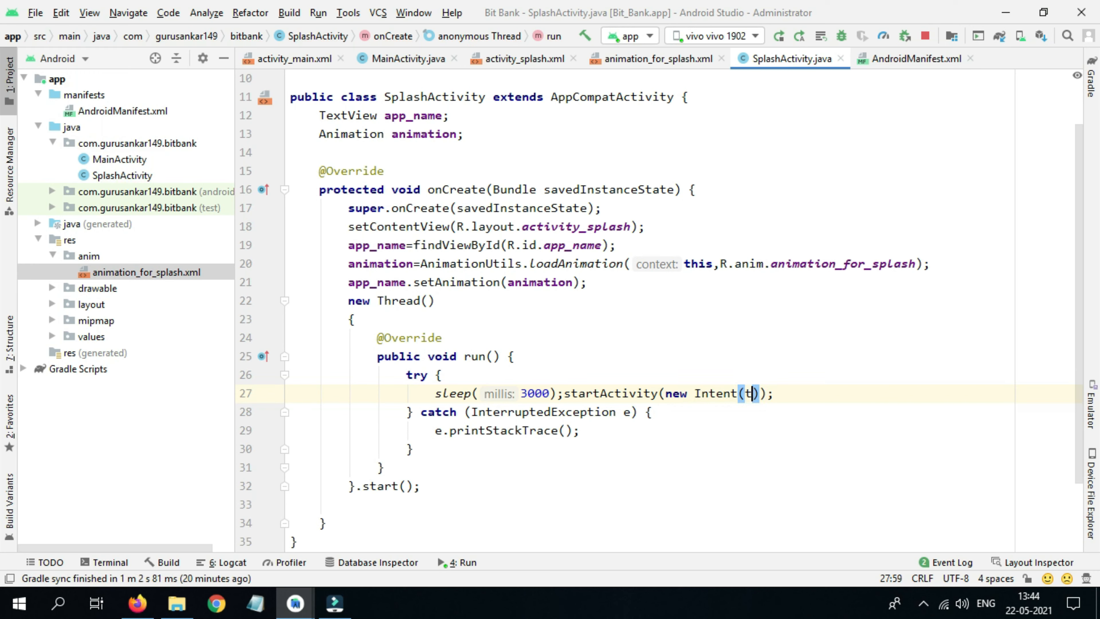
pyautogui.write('his,')
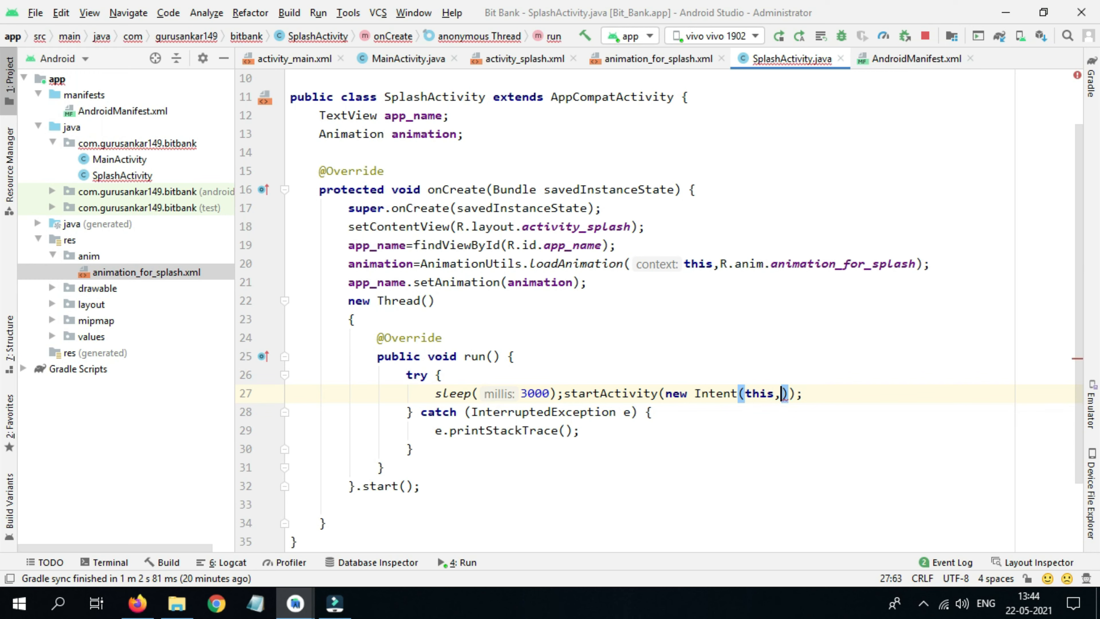
pyautogui.write('MainActivity.class')
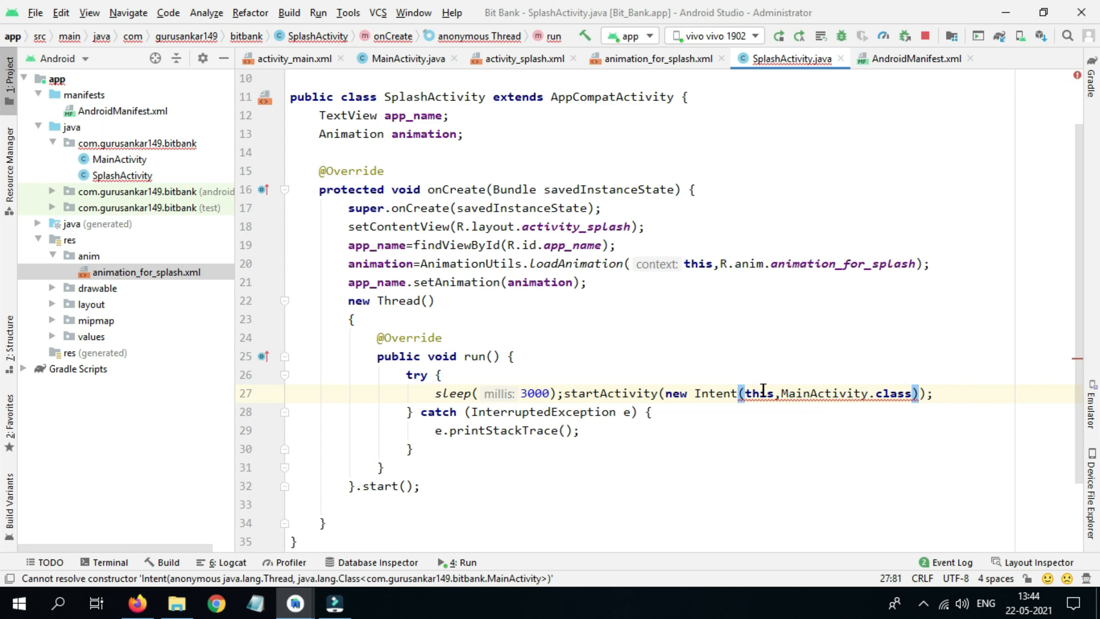
# Replace the Intent's this argument with getApplicationContext()
pyautogui.doubleClick(758, 394)
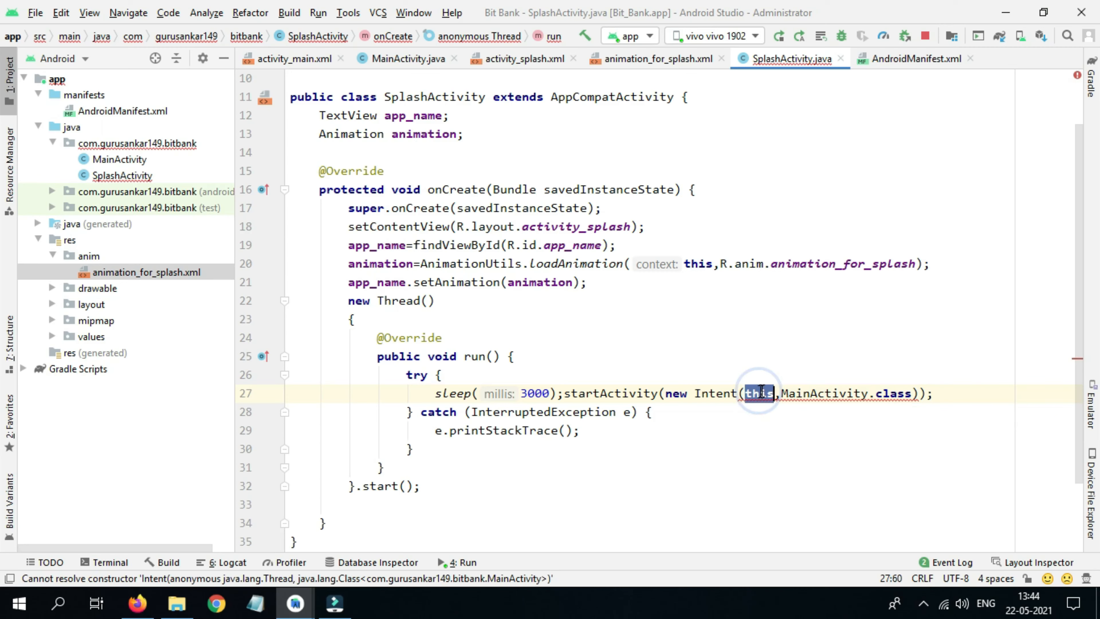
pyautogui.write('getApplicationContext(')
pyautogui.write('SplashActivity')
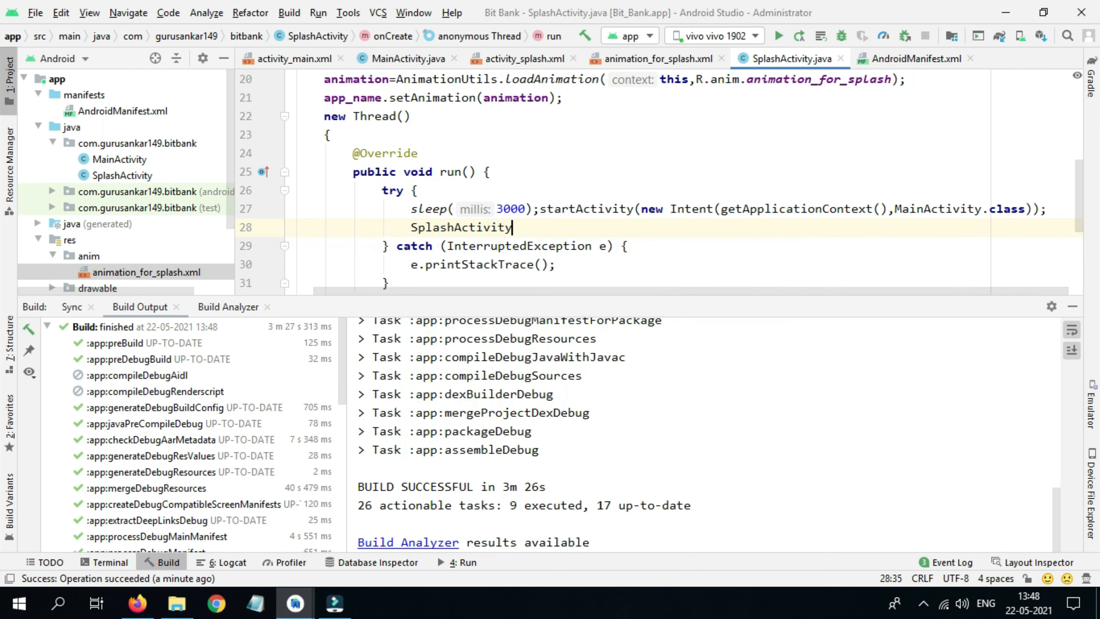
# Complete the line as SplashActivity.this.finish(); and select it
pyautogui.write('.this.')
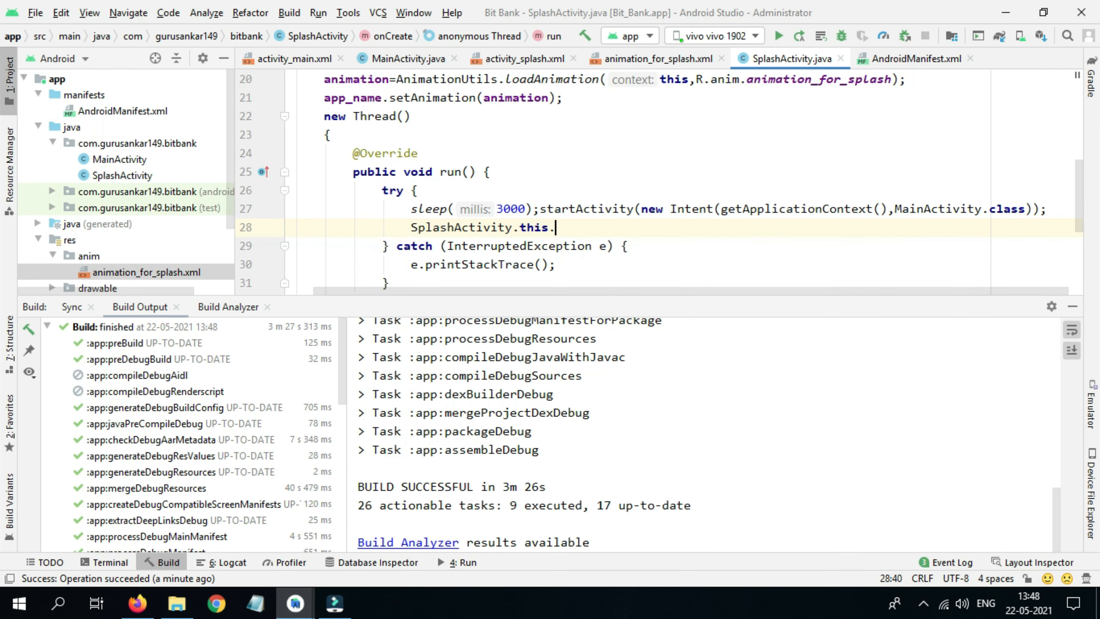
pyautogui.write('finish();')
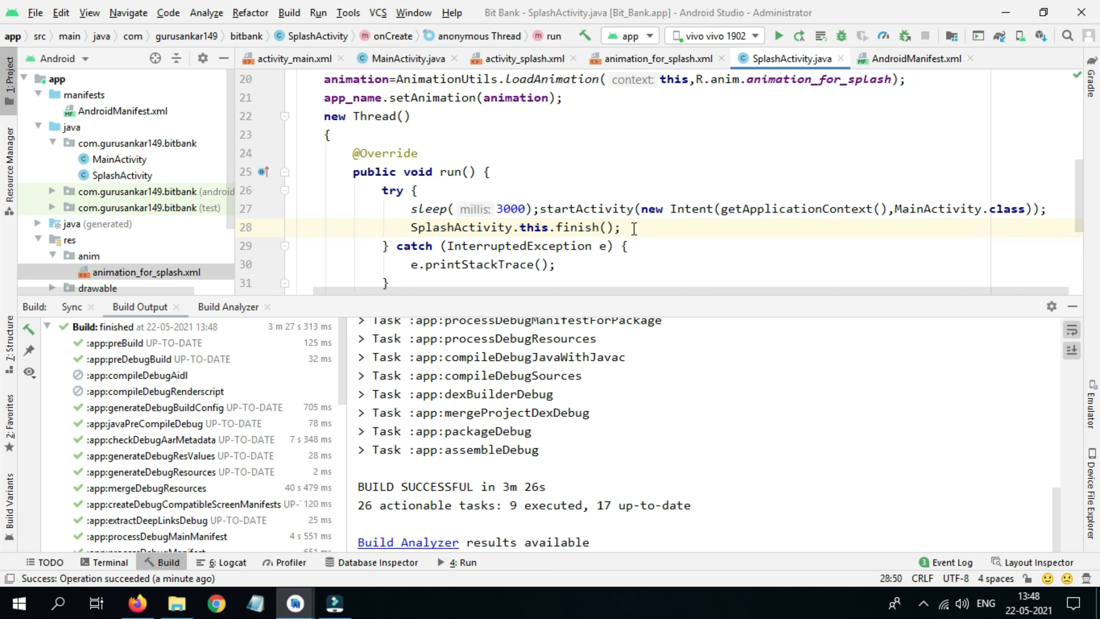
pyautogui.tripleClick(515, 227)
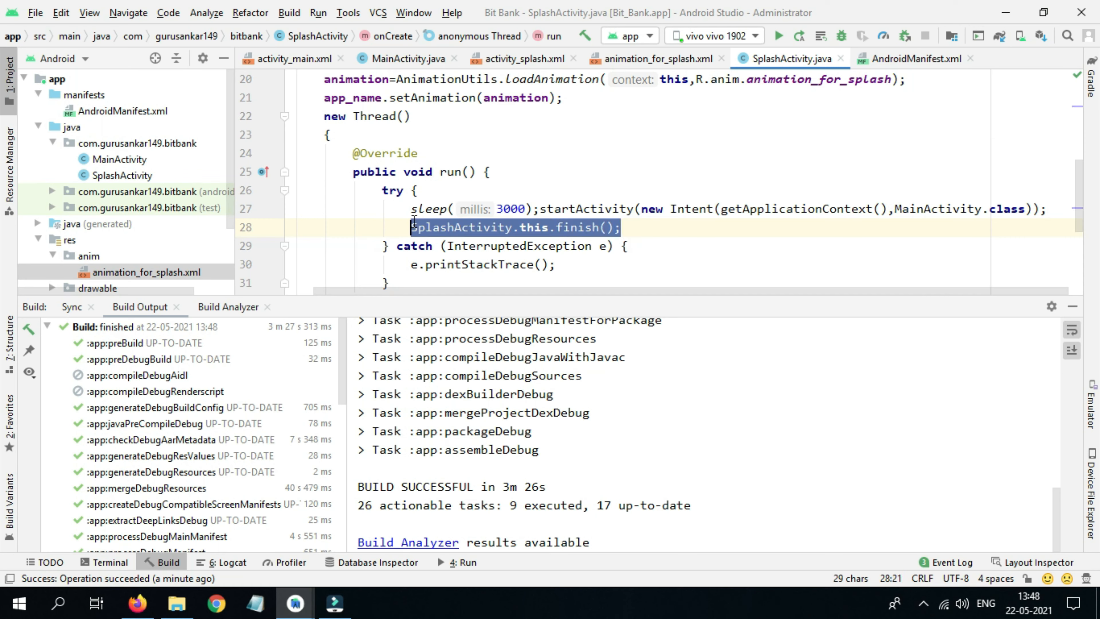